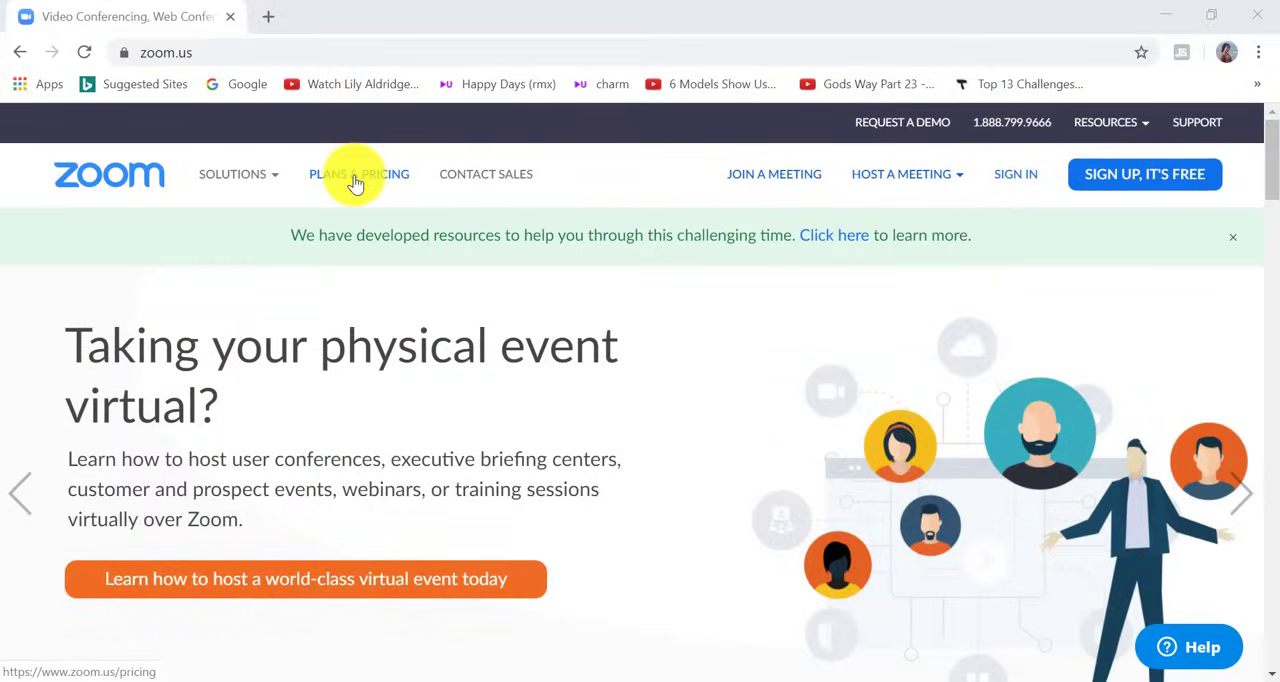
Step: Open the zoom.us pricing page comparing the Basic, Pro, Business and Enterprise tiers
left_click(358, 173)
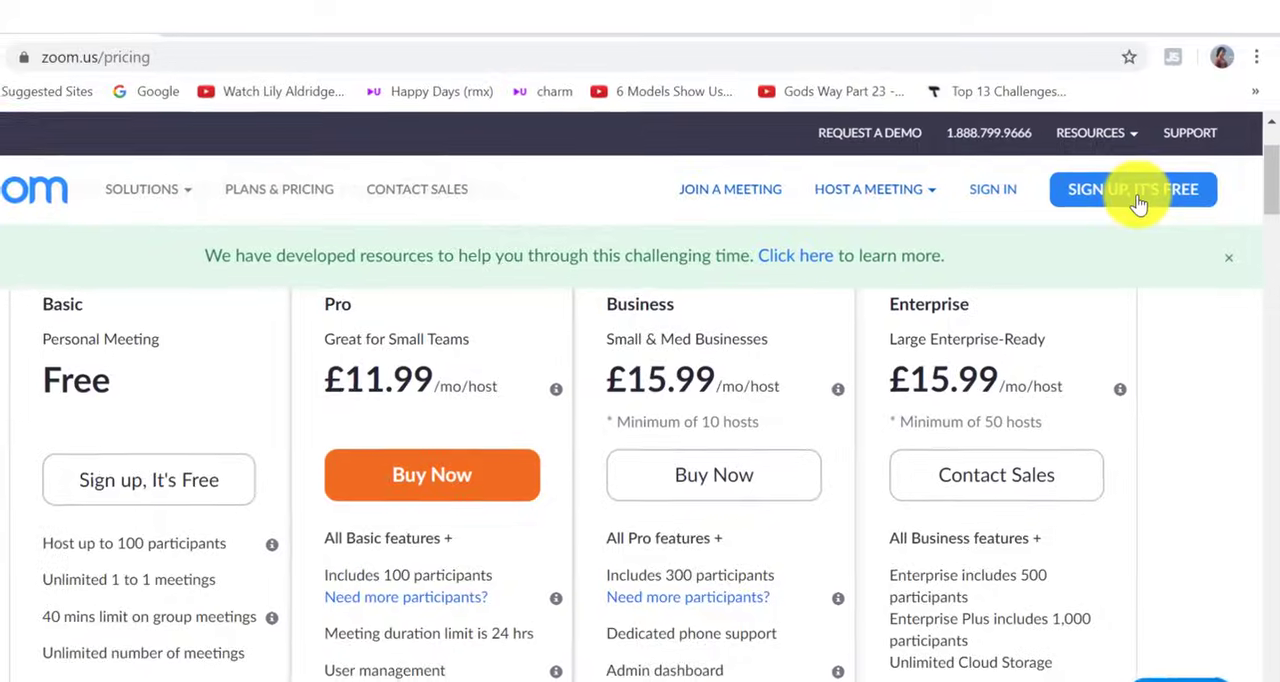
Step: Sign up for a free Zoom account through Google sign-in and create the account
left_click(1133, 189)
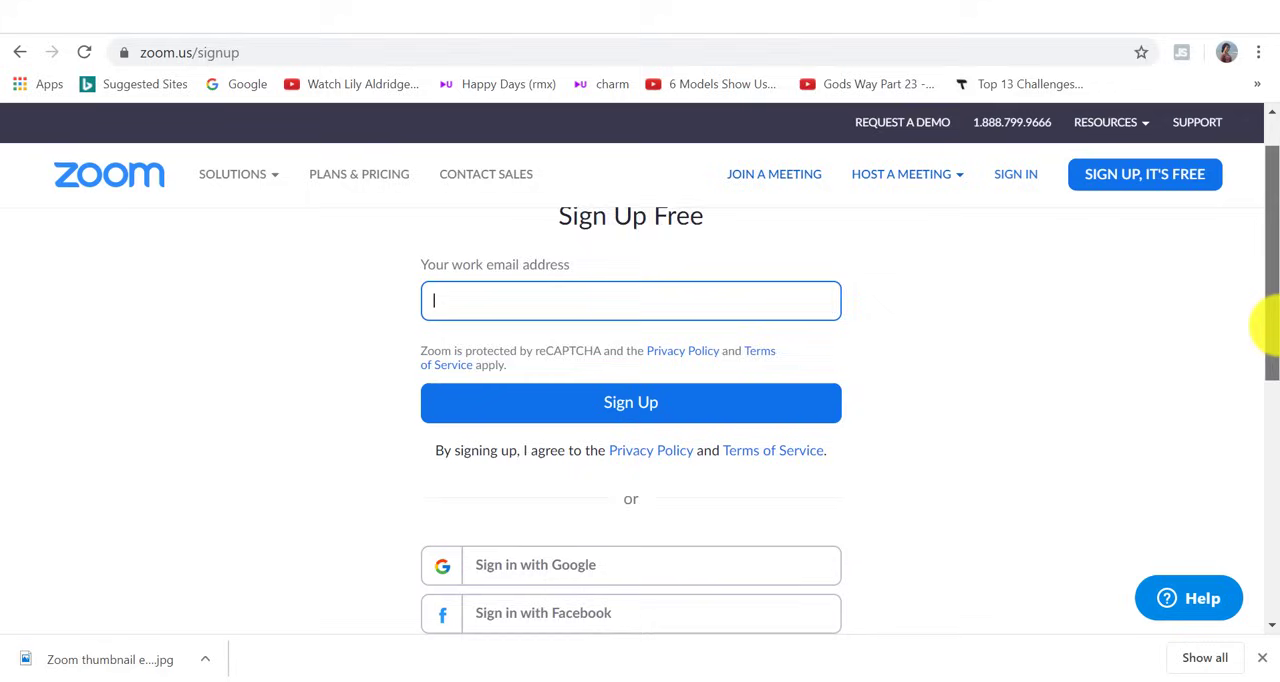
scroll("down", 3)
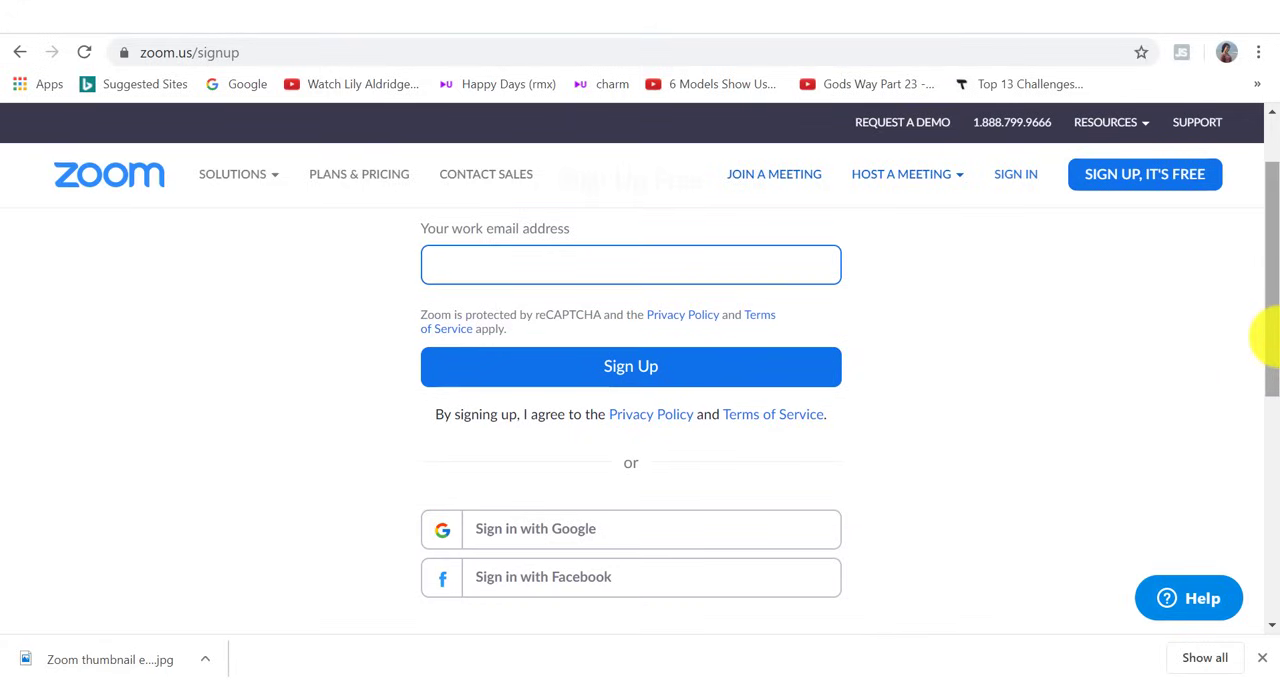
left_click(630, 264)
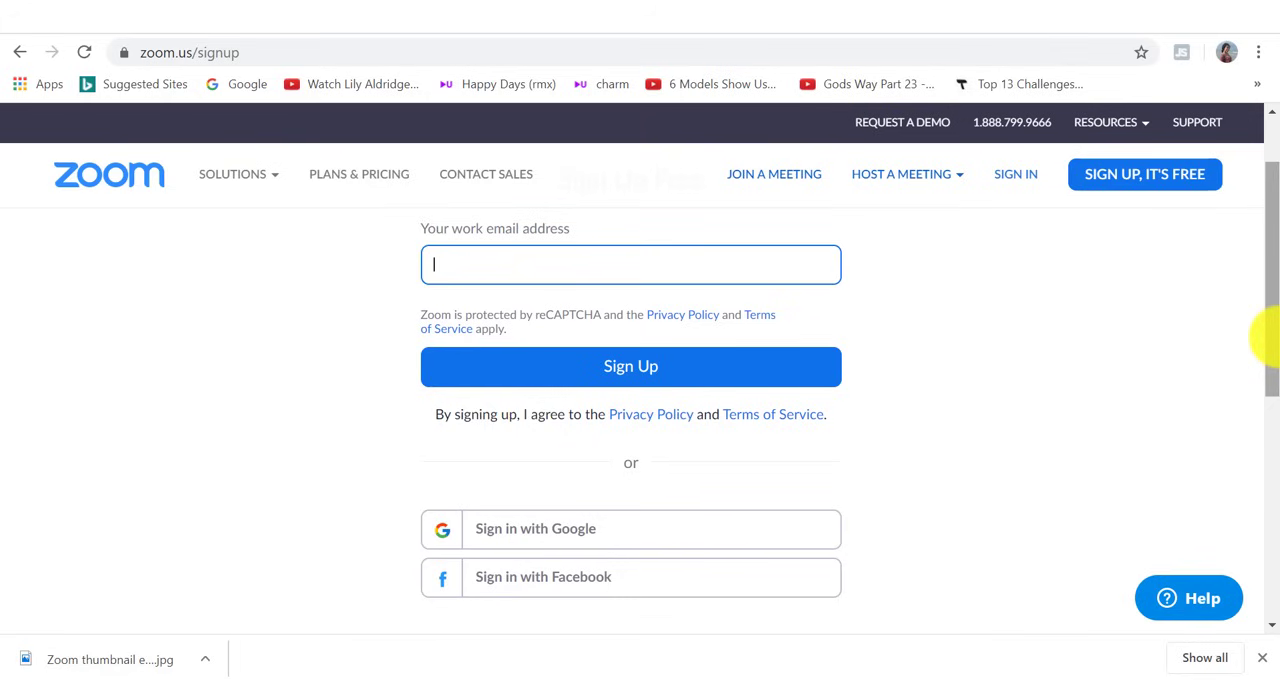
mouse_move(593, 538)
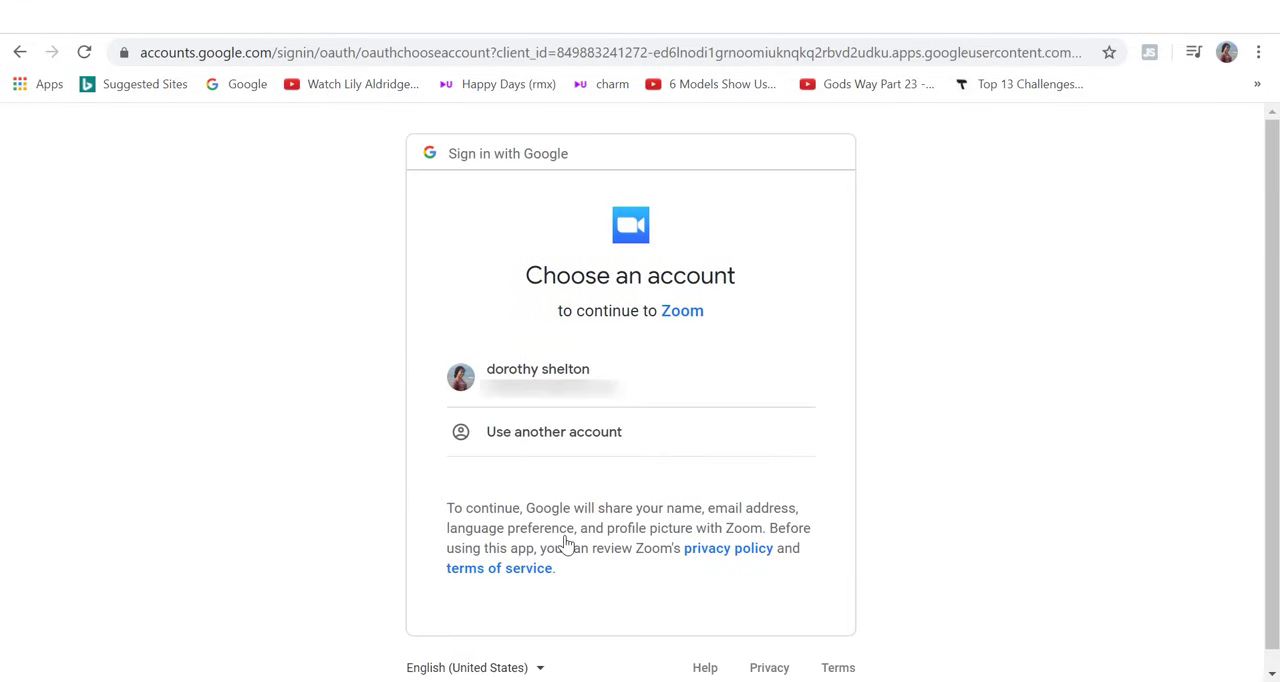
left_click(533, 375)
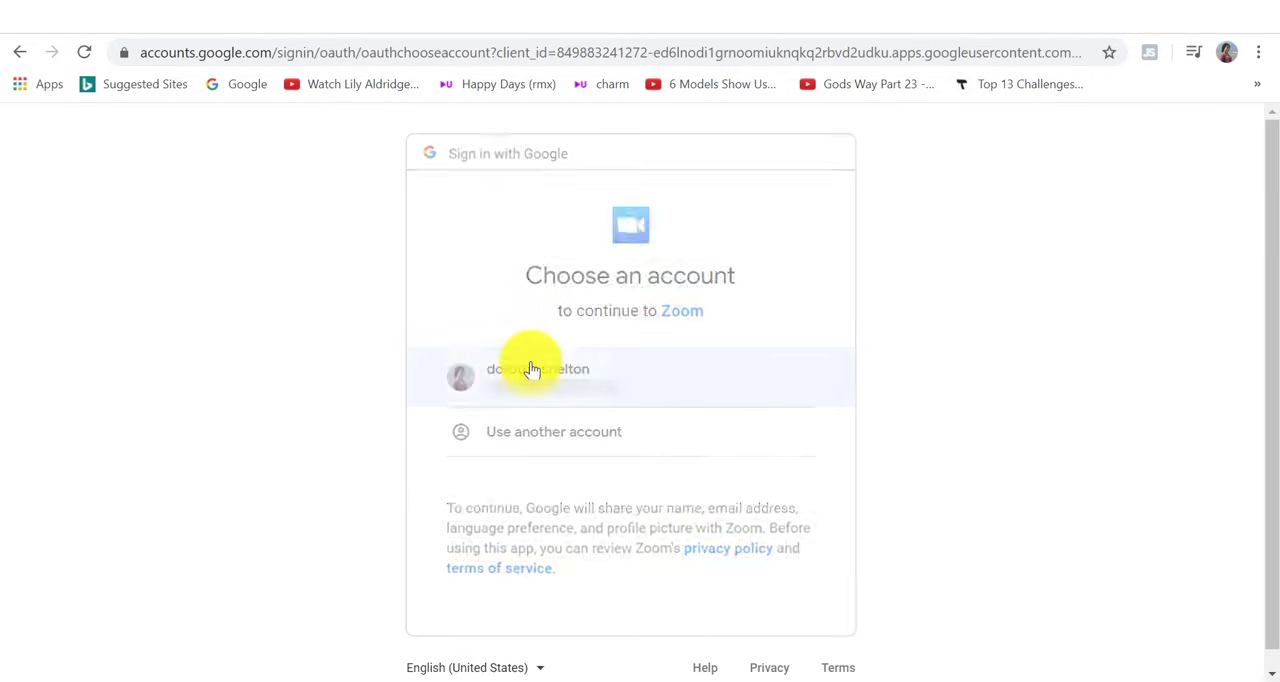
left_click(537, 374)
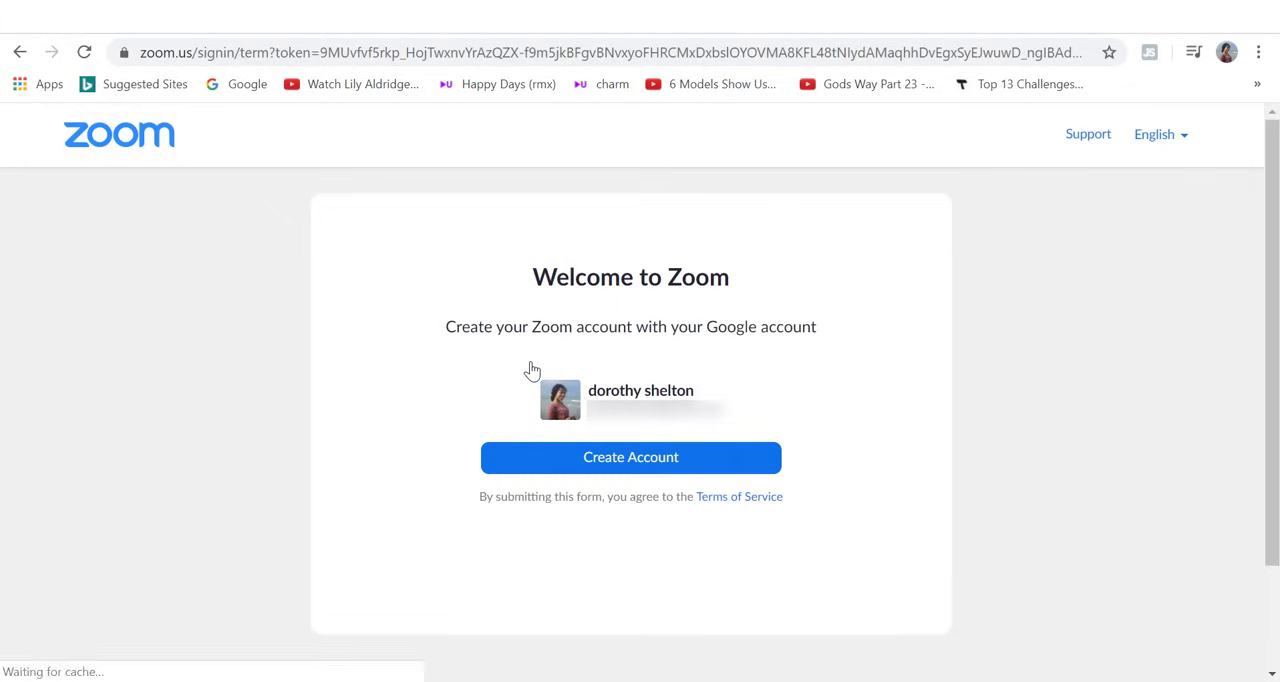
left_click(631, 458)
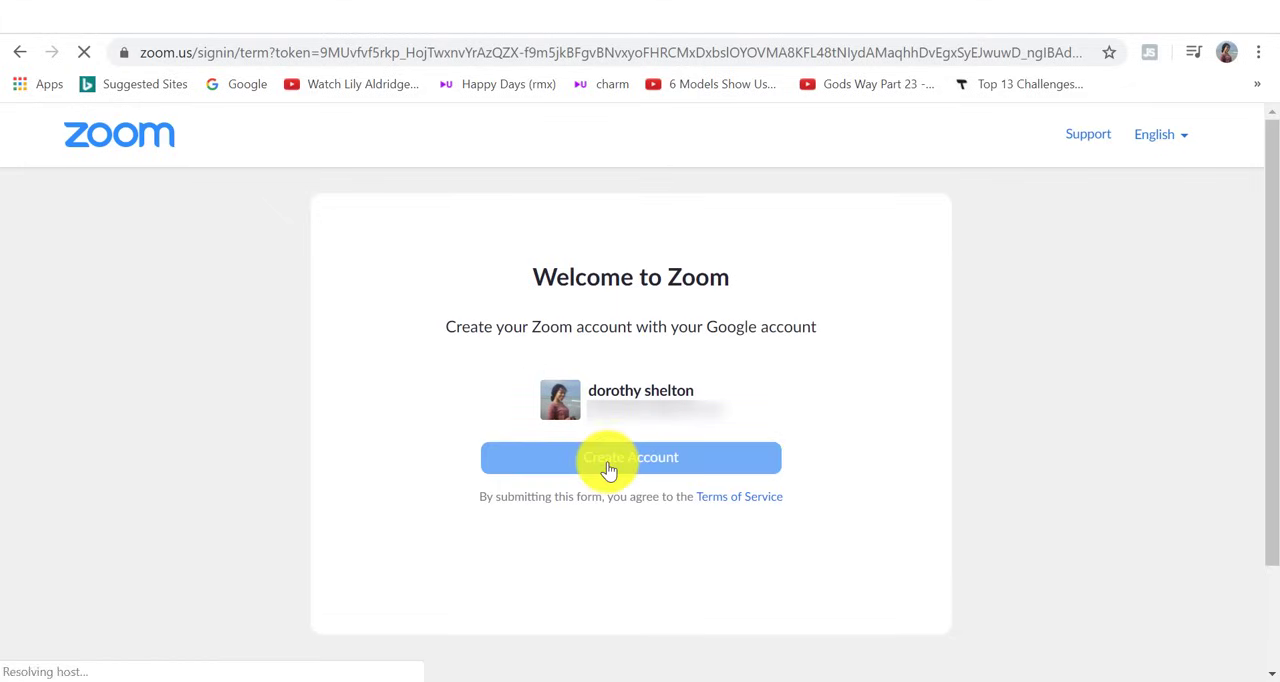
left_click(630, 457)
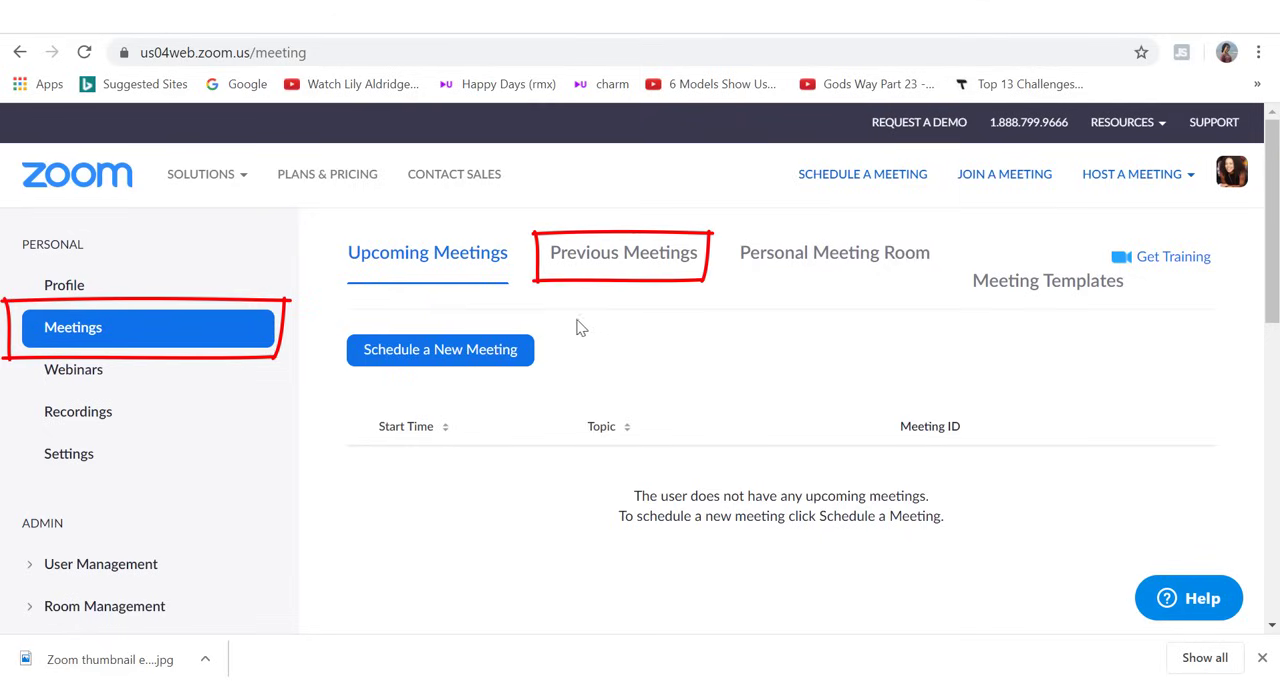
Step: View the empty Previous Meetings tab and the Personal Meeting Room details
left_click(623, 252)
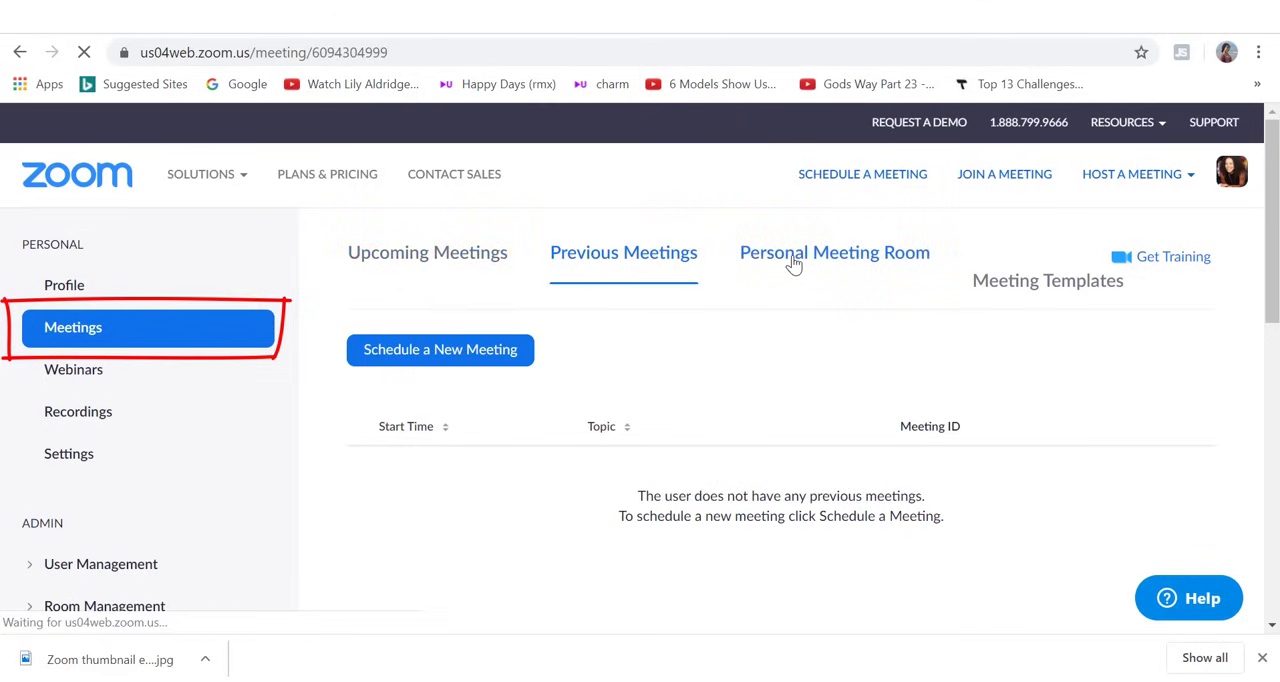
left_click(835, 252)
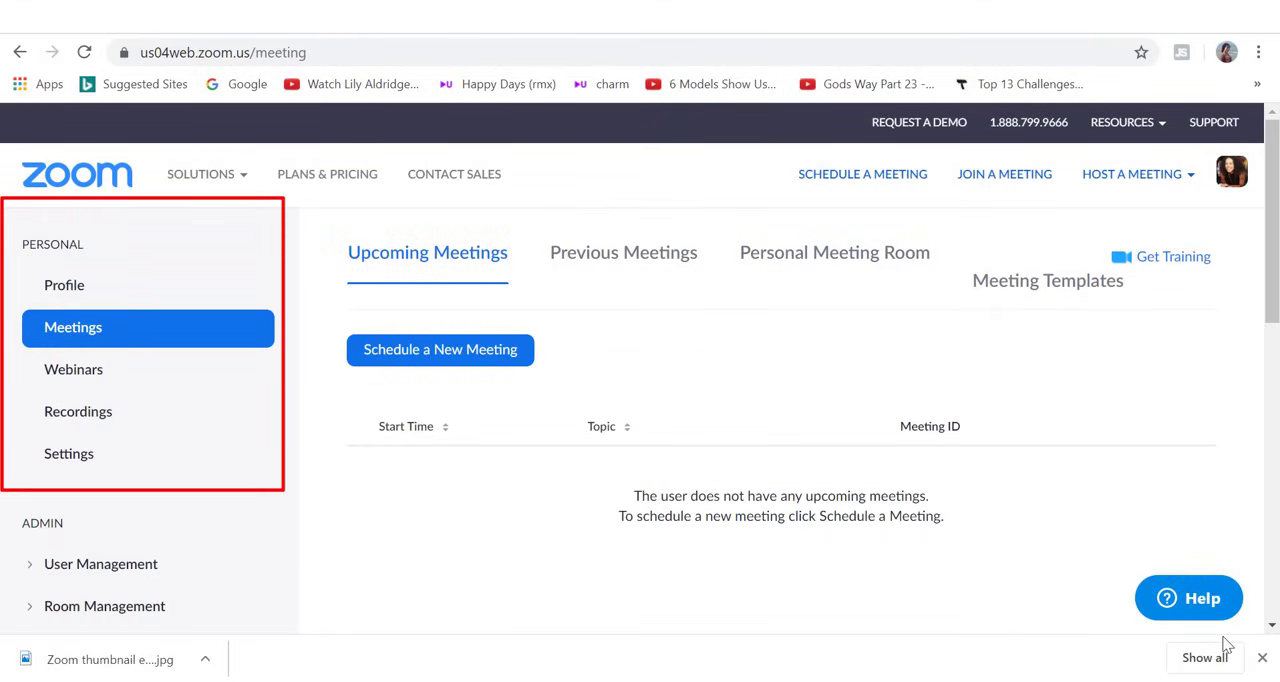
left_click(64, 285)
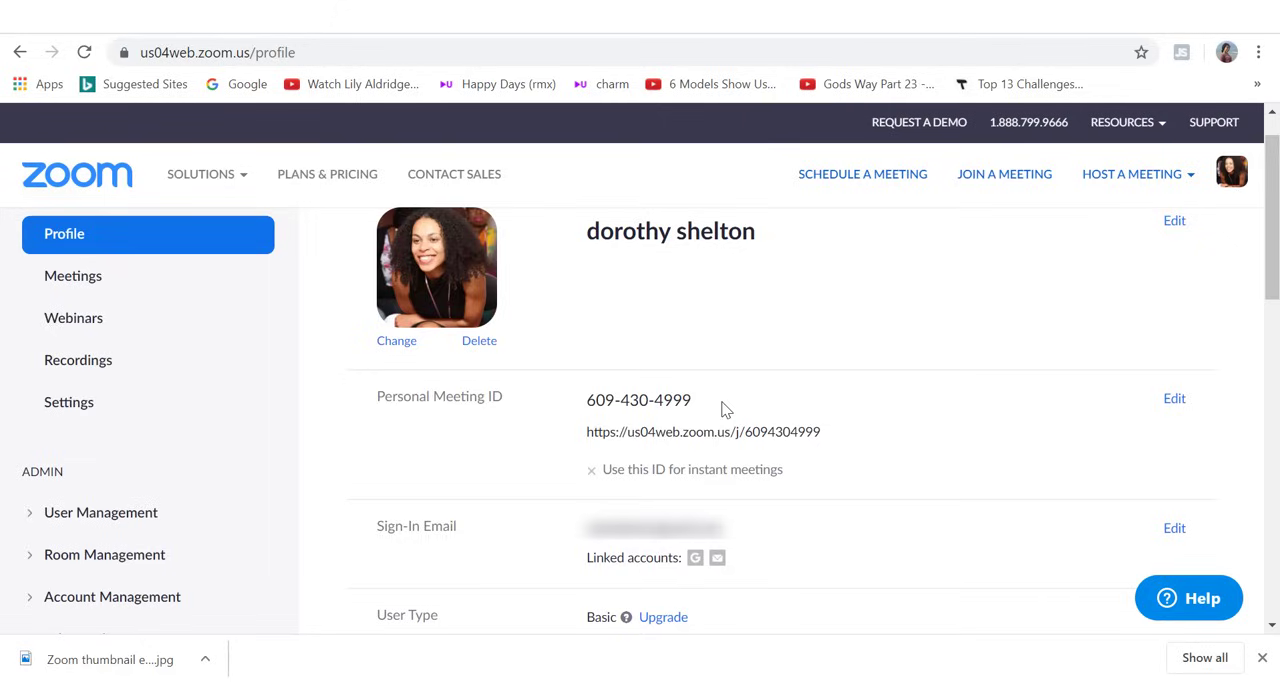
mouse_move(743, 556)
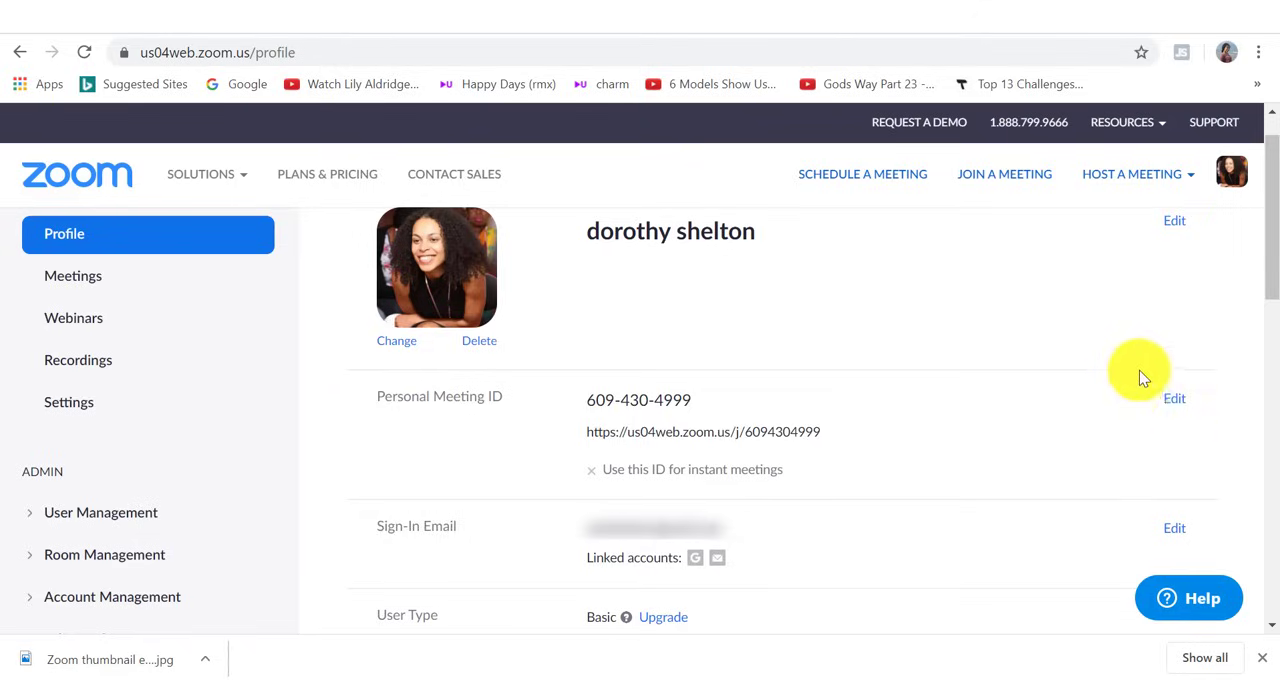
left_click(73, 276)
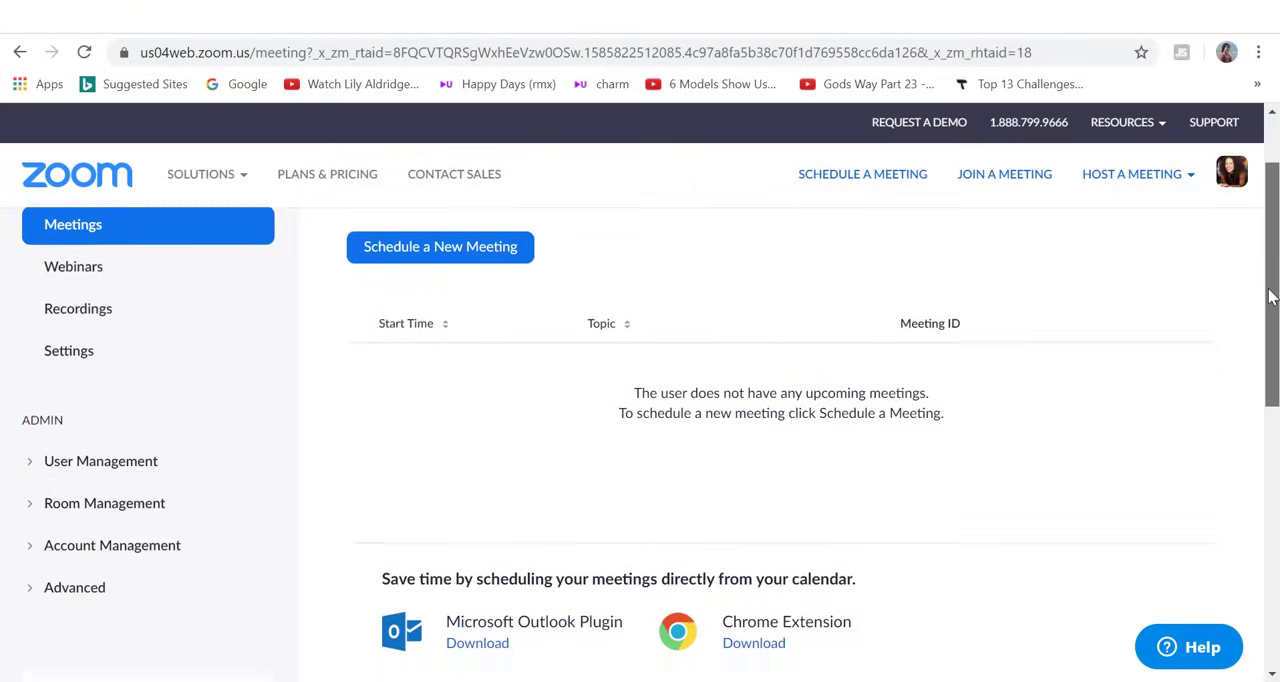
scroll("down", 3)
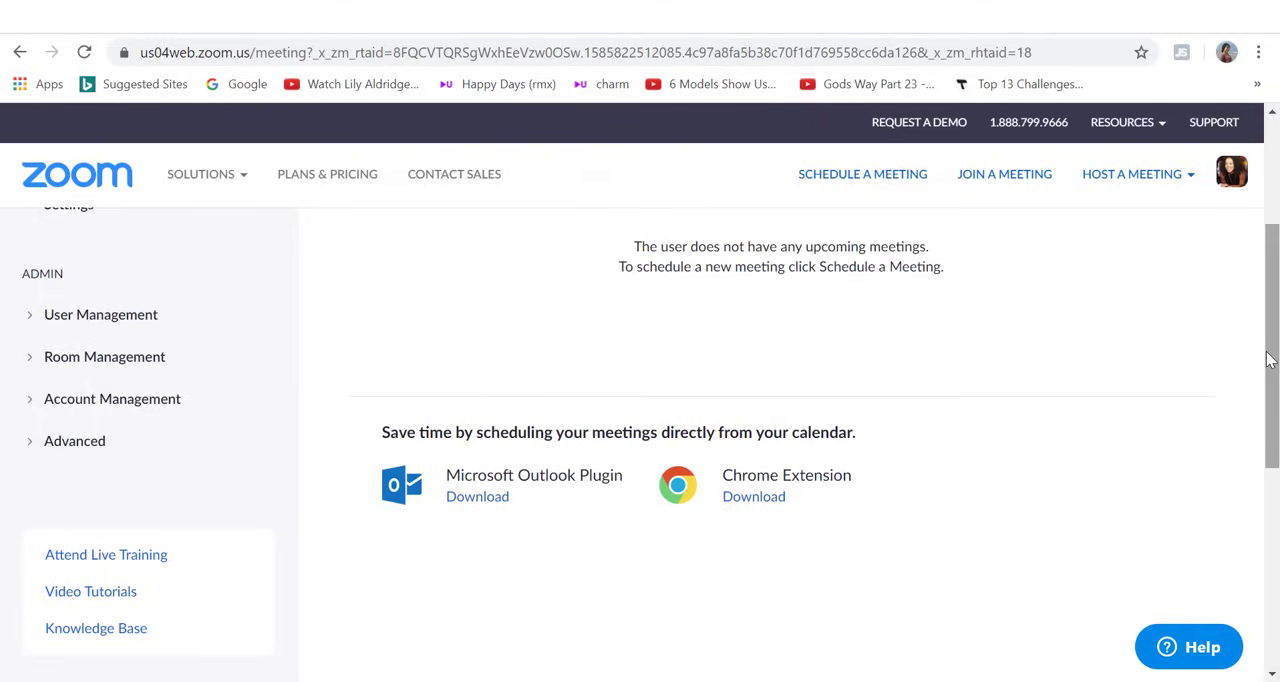
scroll("down", 3)
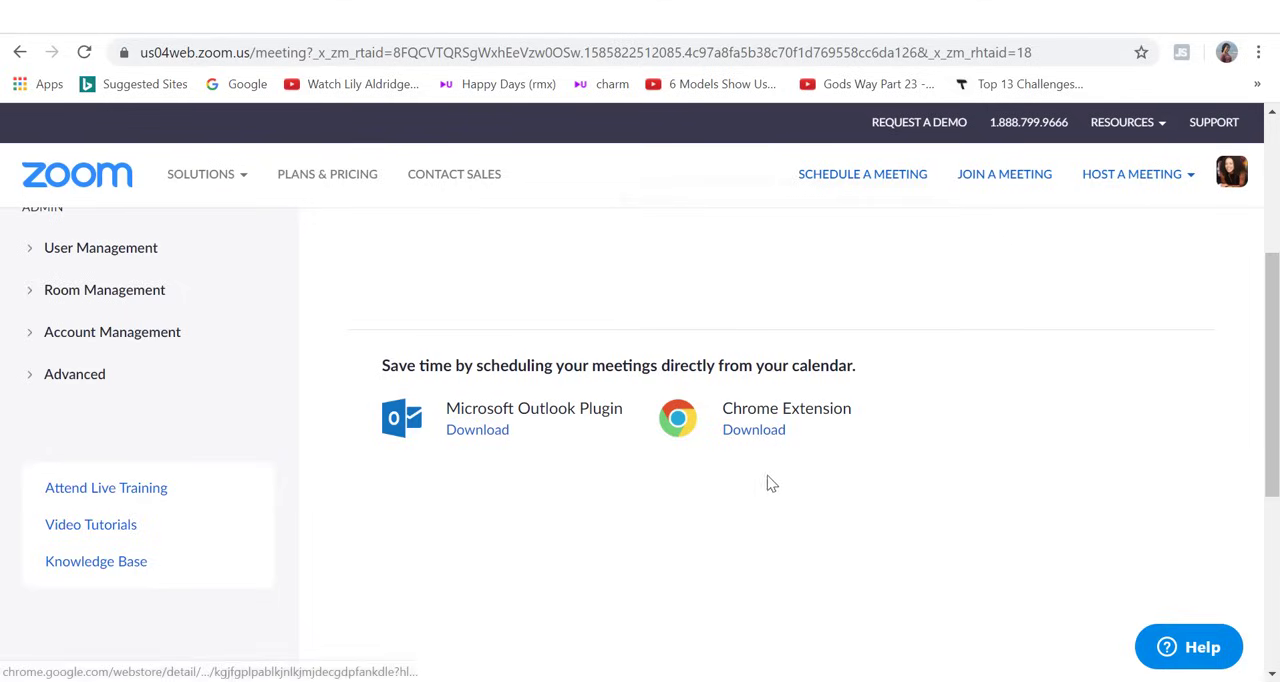
Step: Open the emailed meeting invite link, download and run Zoom, and join the meeting
left_click(834, 252)
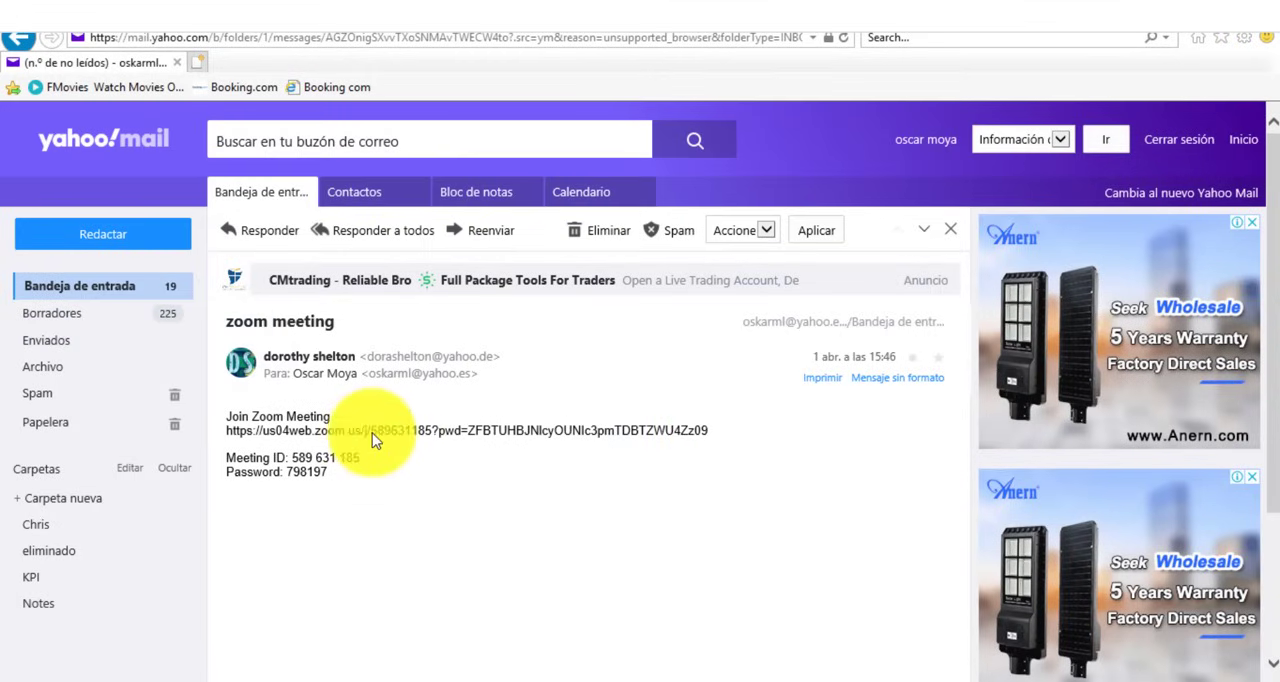
left_click(370, 430)
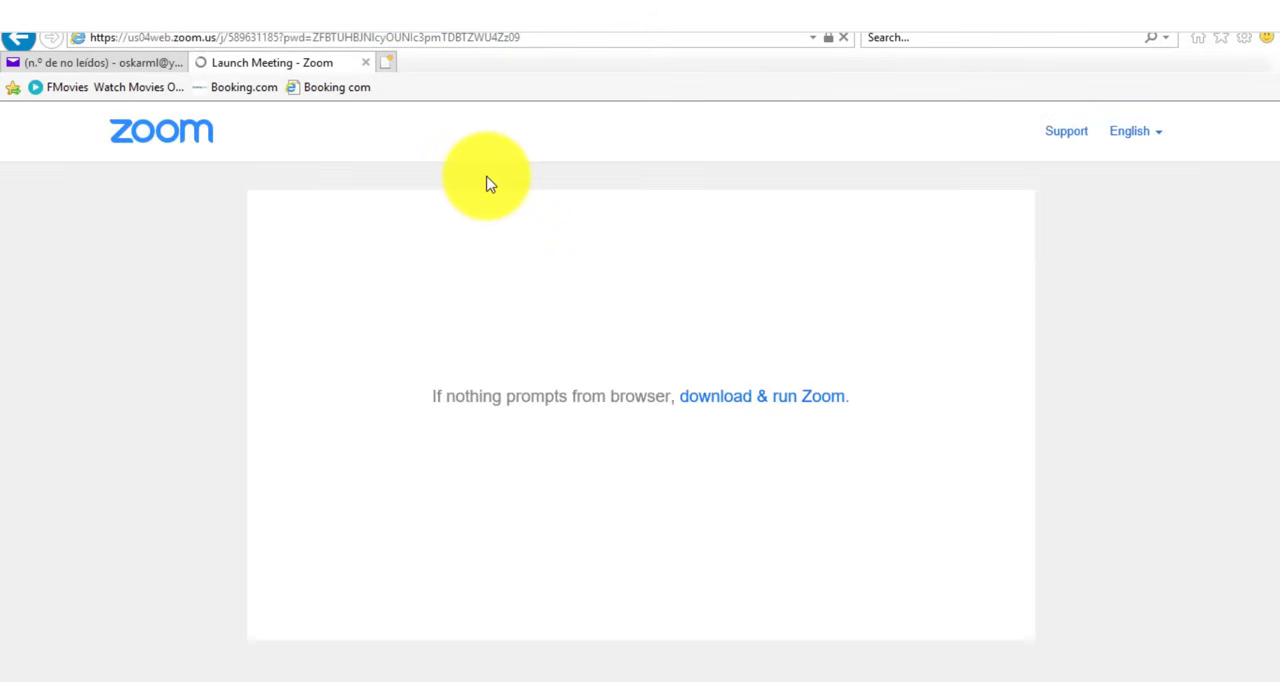
mouse_move(645, 325)
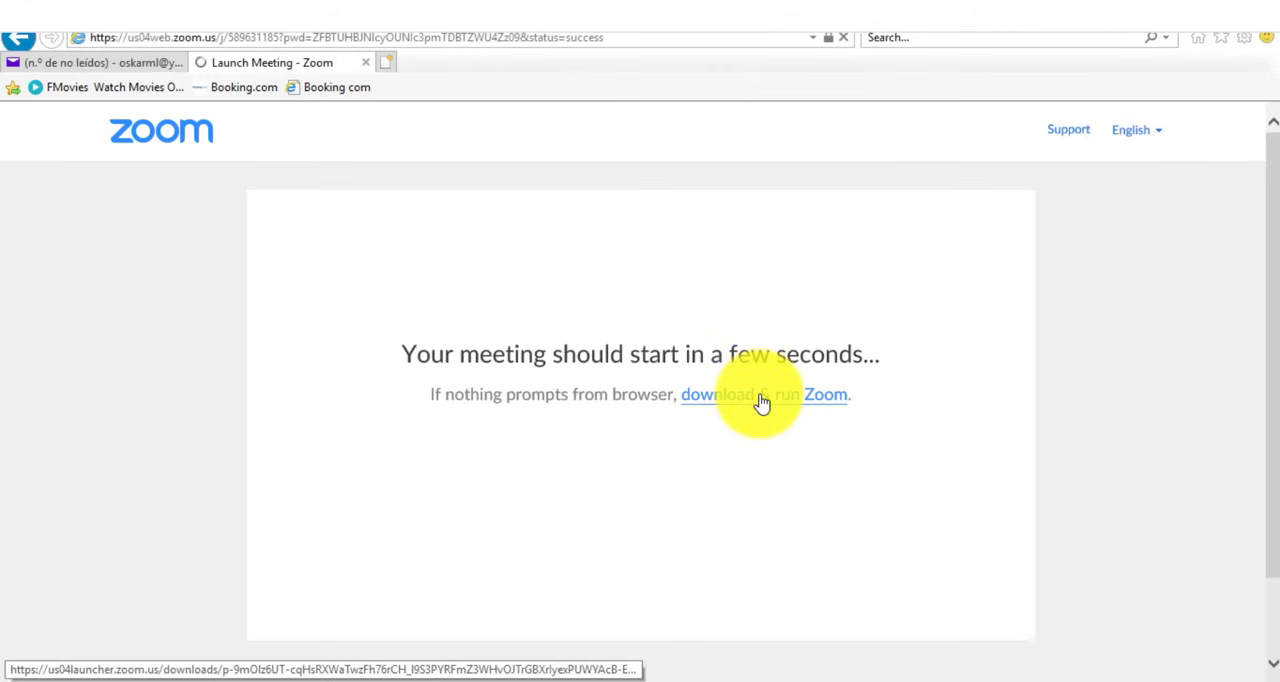
left_click(758, 394)
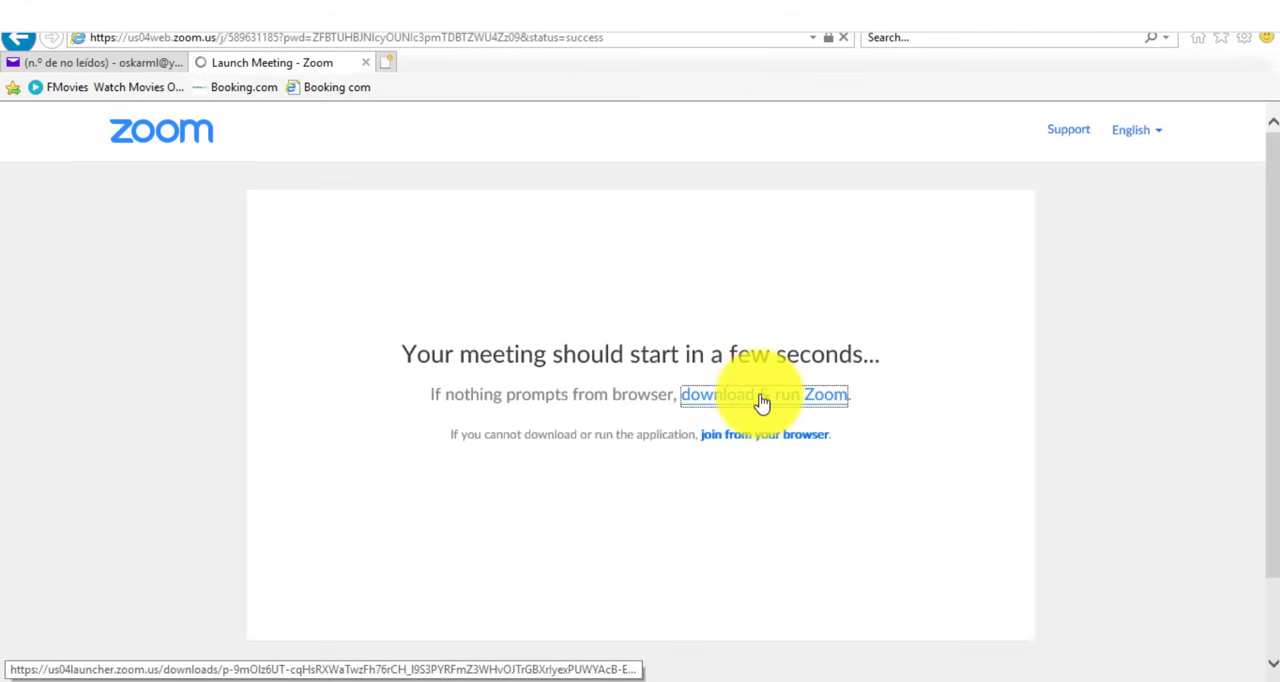
left_click(763, 394)
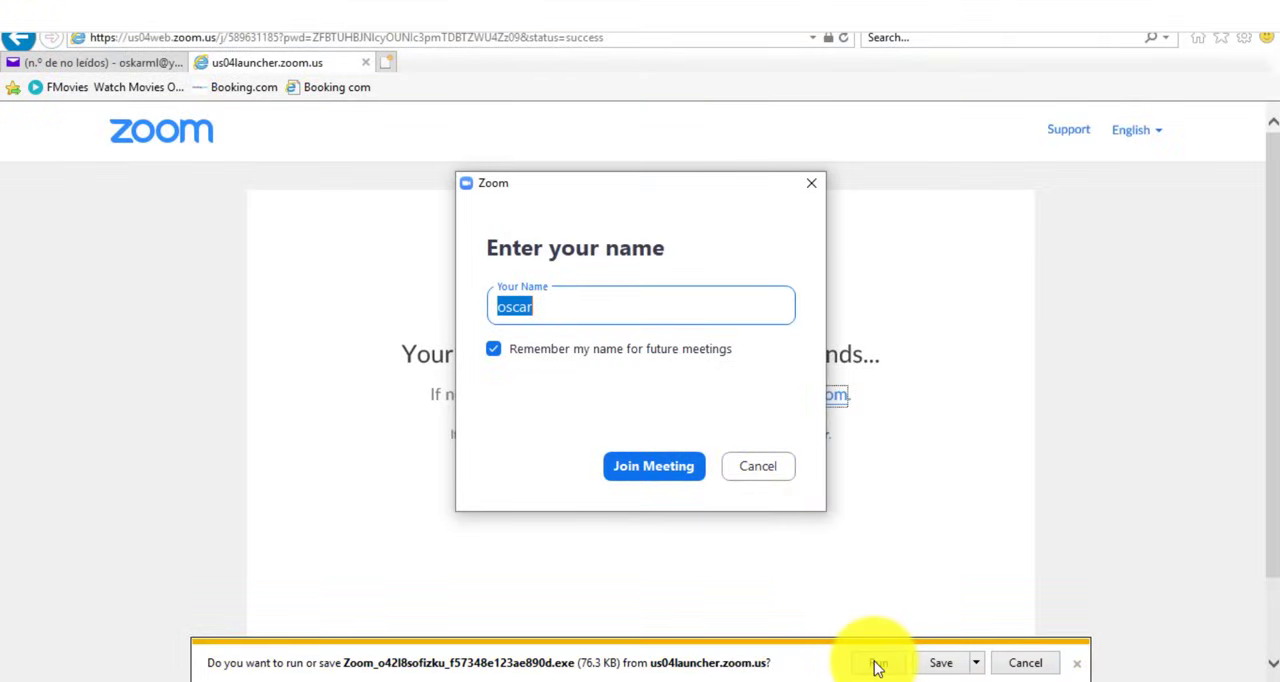
left_click(883, 662)
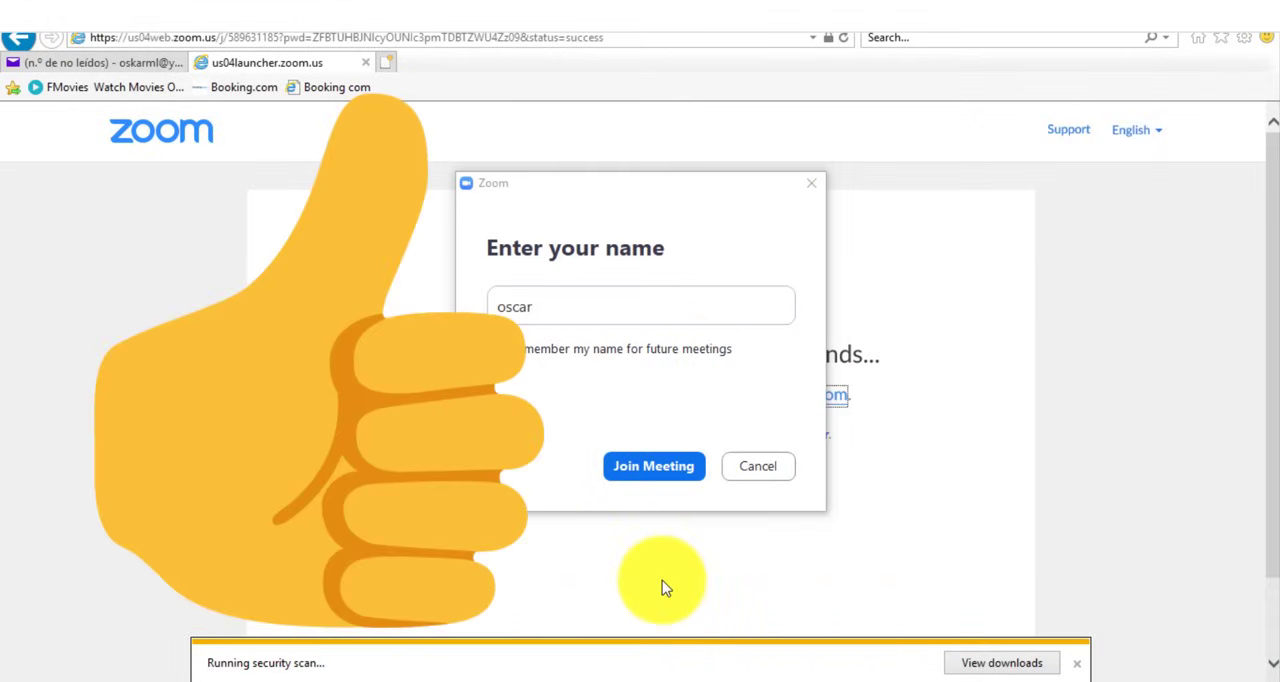
left_click(653, 466)
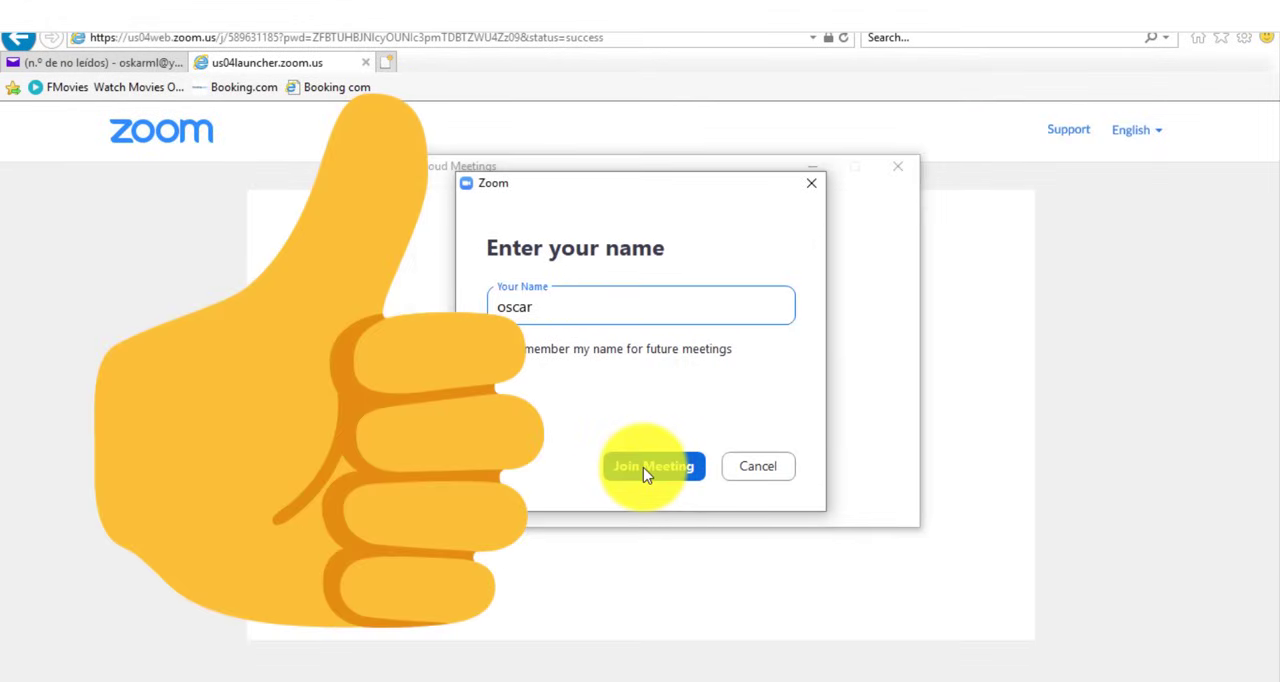
left_click(649, 466)
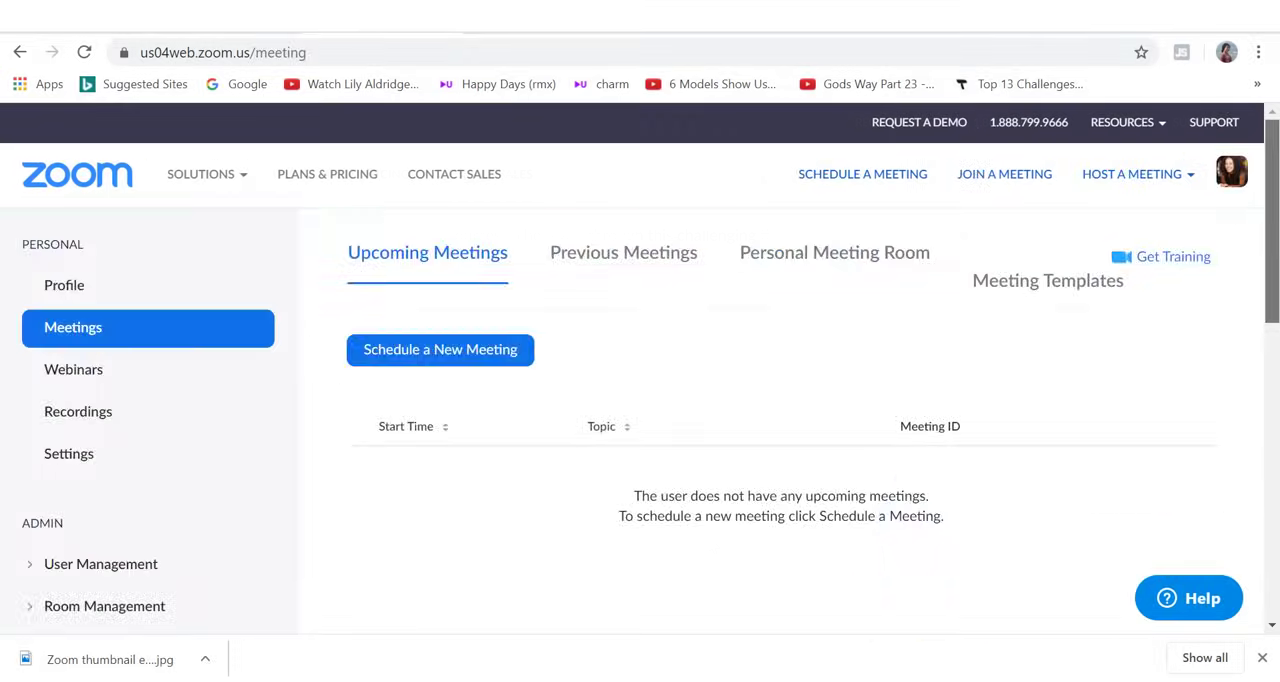
Step: Host a meeting with video off and let the browser open Zoom Meetings
scroll("down", 3)
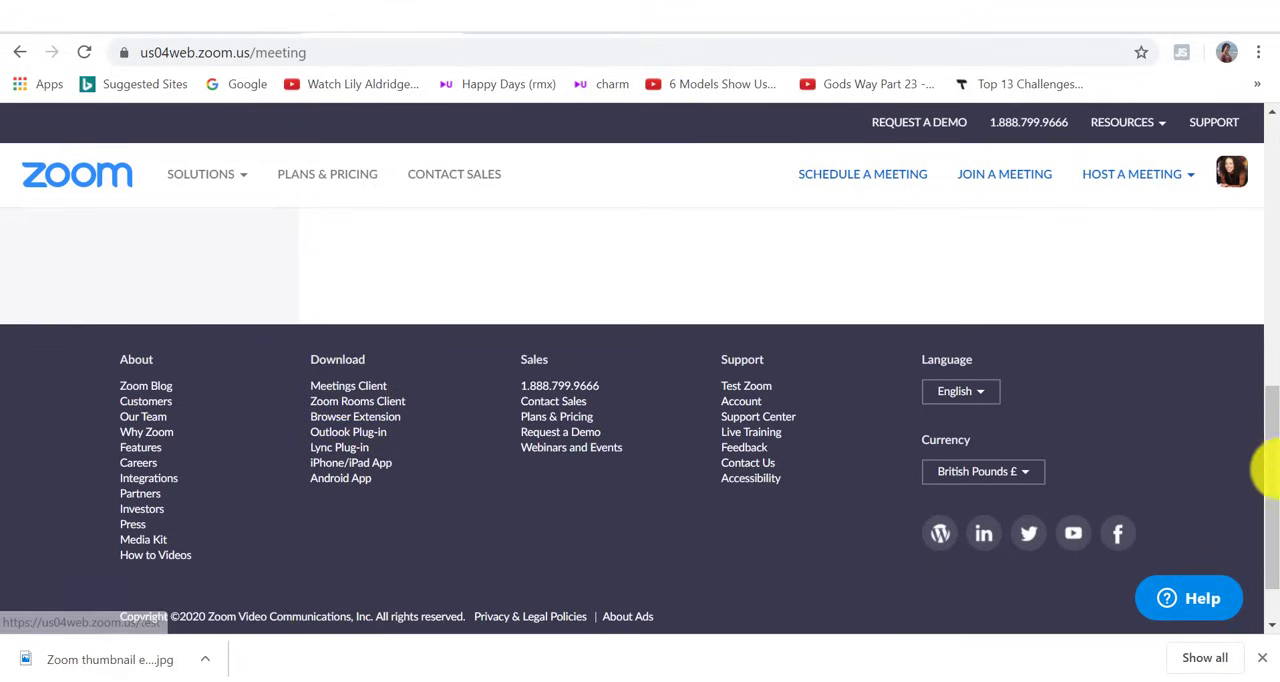
left_click(1134, 173)
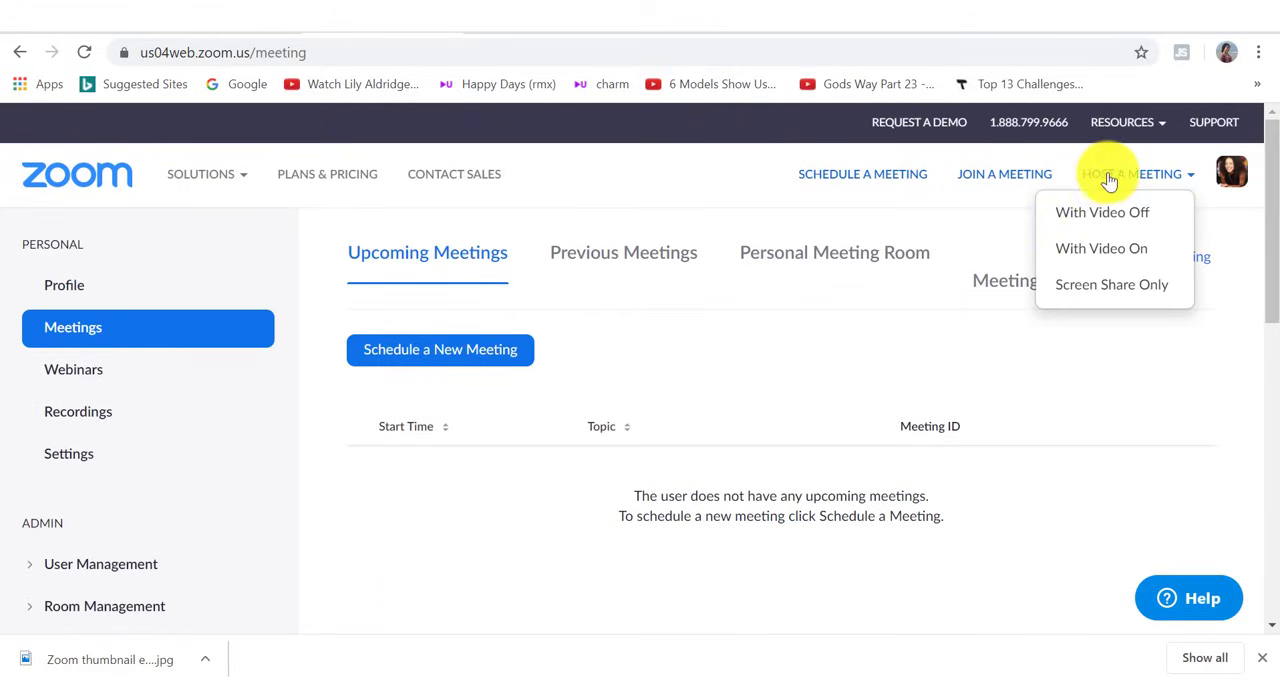
mouse_move(1112, 212)
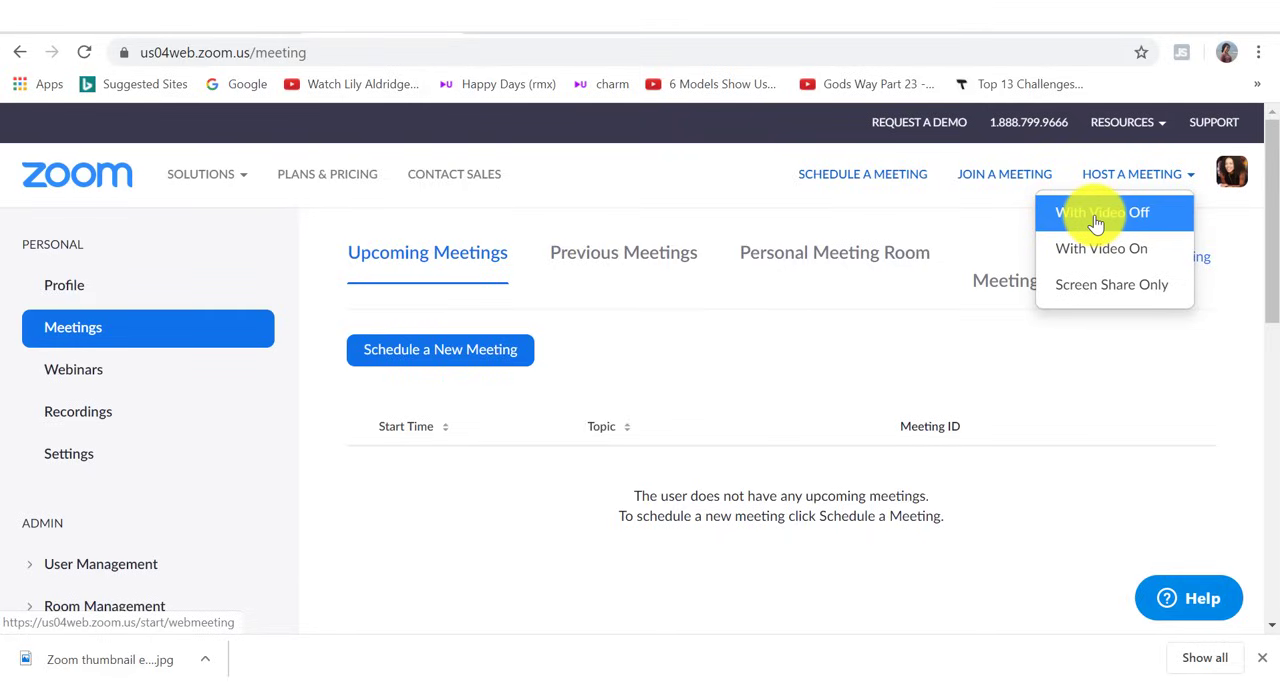
left_click(1101, 212)
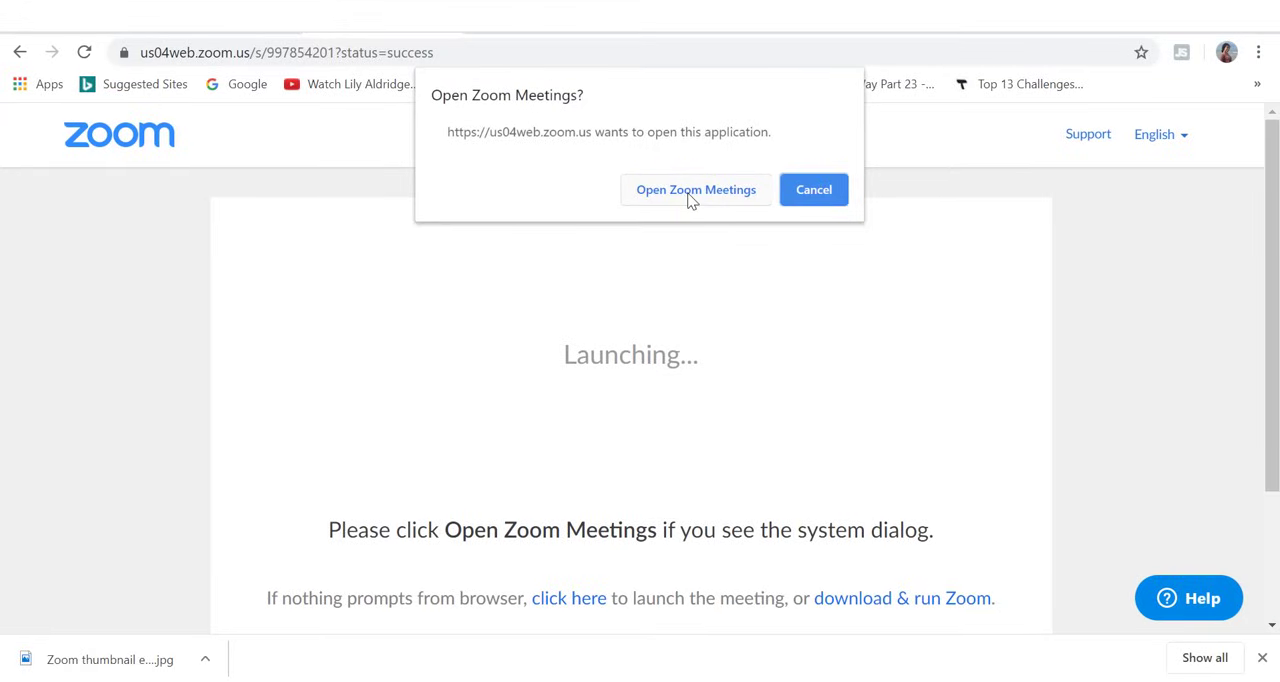
mouse_move(892, 614)
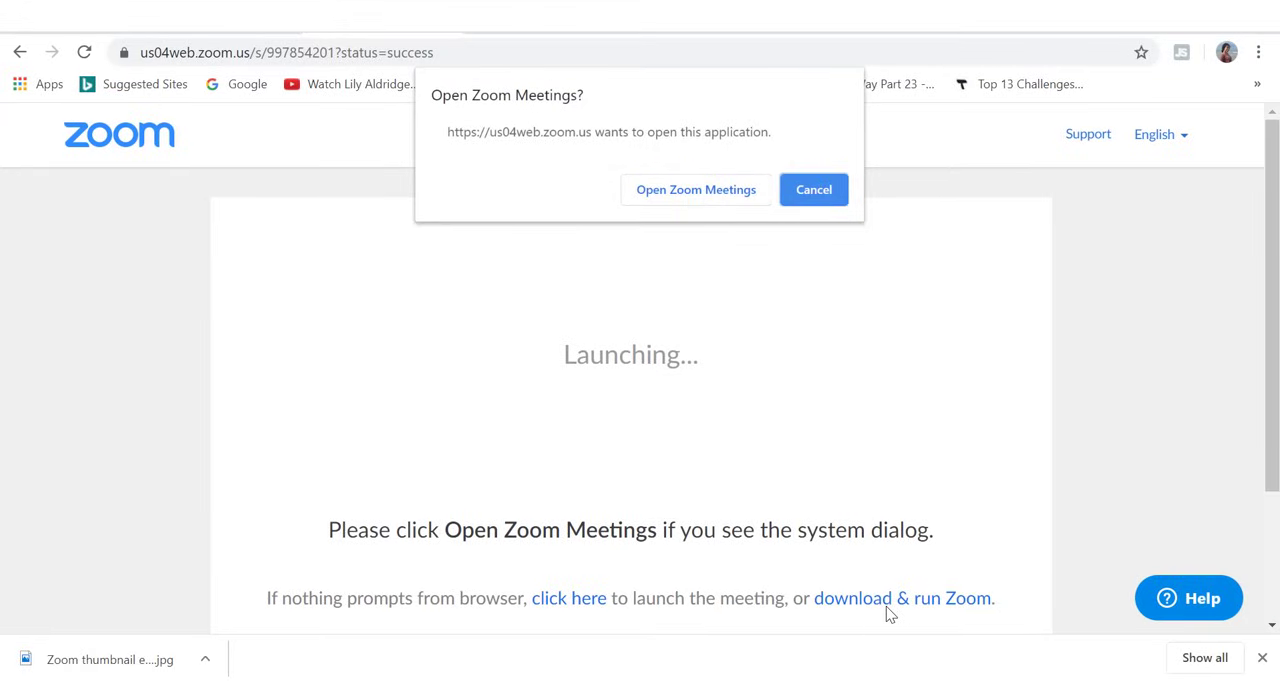
left_click(695, 189)
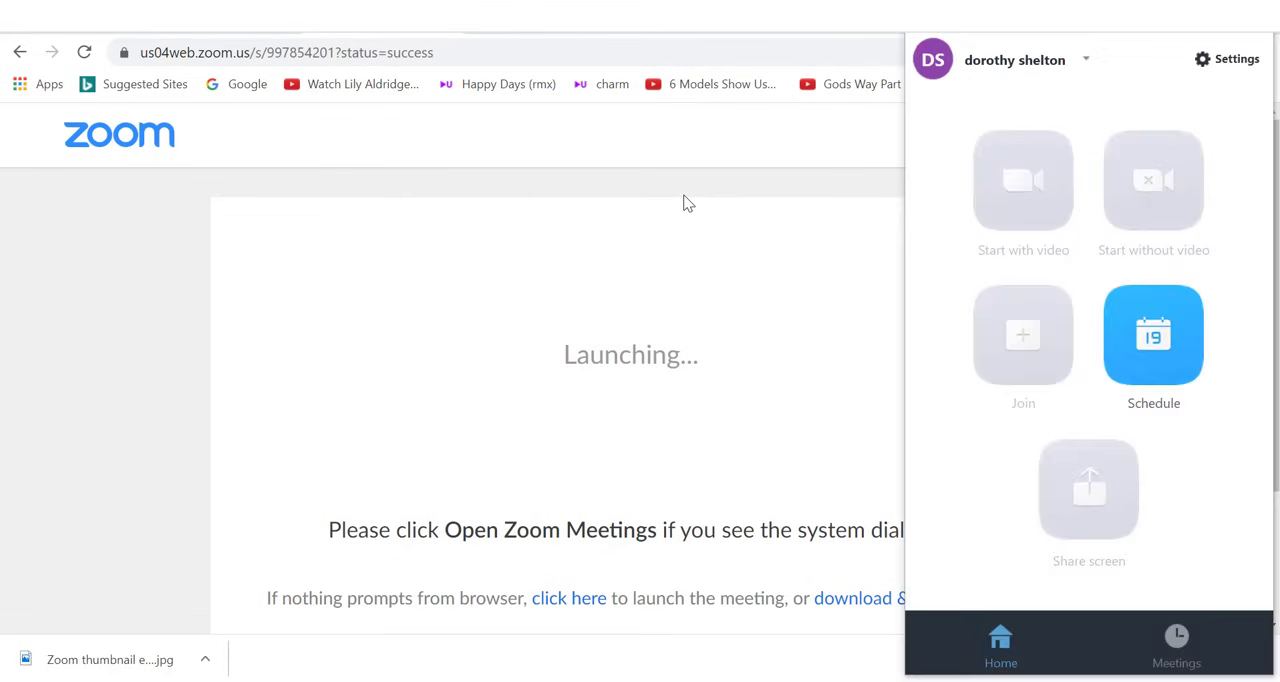
Step: Switch to the live meeting window from the Zoom taskbar icon's window list
left_click(568, 597)
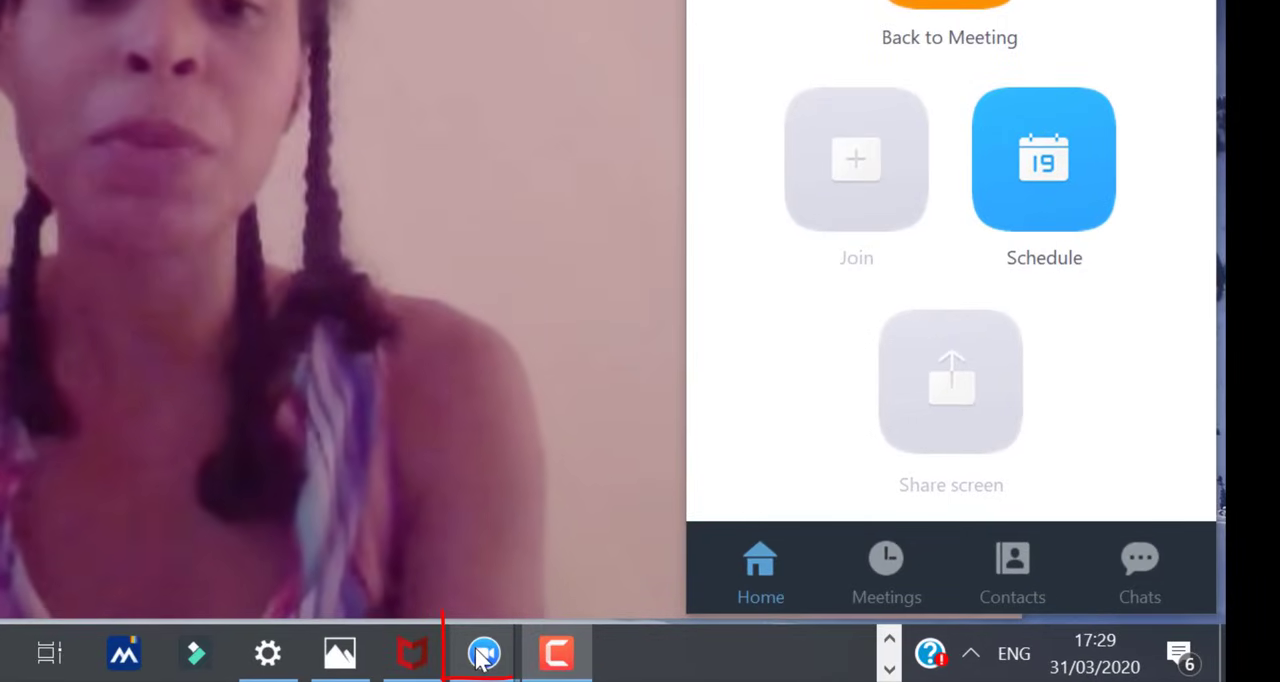
right_click(484, 656)
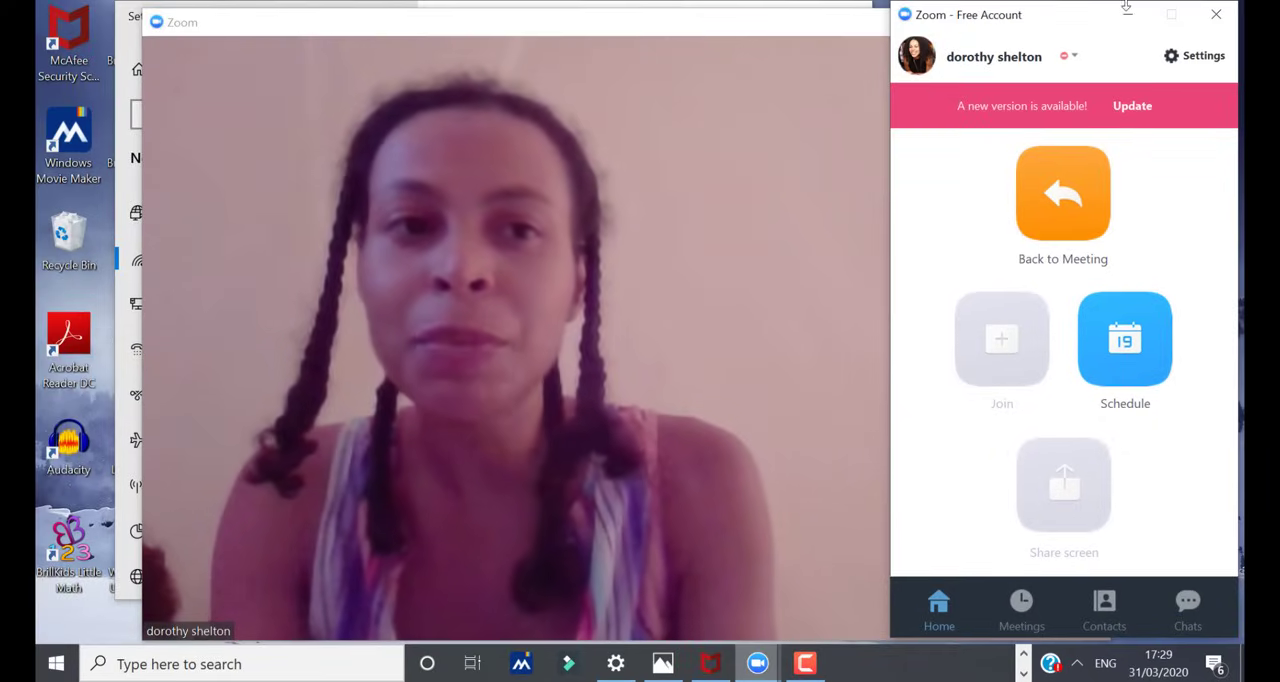
mouse_move(1123, 18)
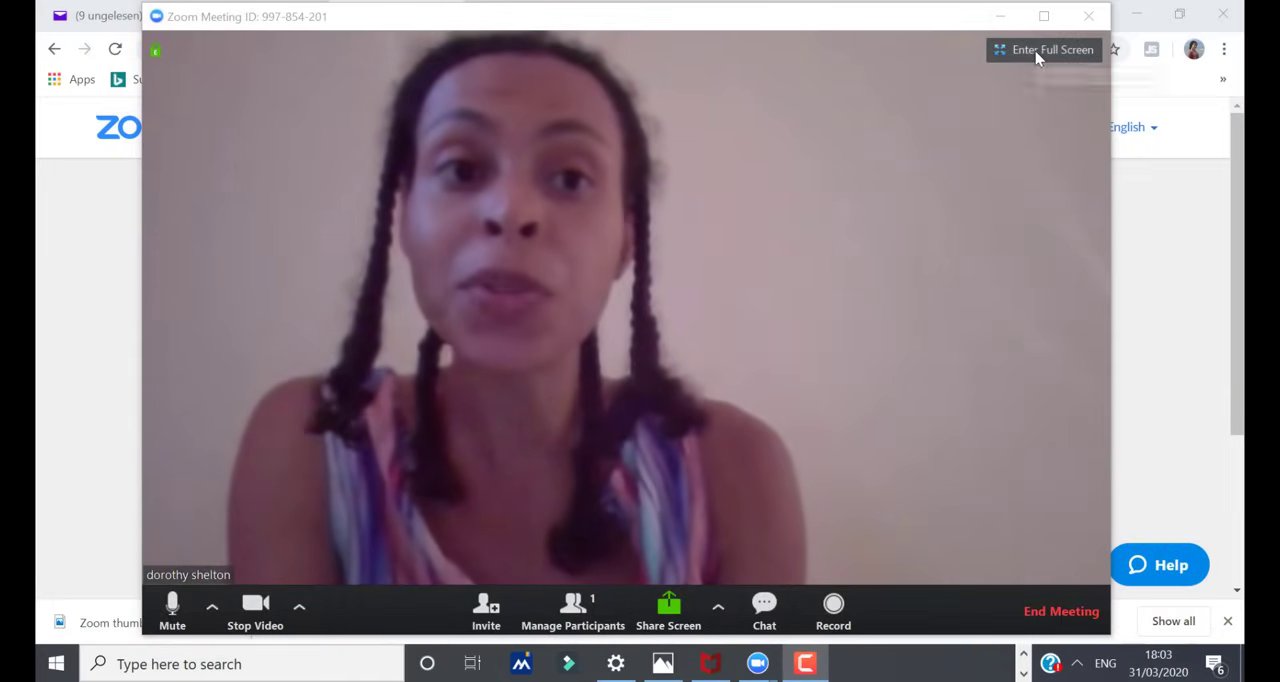
mouse_move(1041, 55)
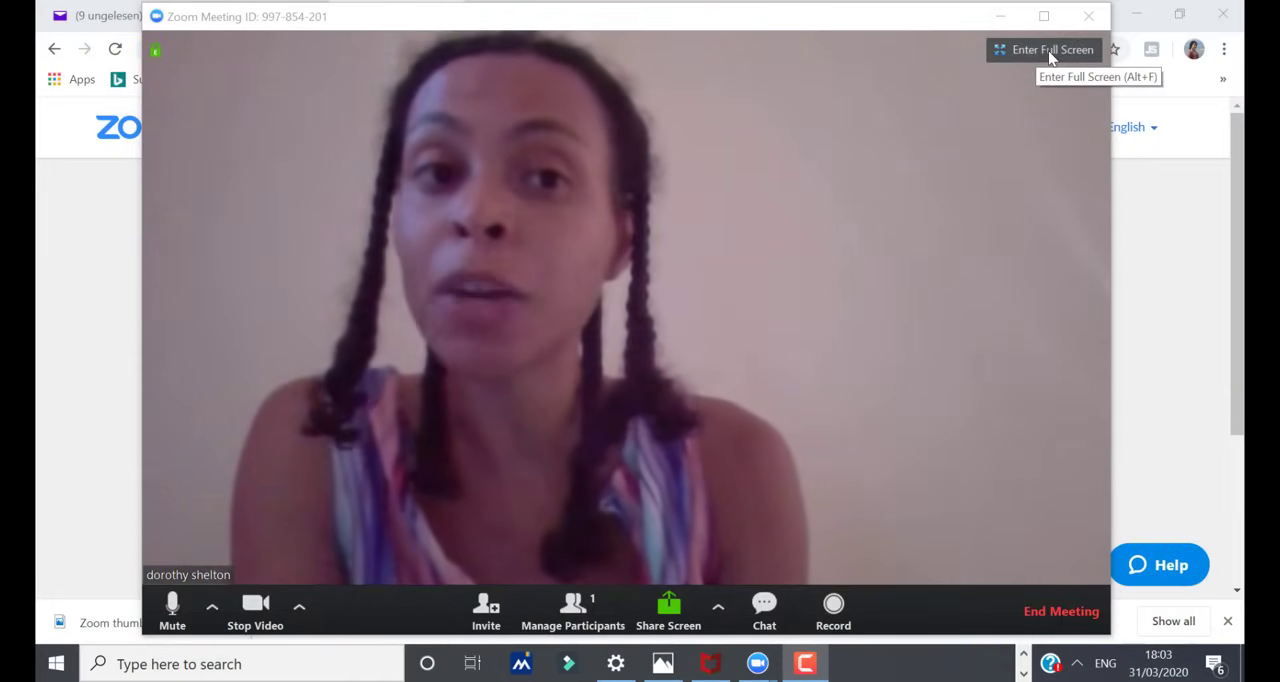
left_click(1044, 50)
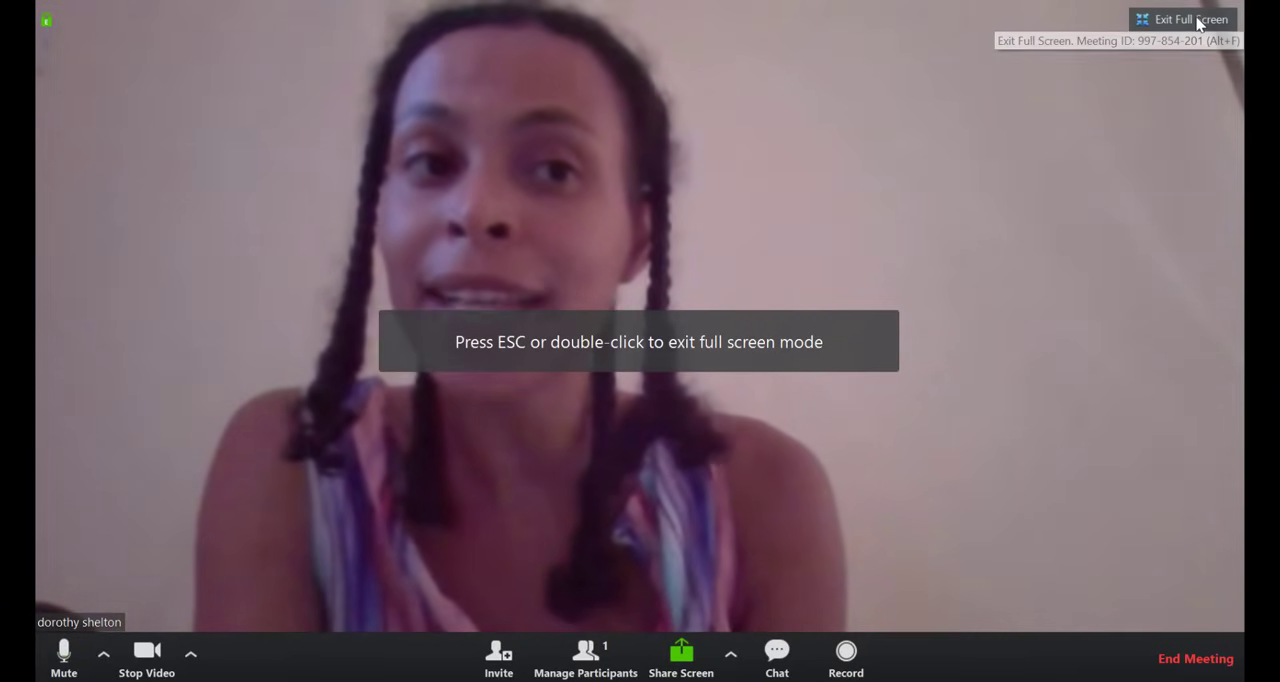
left_click(1183, 20)
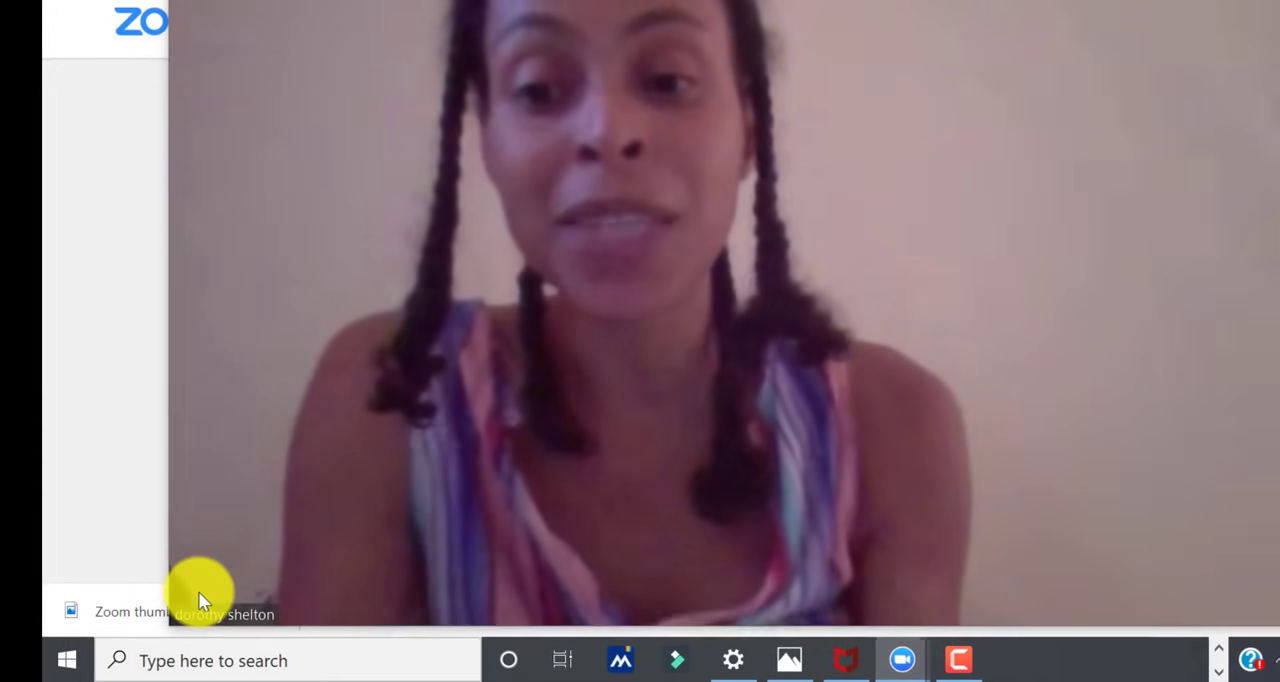
left_click(200, 605)
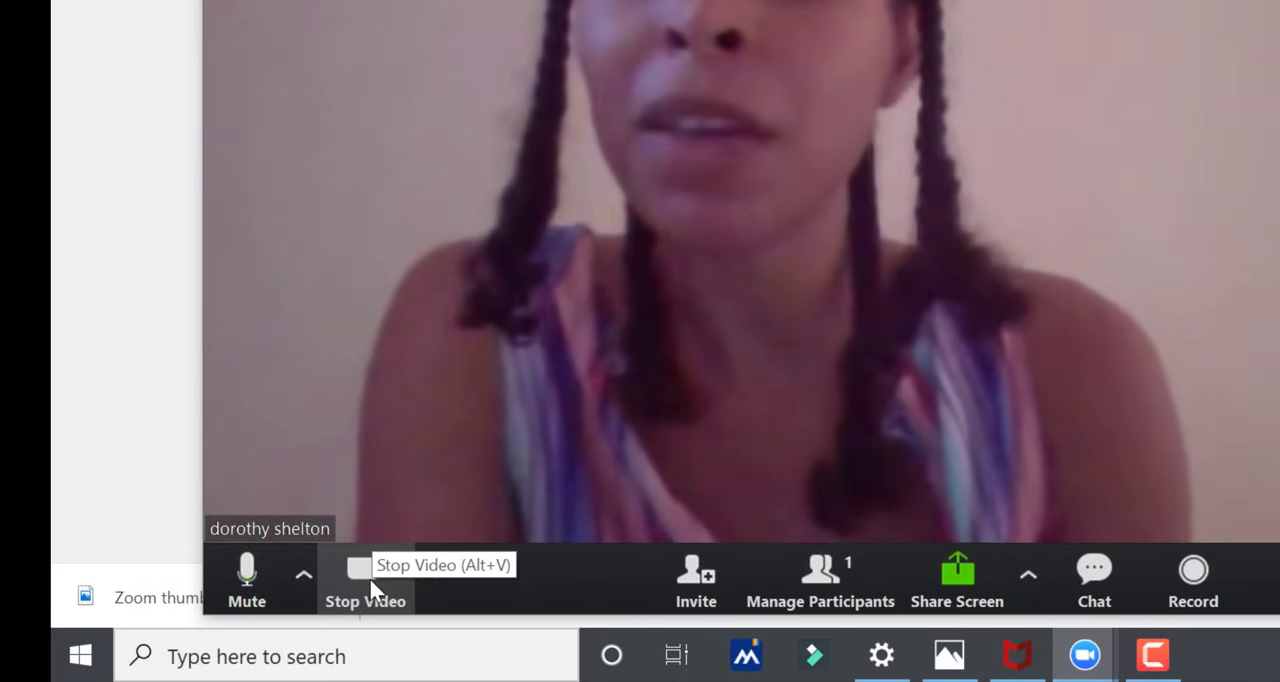
Step: Stop the camera video so the host's profile picture replaces the feed
left_click(365, 575)
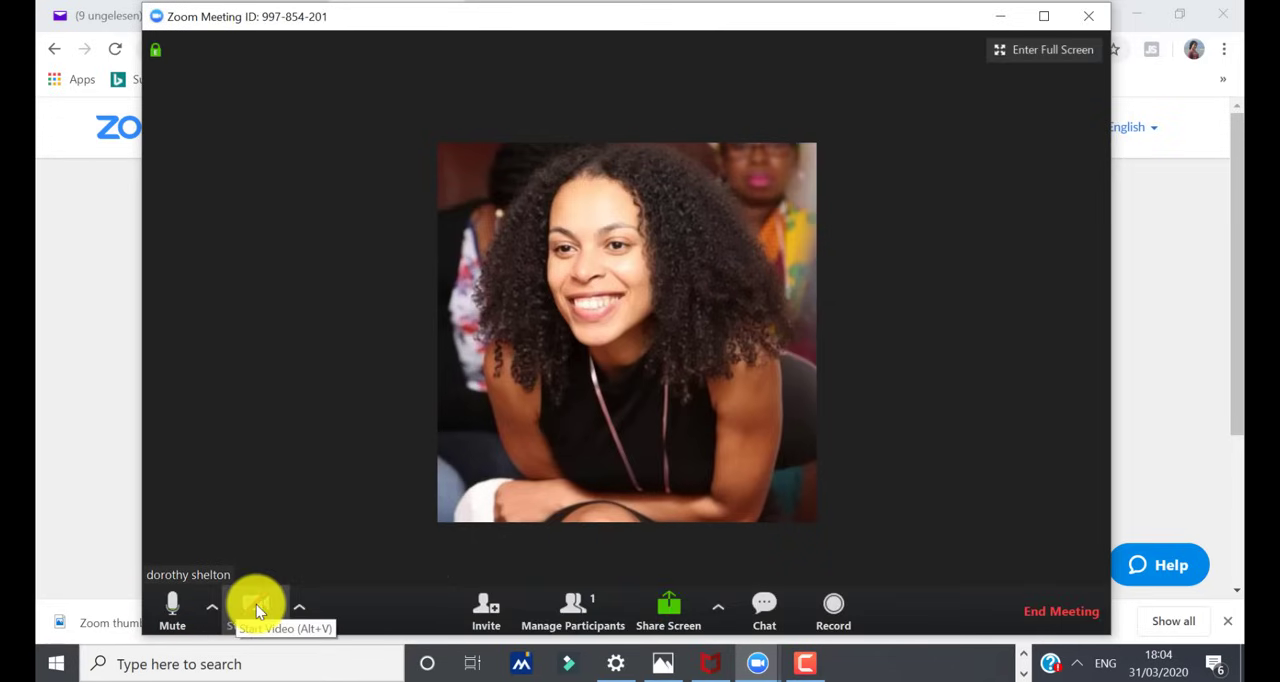
left_click(257, 605)
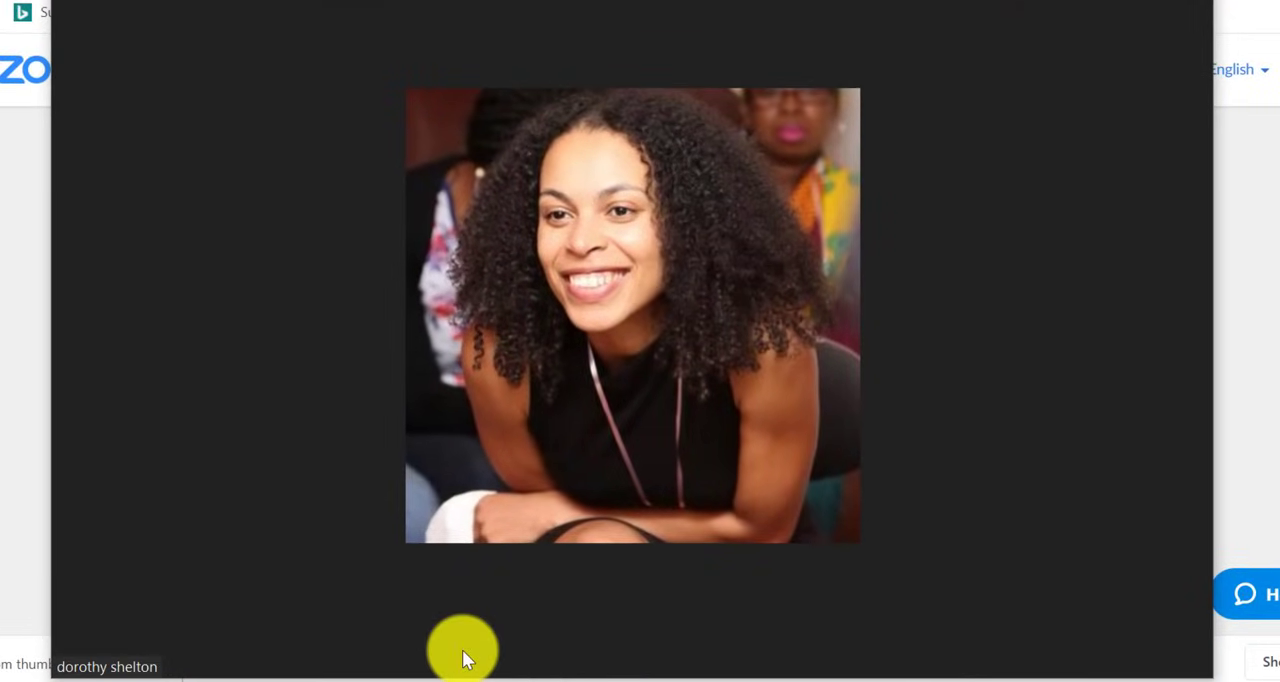
mouse_move(537, 650)
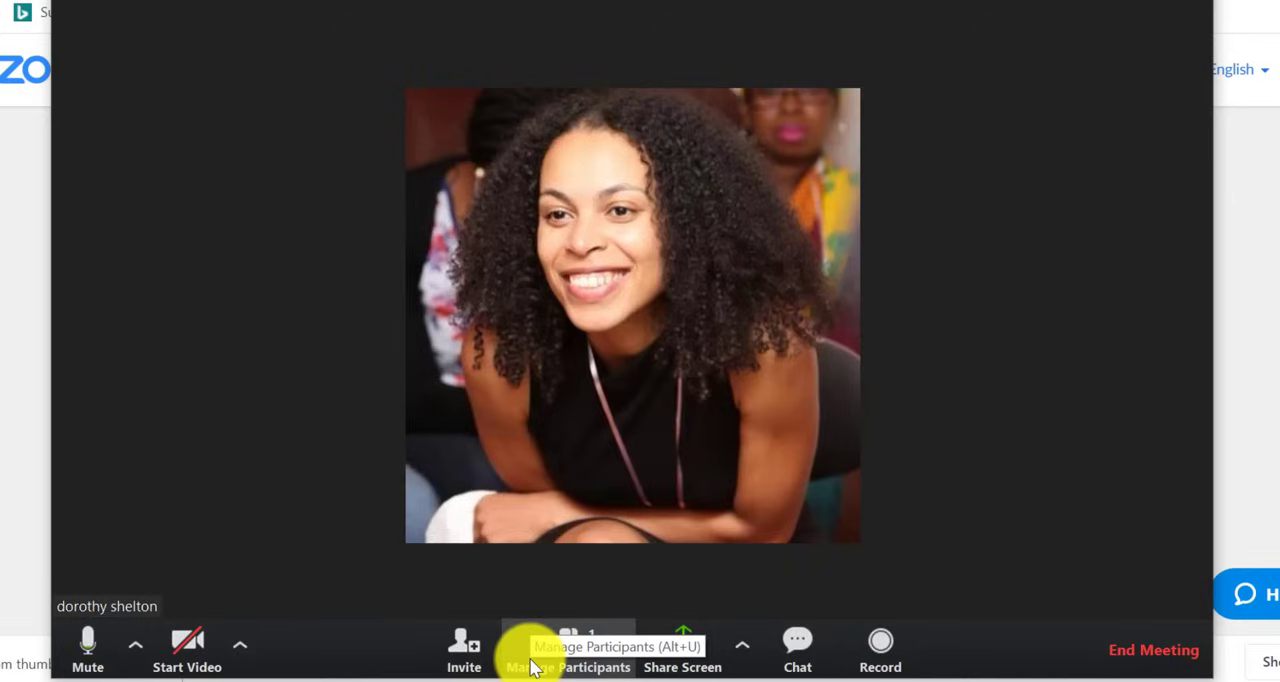
mouse_move(477, 662)
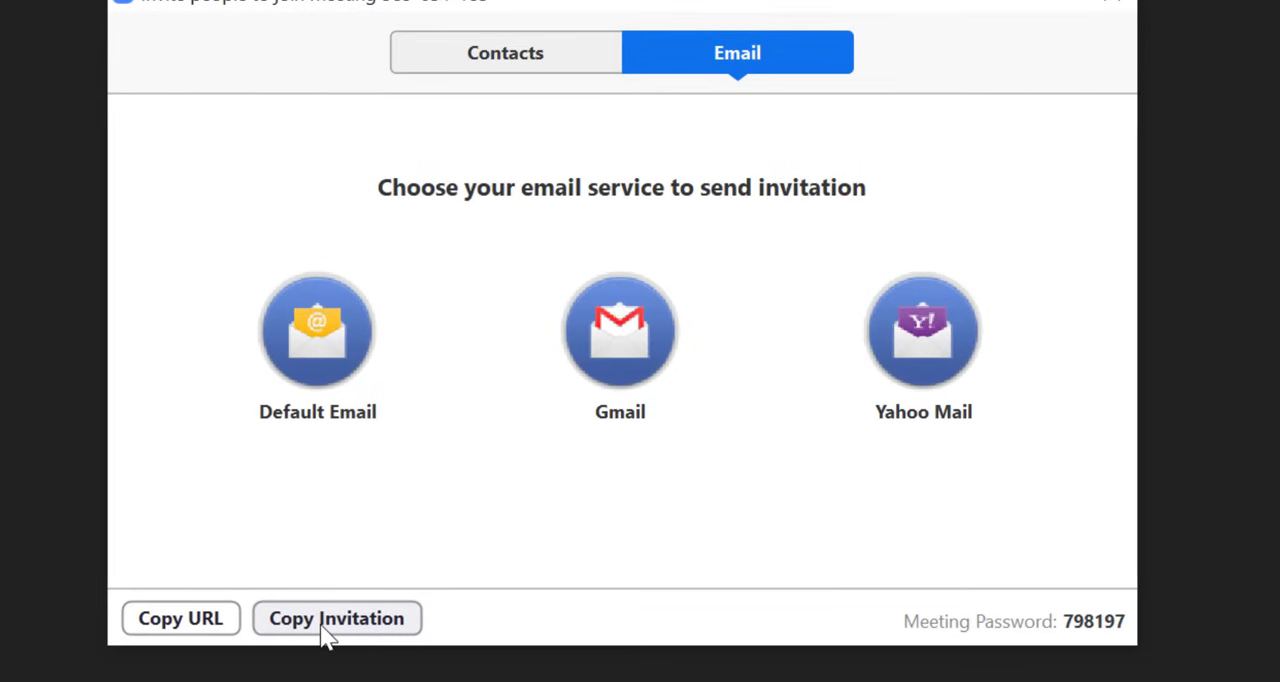
left_click(336, 618)
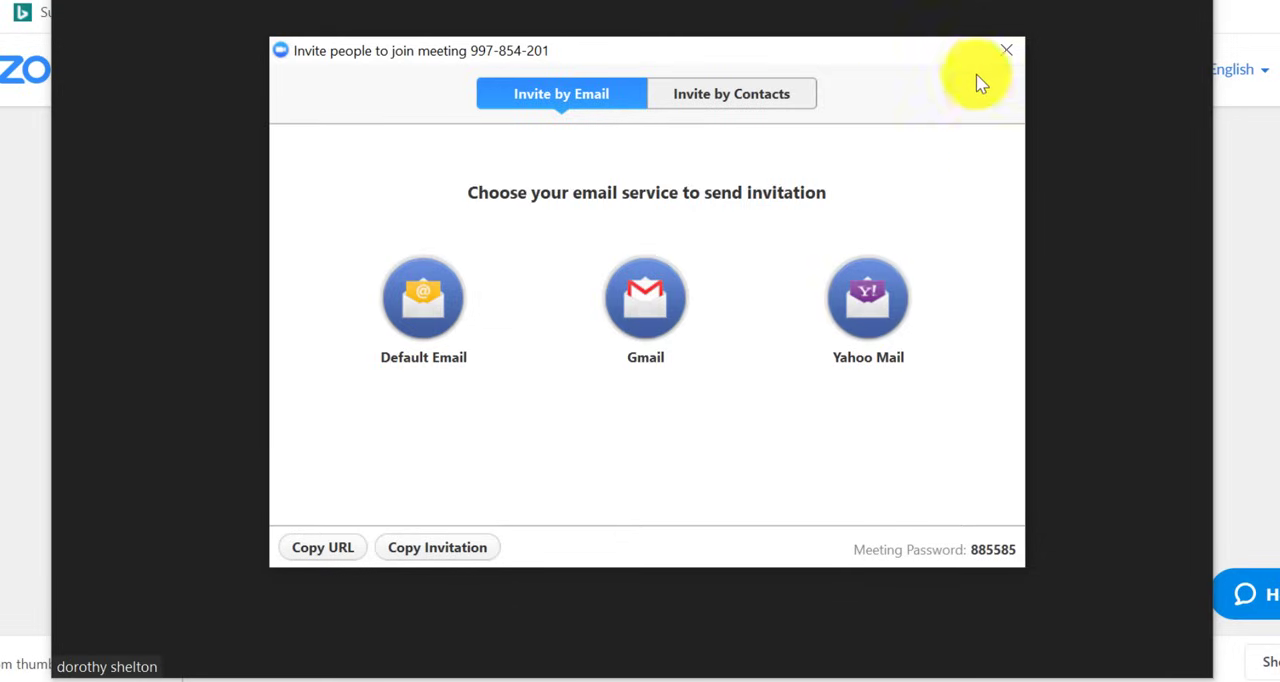
left_click(1008, 49)
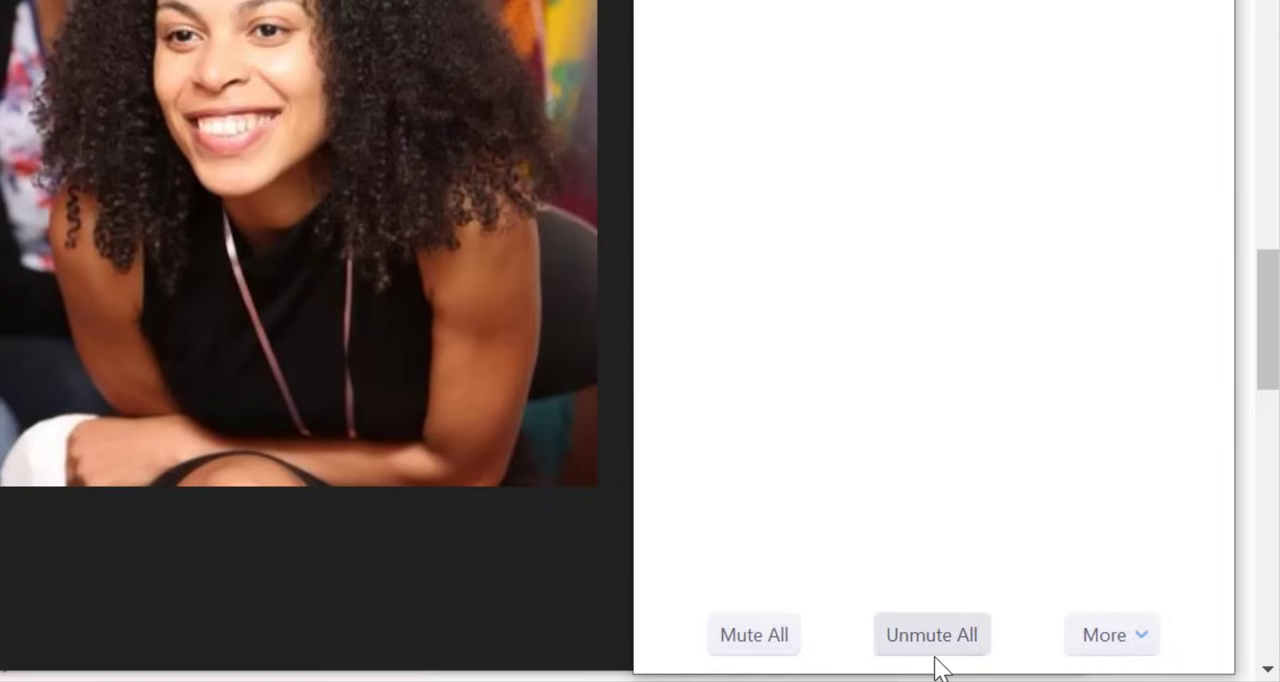
mouse_move(1156, 670)
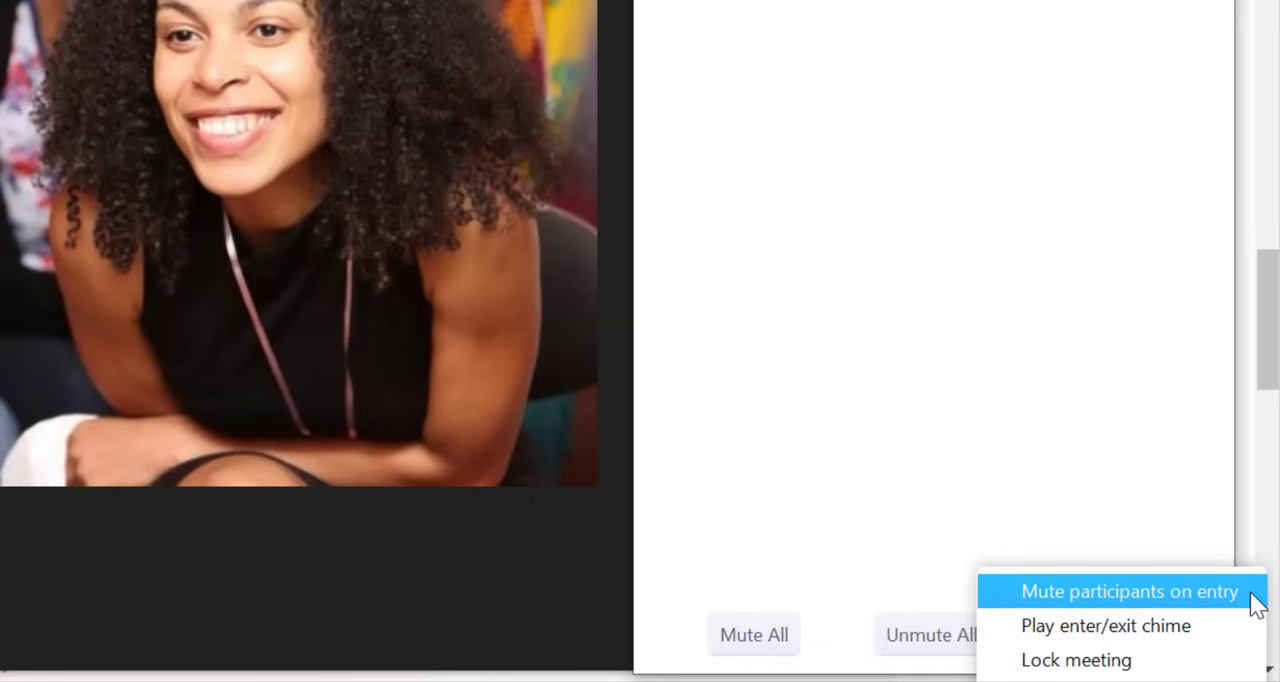
left_click(753, 634)
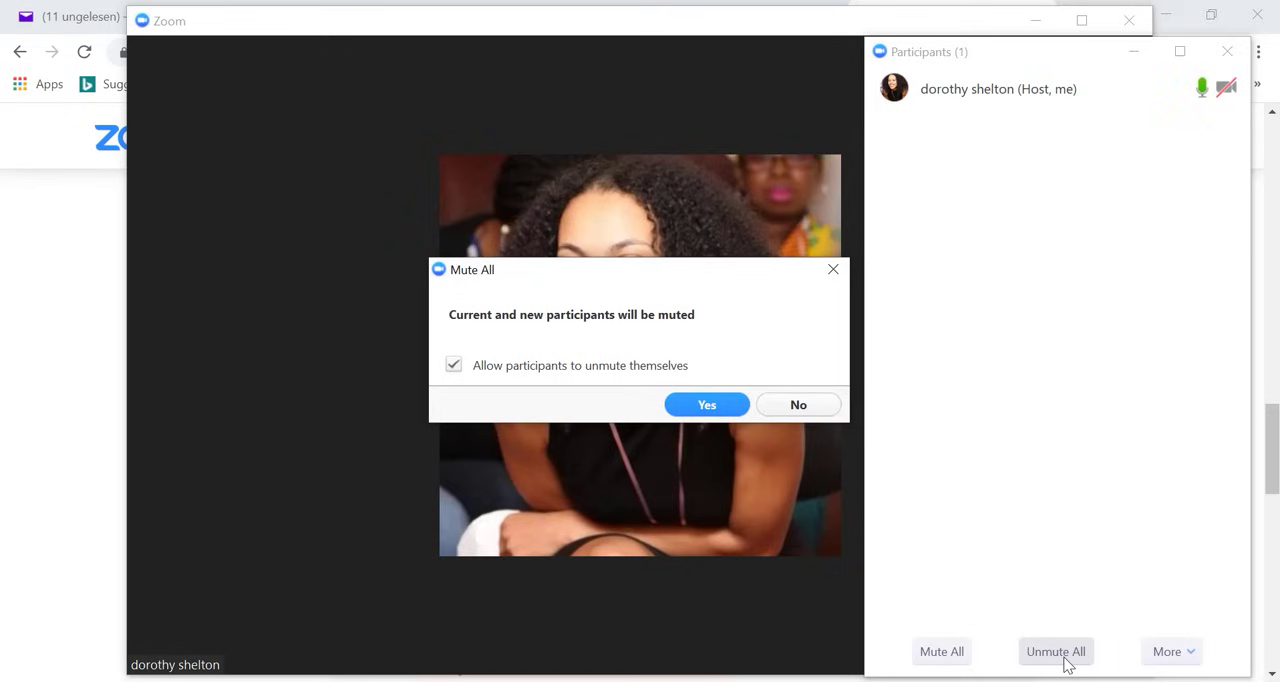
mouse_move(833, 270)
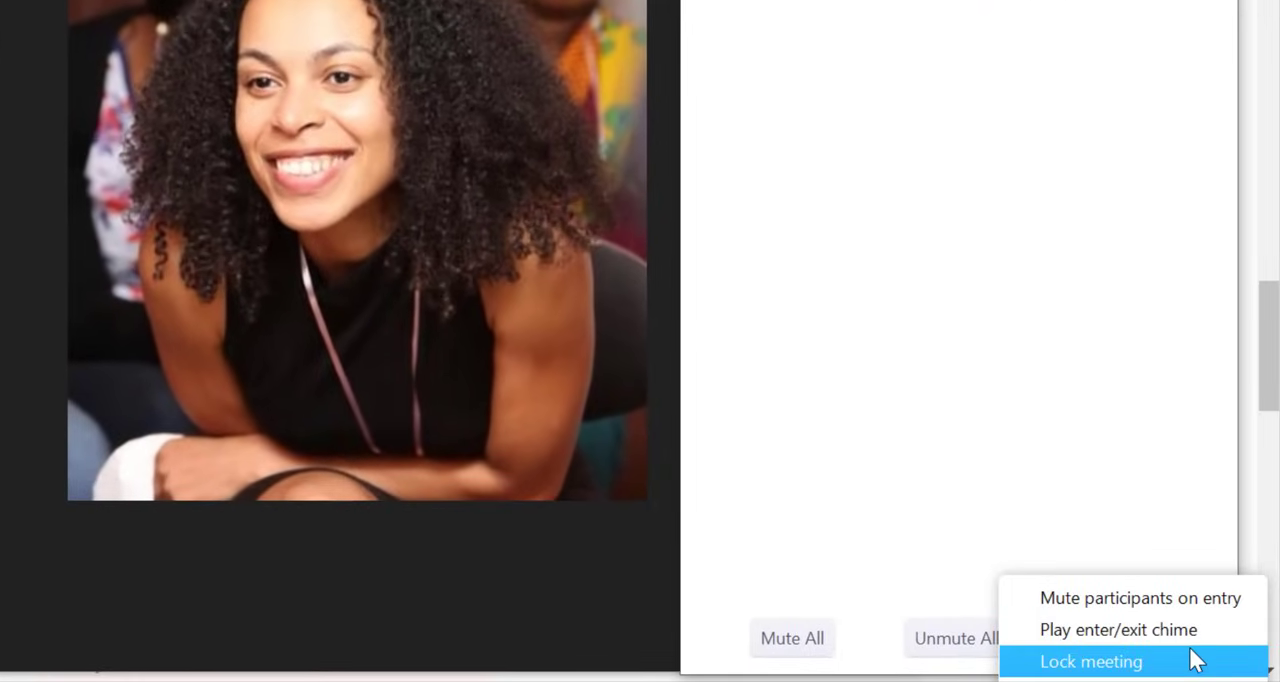
mouse_move(1102, 637)
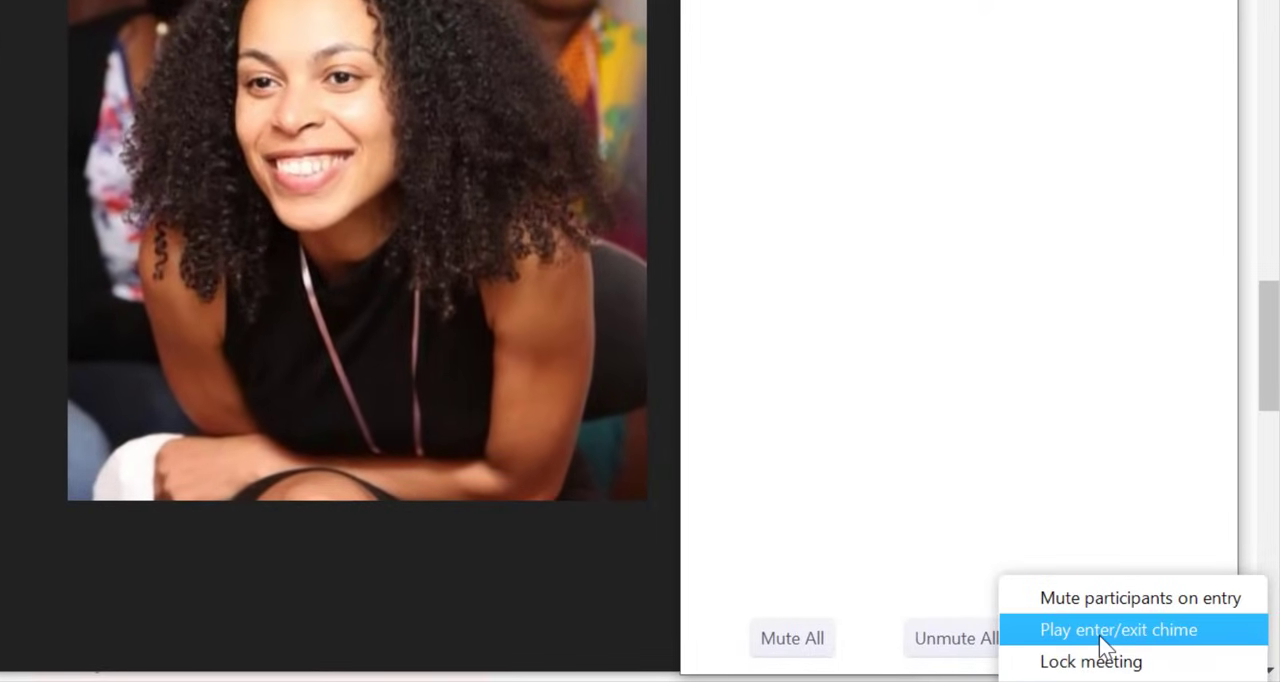
mouse_move(1146, 625)
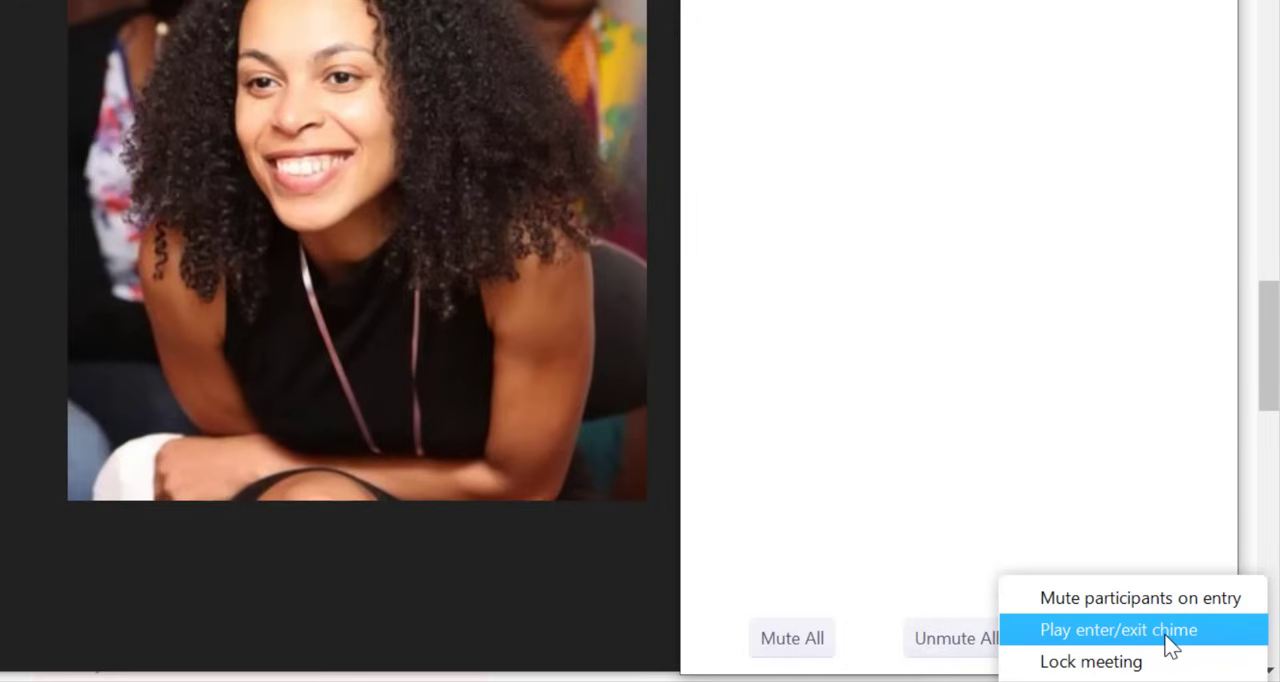
mouse_move(1100, 662)
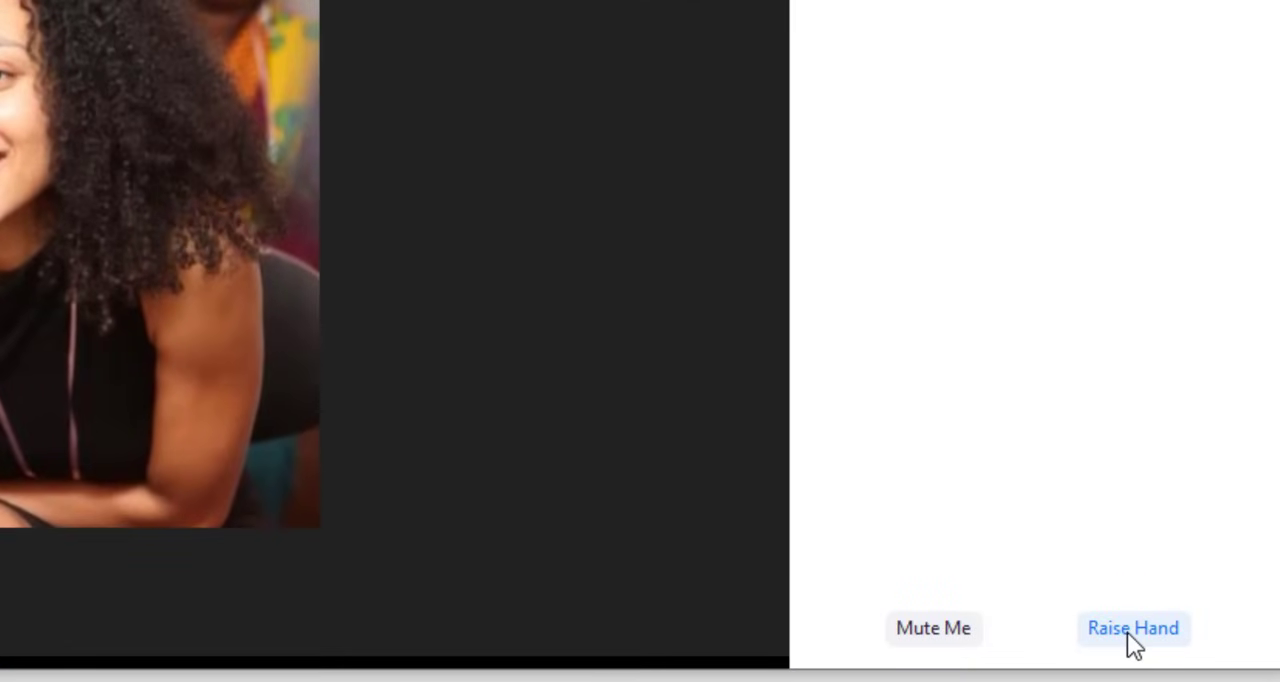
Step: Raise and then lower a hand, and return to the main meeting view
left_click(1133, 628)
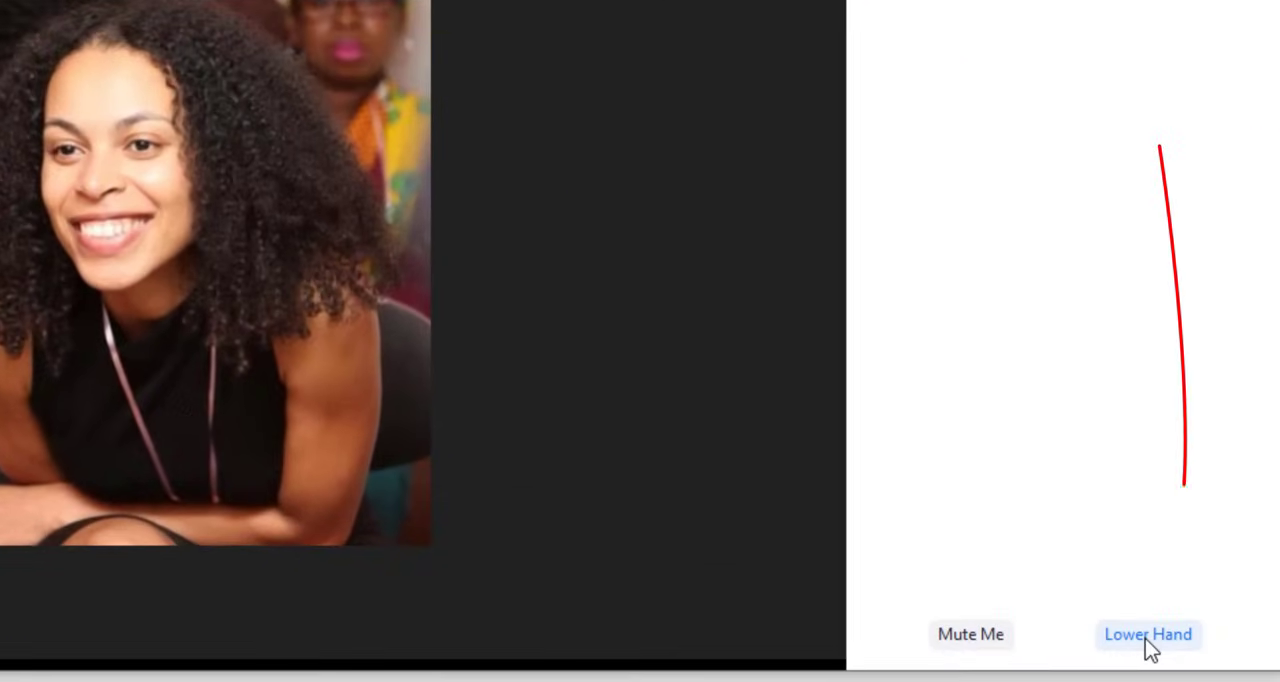
left_click(1145, 634)
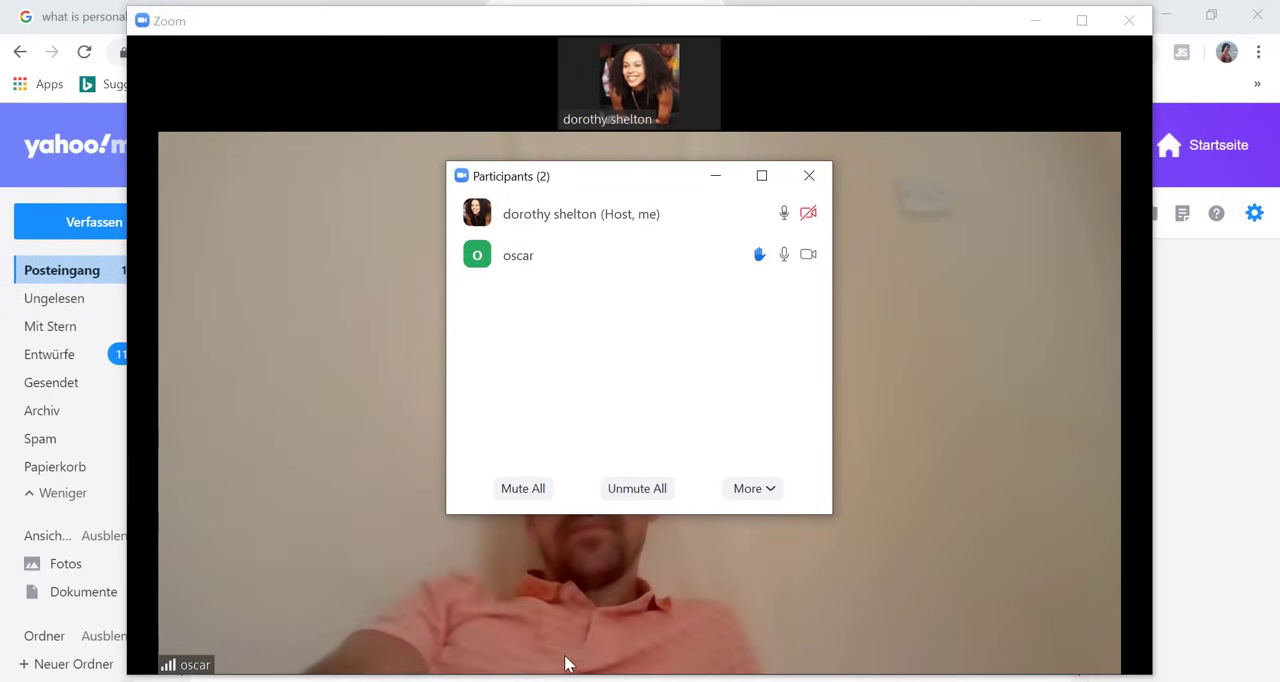
left_click(784, 255)
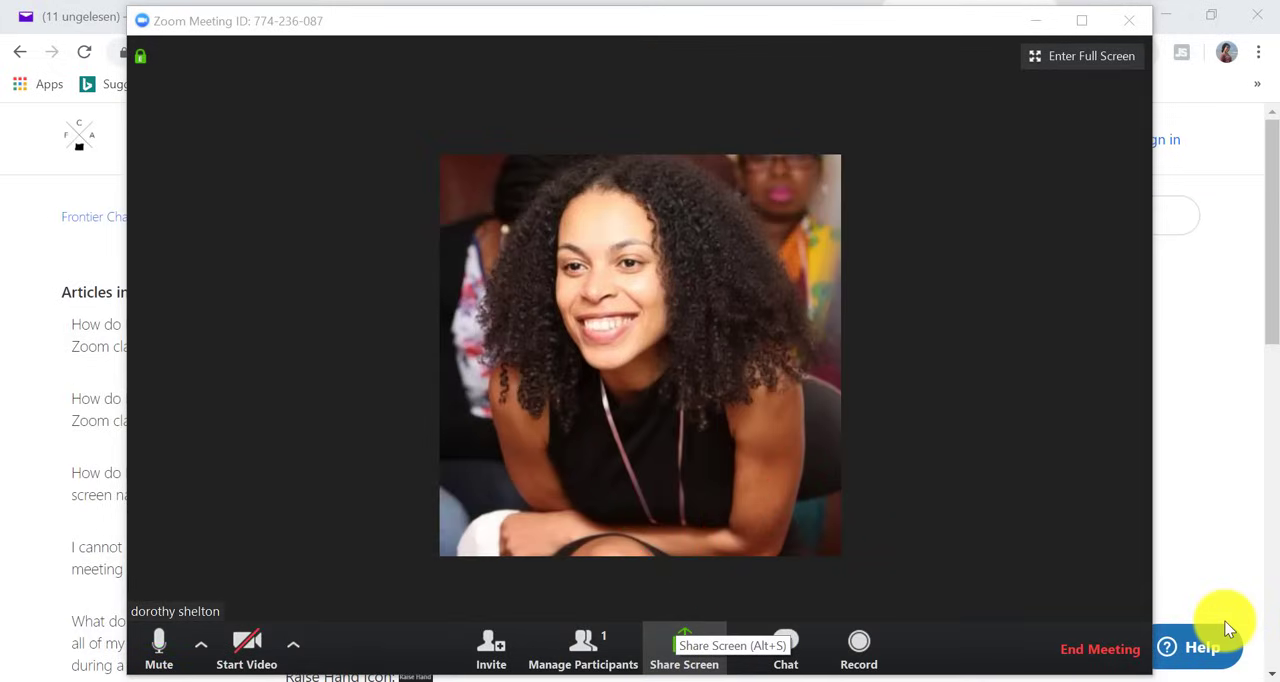
Step: Pick the Whiteboard tile among the Share Screen options and start sharing it
left_click(684, 643)
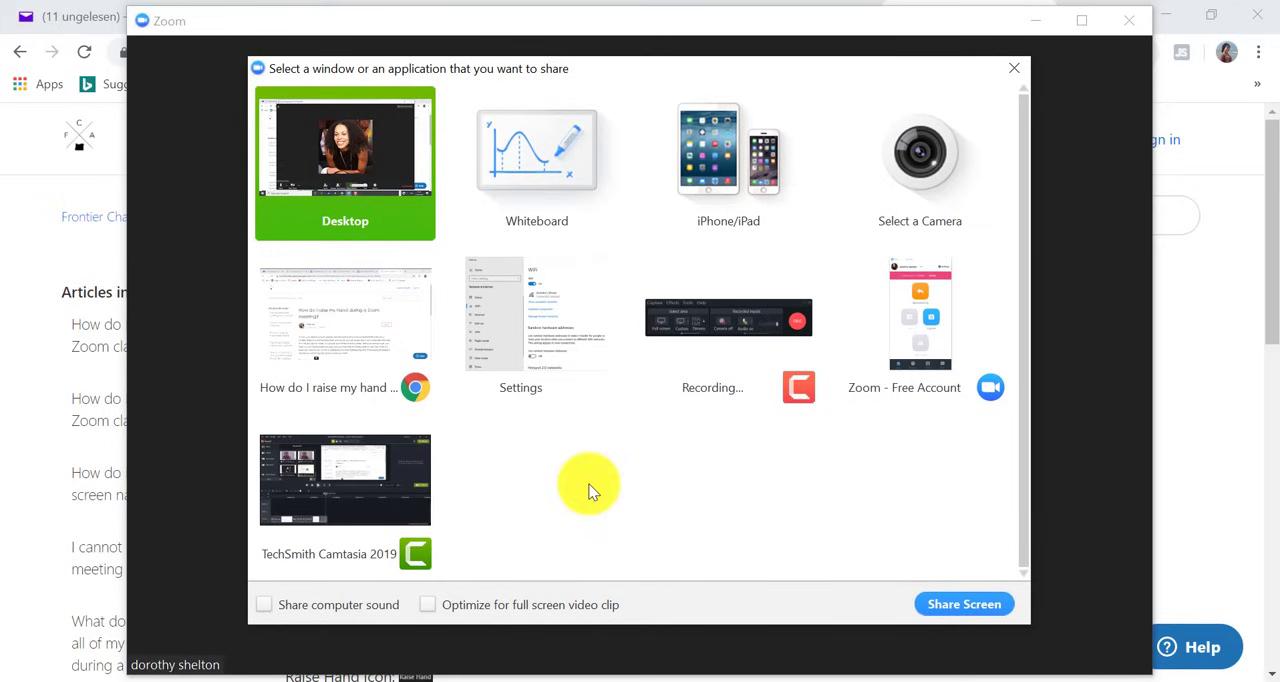
mouse_move(770, 315)
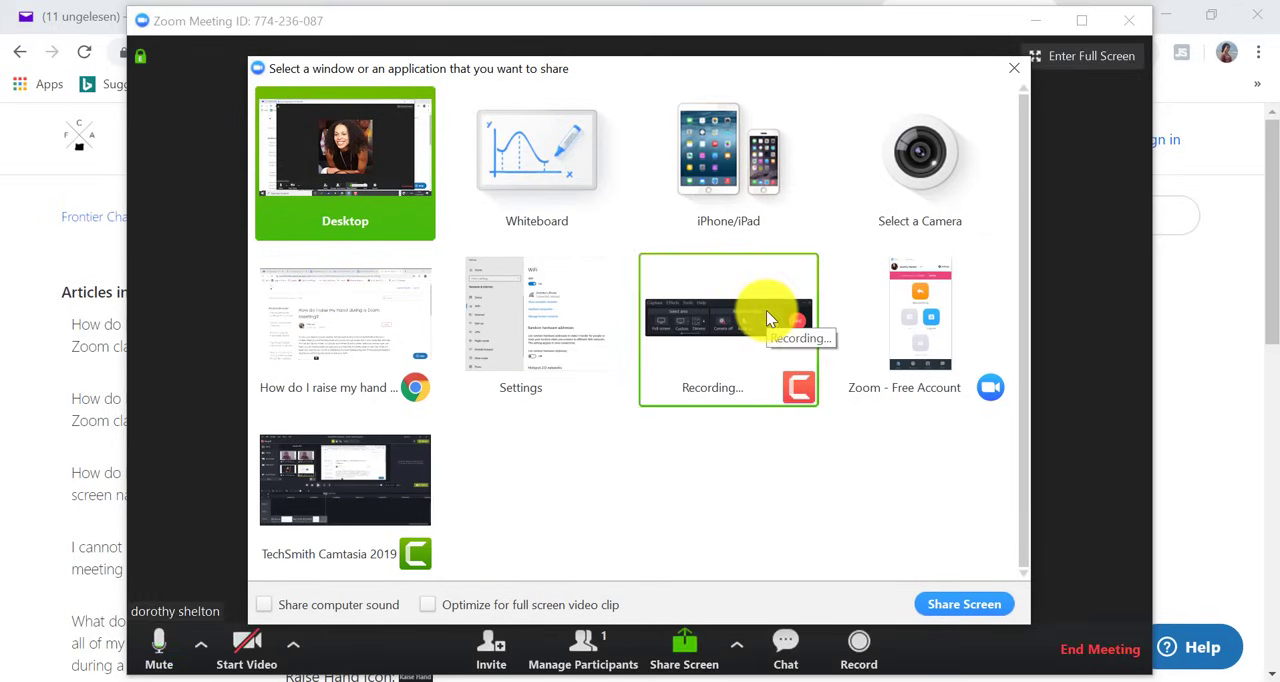
mouse_move(330, 500)
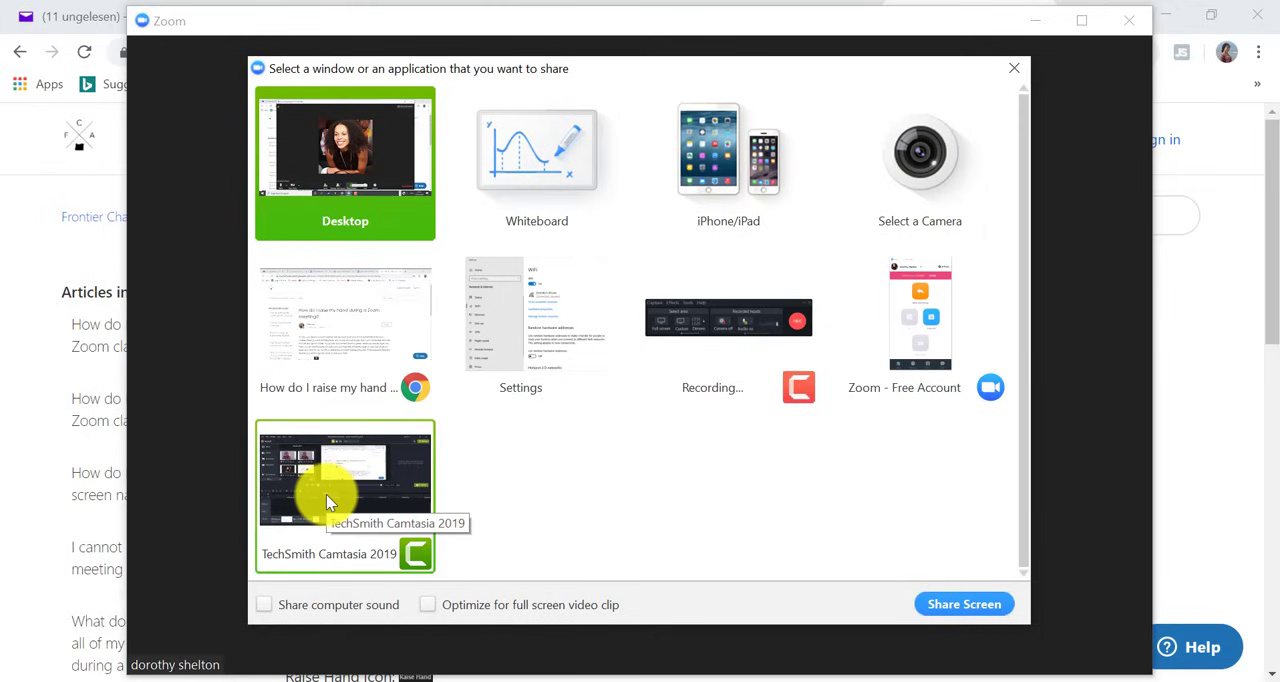
mouse_move(360, 383)
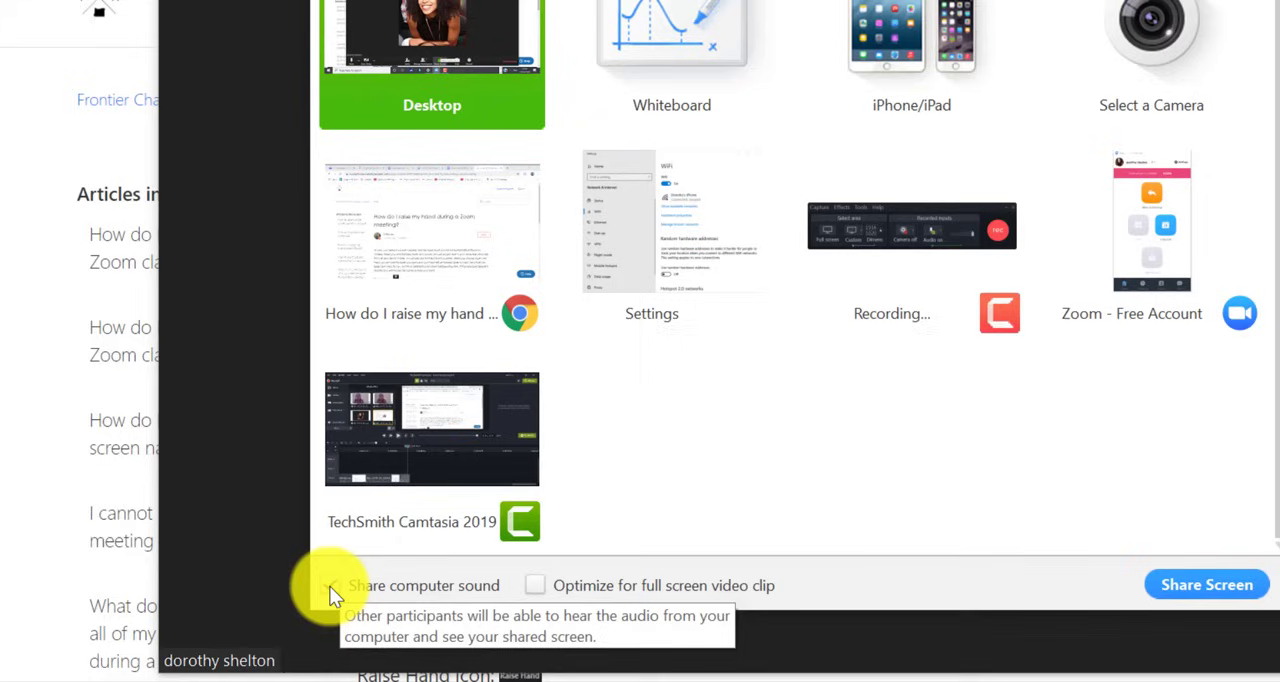
left_click(330, 585)
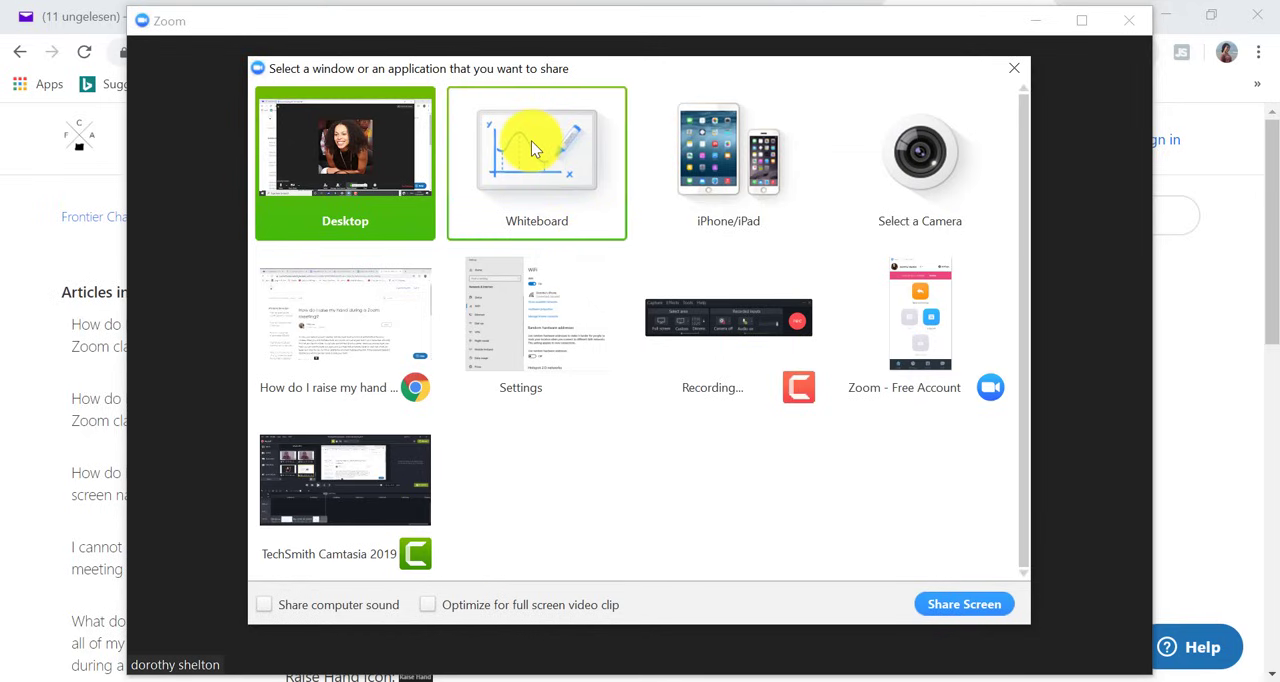
left_click(536, 160)
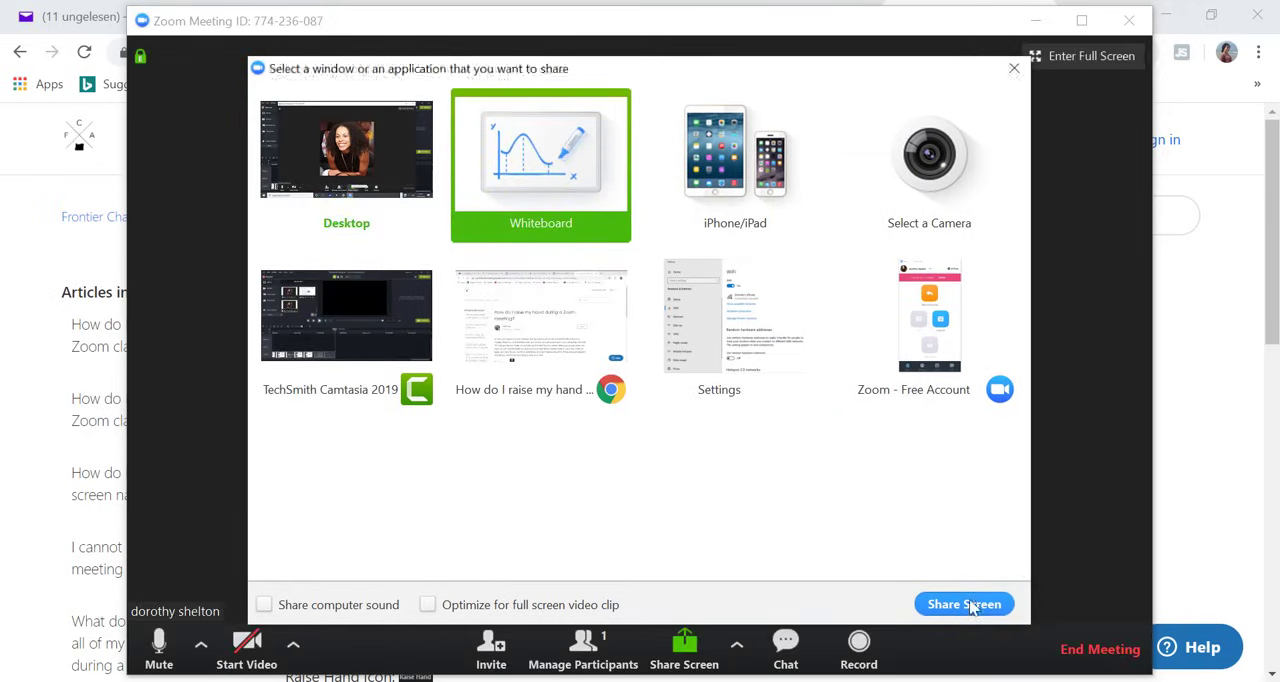
left_click(964, 603)
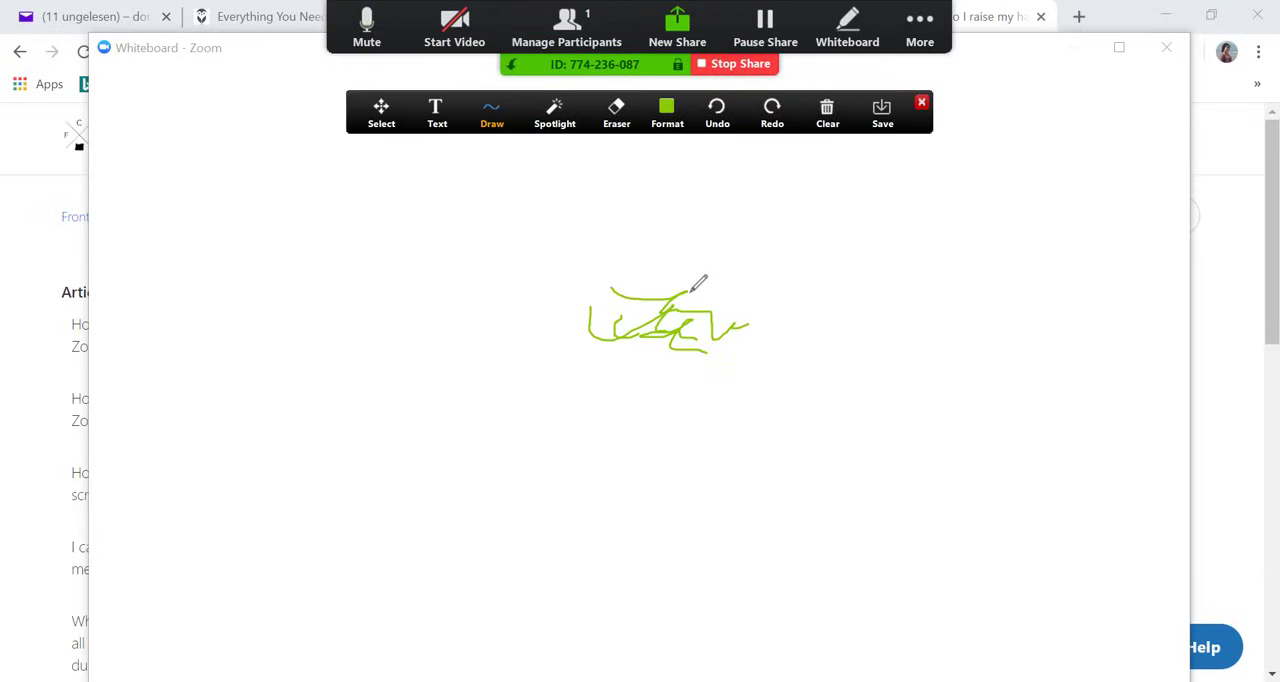
Step: Sketch green lines, add a text box above them, then stop sharing the whiteboard
left_click_drag(670, 300, 790, 310)
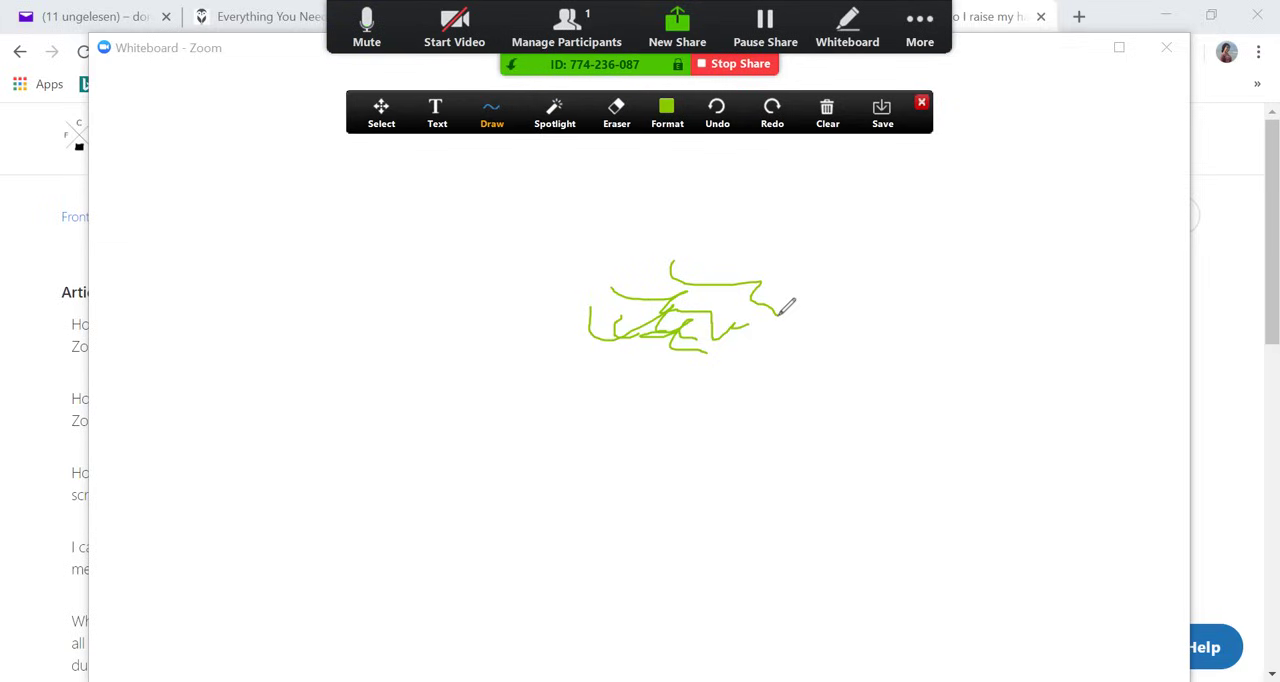
left_click(436, 112)
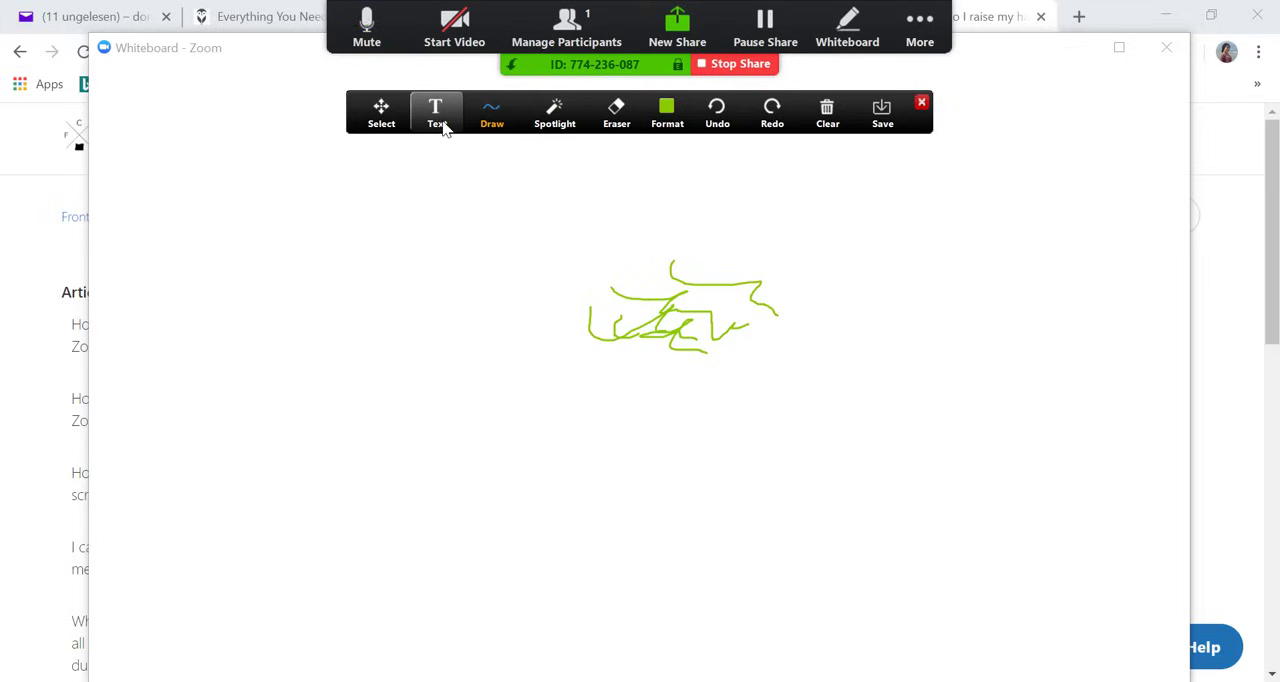
left_click(436, 110)
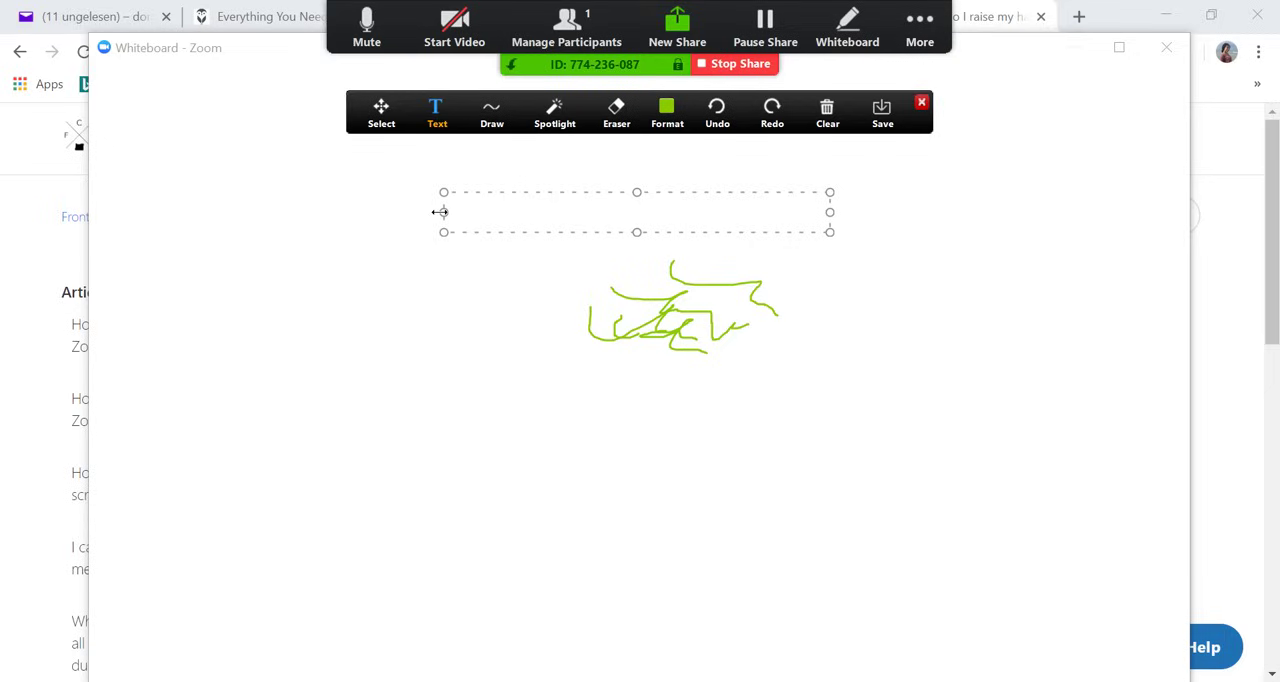
left_click(490, 112)
type("uggjhjh")
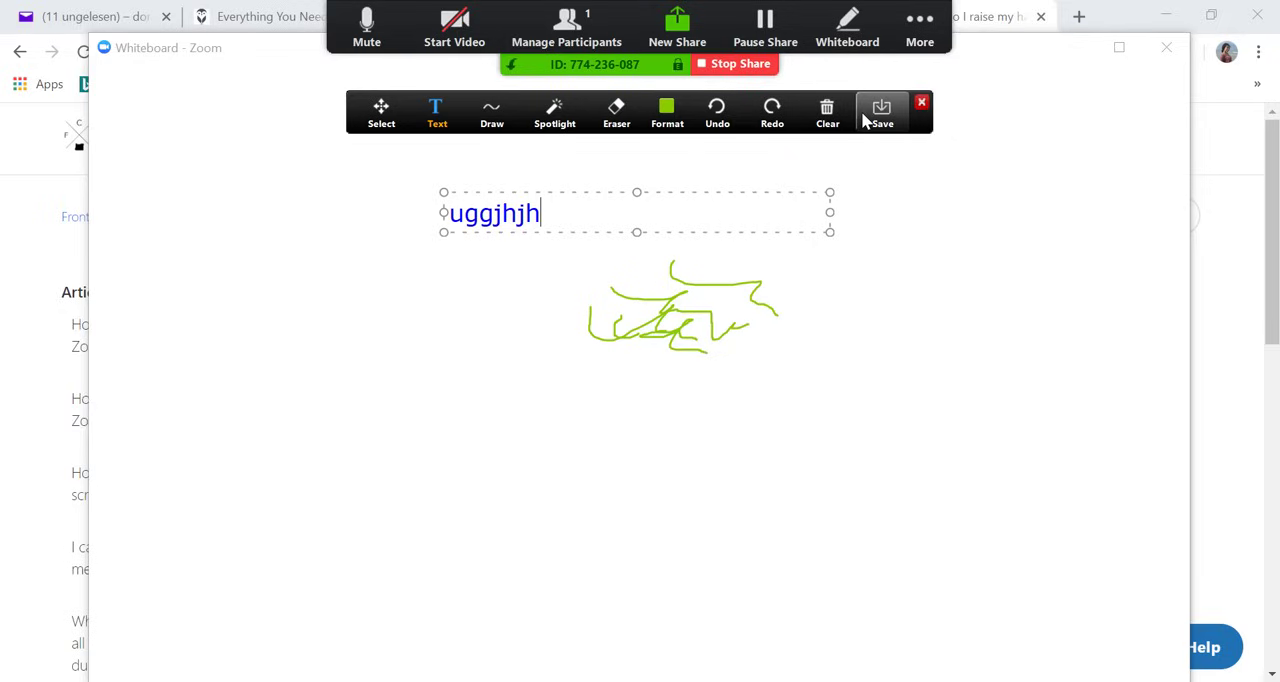
mouse_move(889, 355)
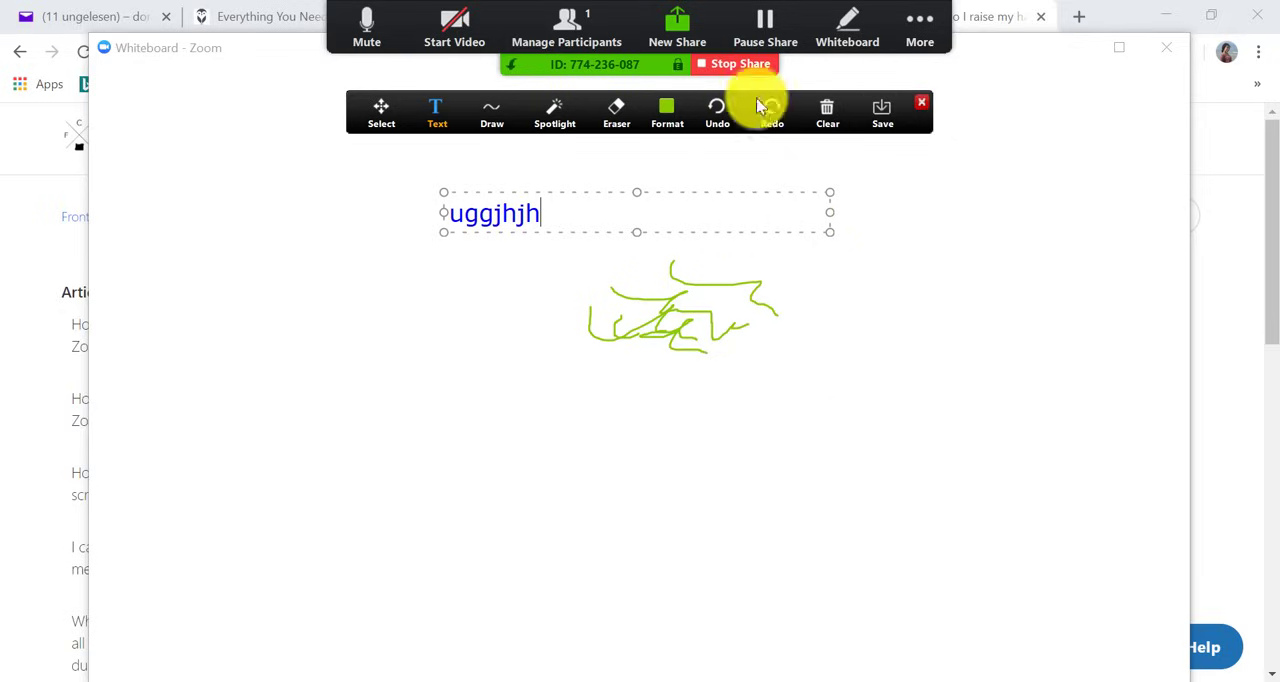
left_click(731, 64)
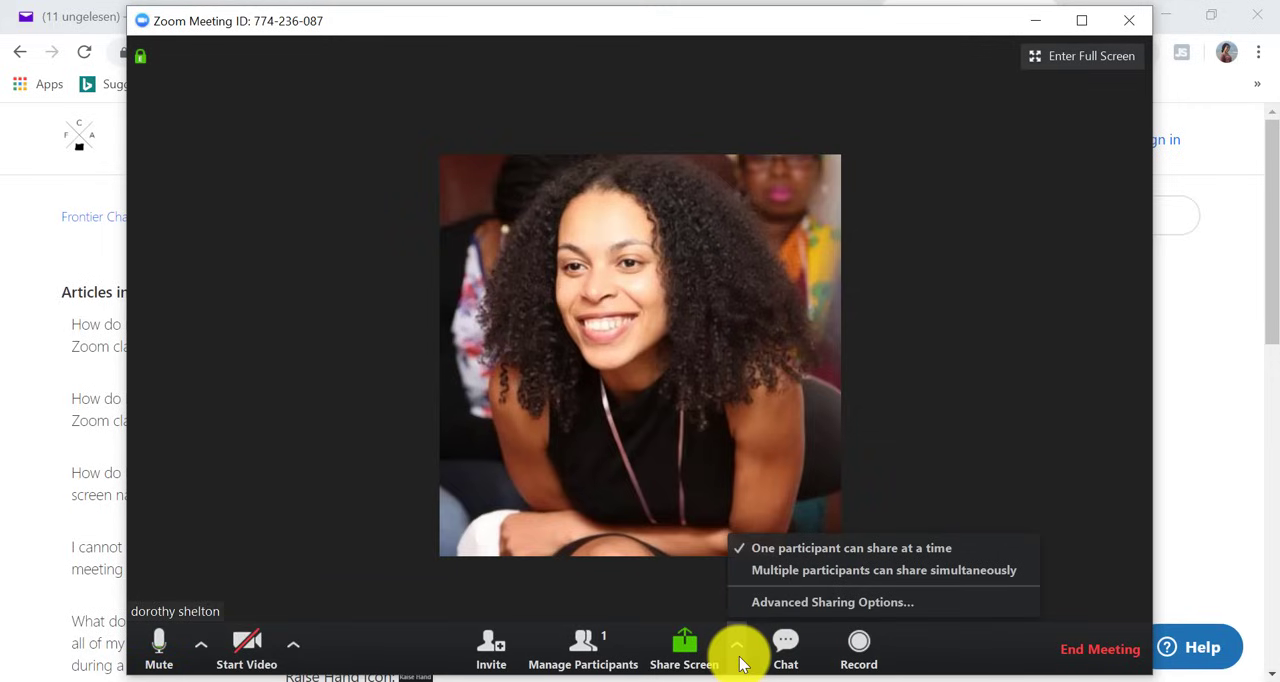
mouse_move(935, 570)
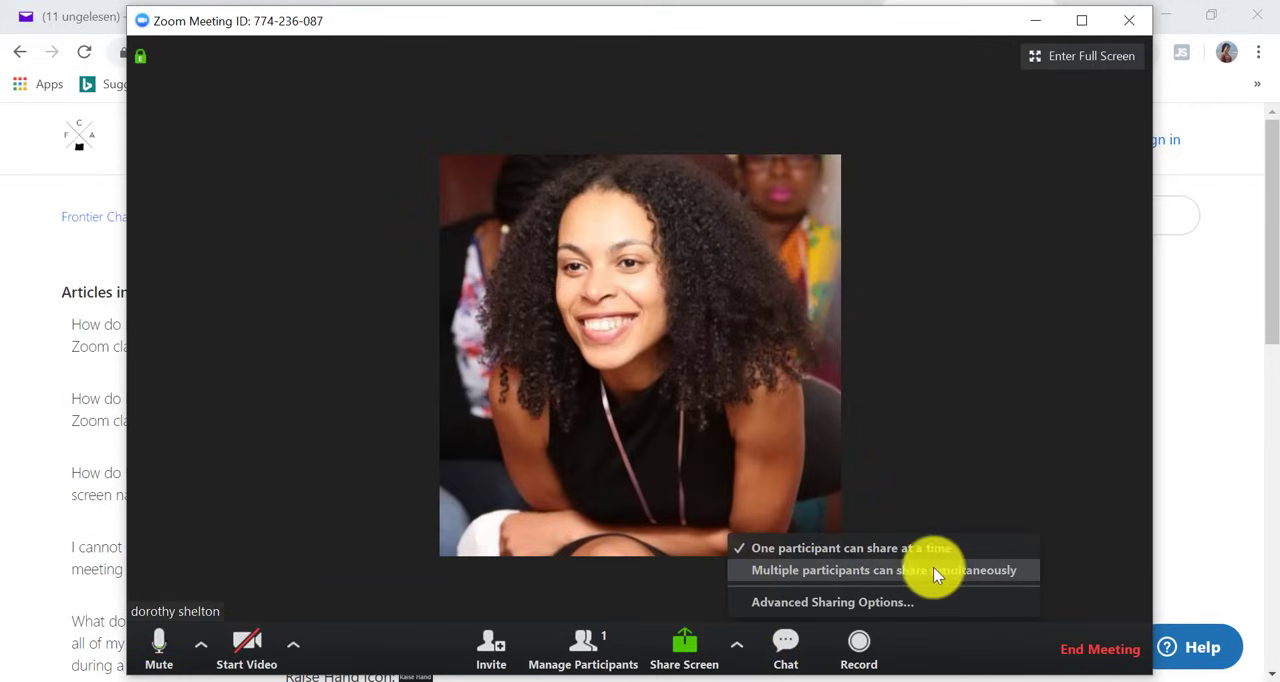
mouse_move(985, 592)
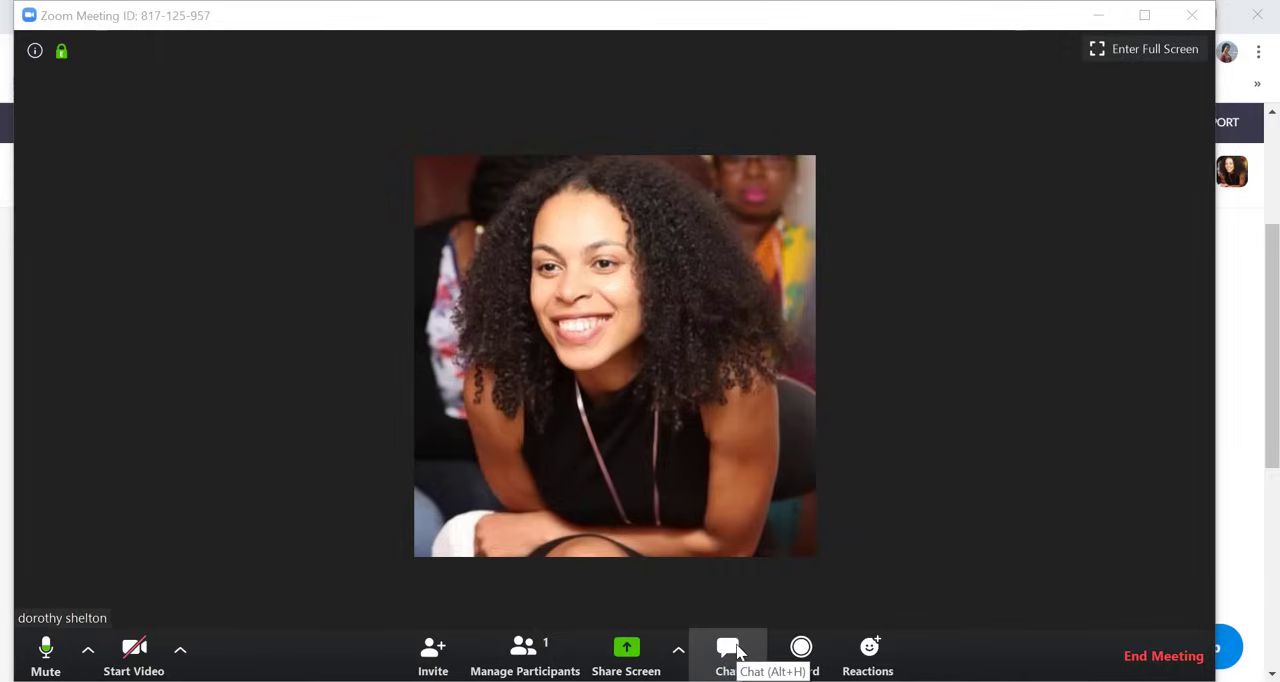
Step: Open group chat, draft 'kakjfkjakfj', and view chat permissions and file-sending sources
left_click(726, 646)
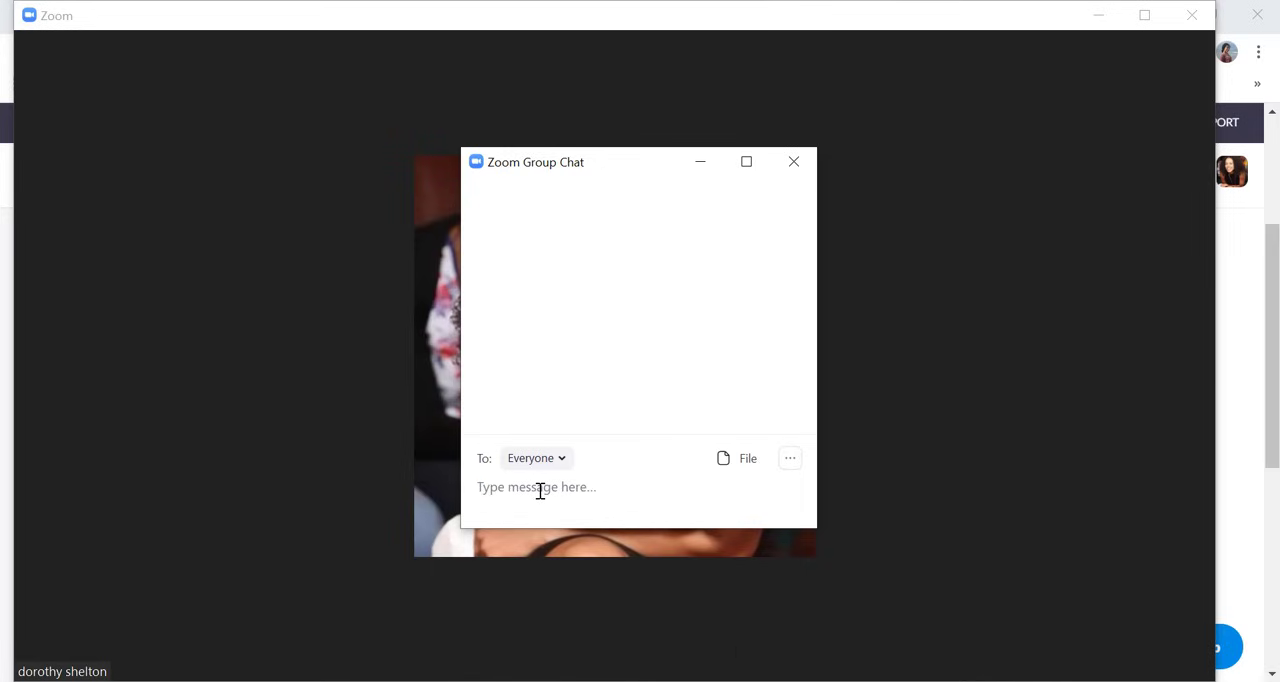
type("kakjfkjakfj")
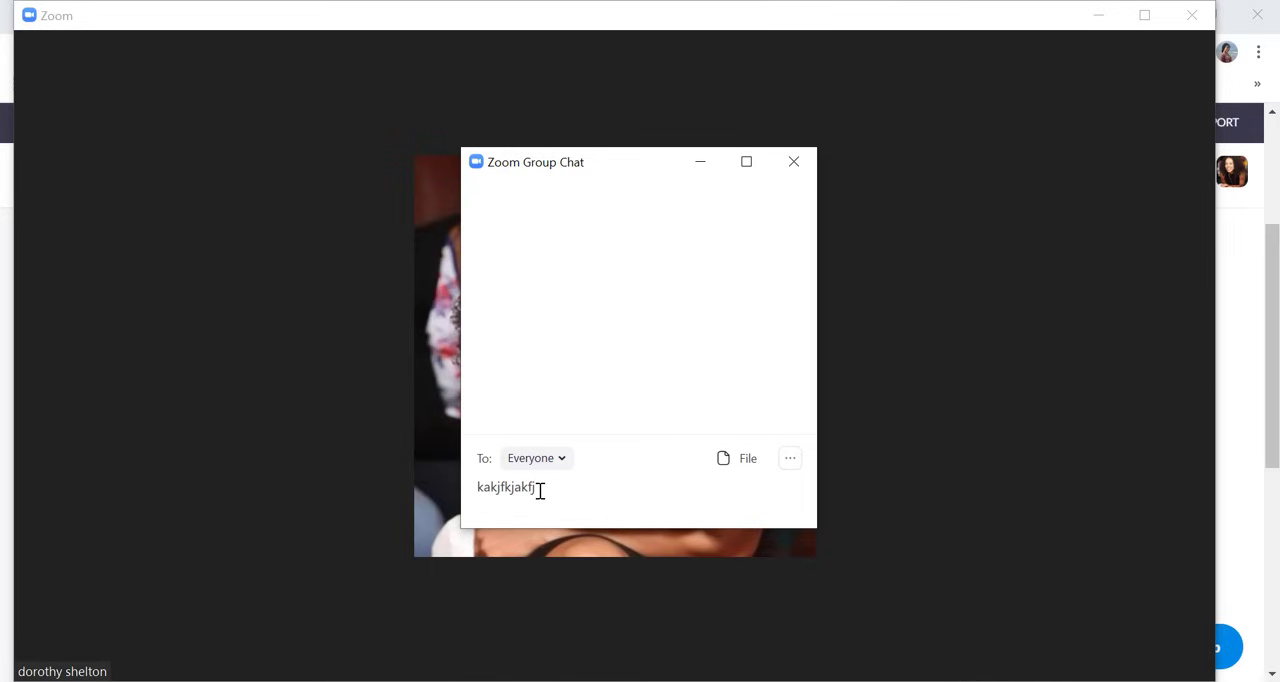
mouse_move(740, 467)
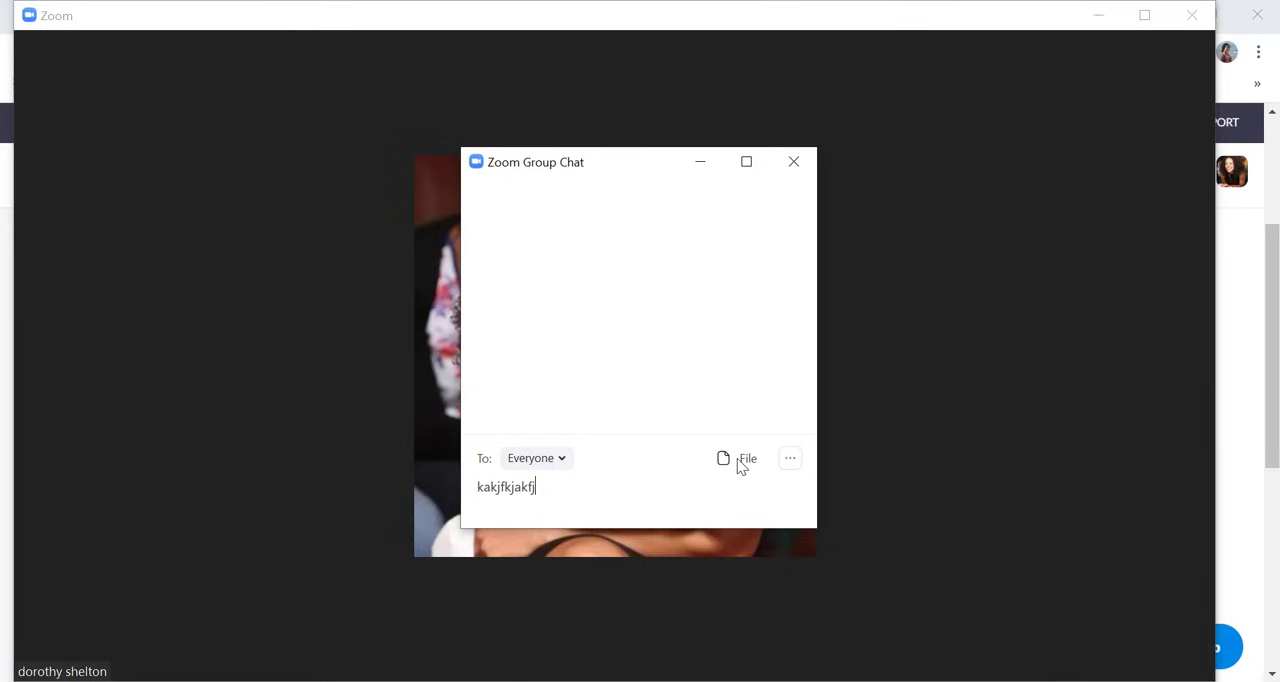
mouse_move(790, 458)
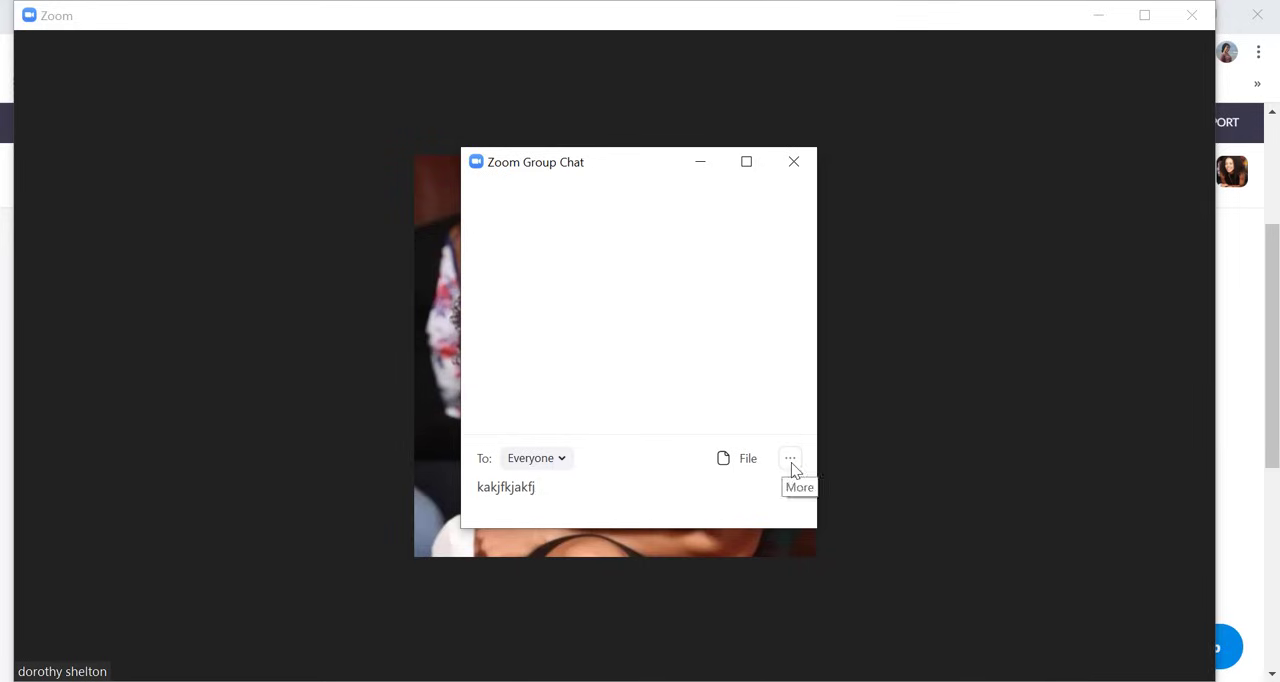
left_click(790, 458)
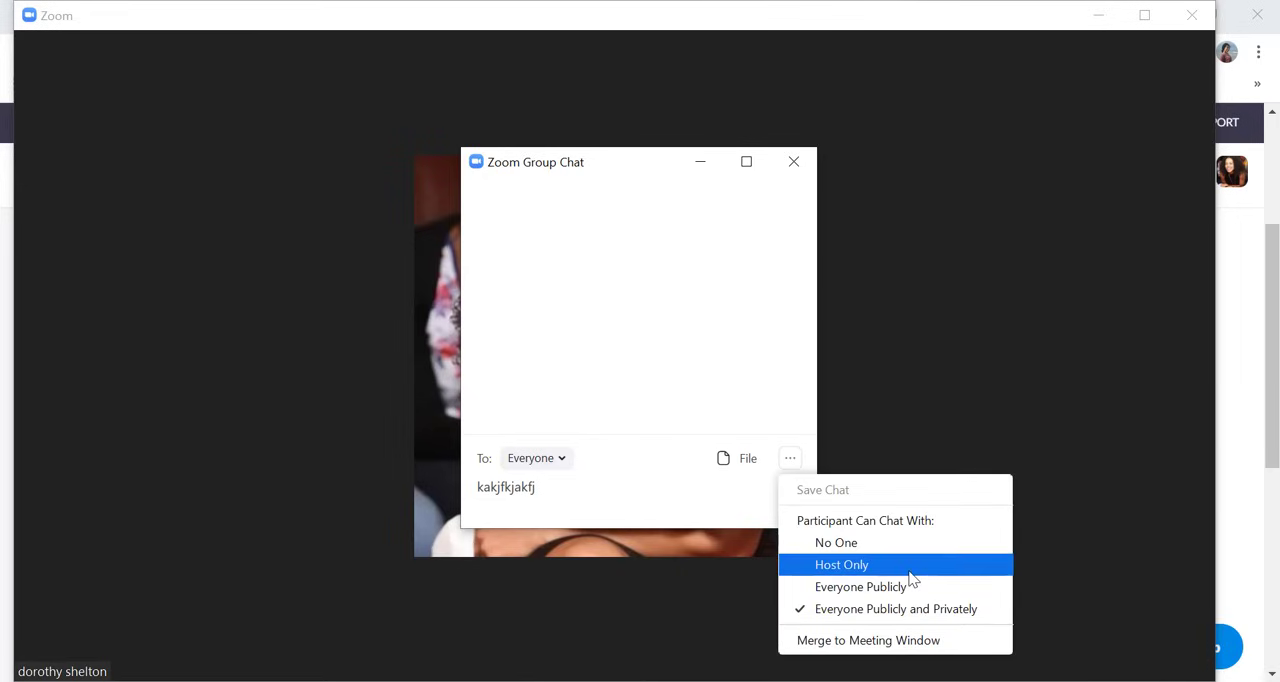
mouse_move(835, 619)
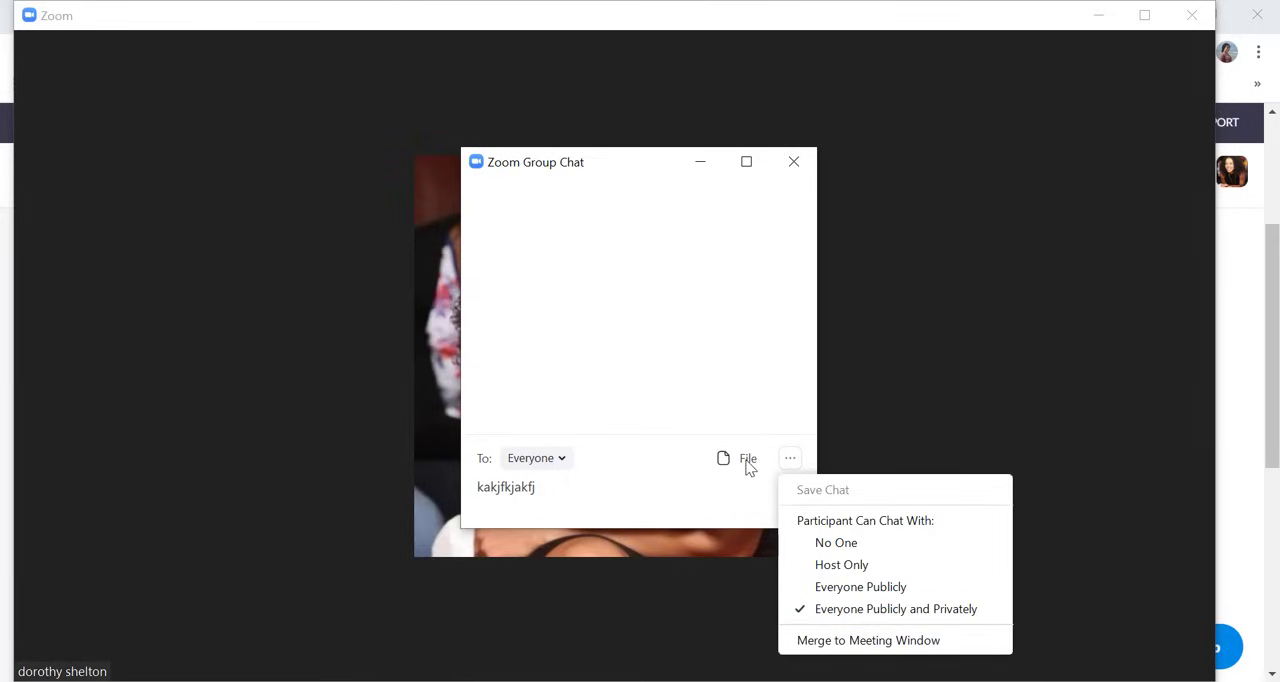
left_click(746, 458)
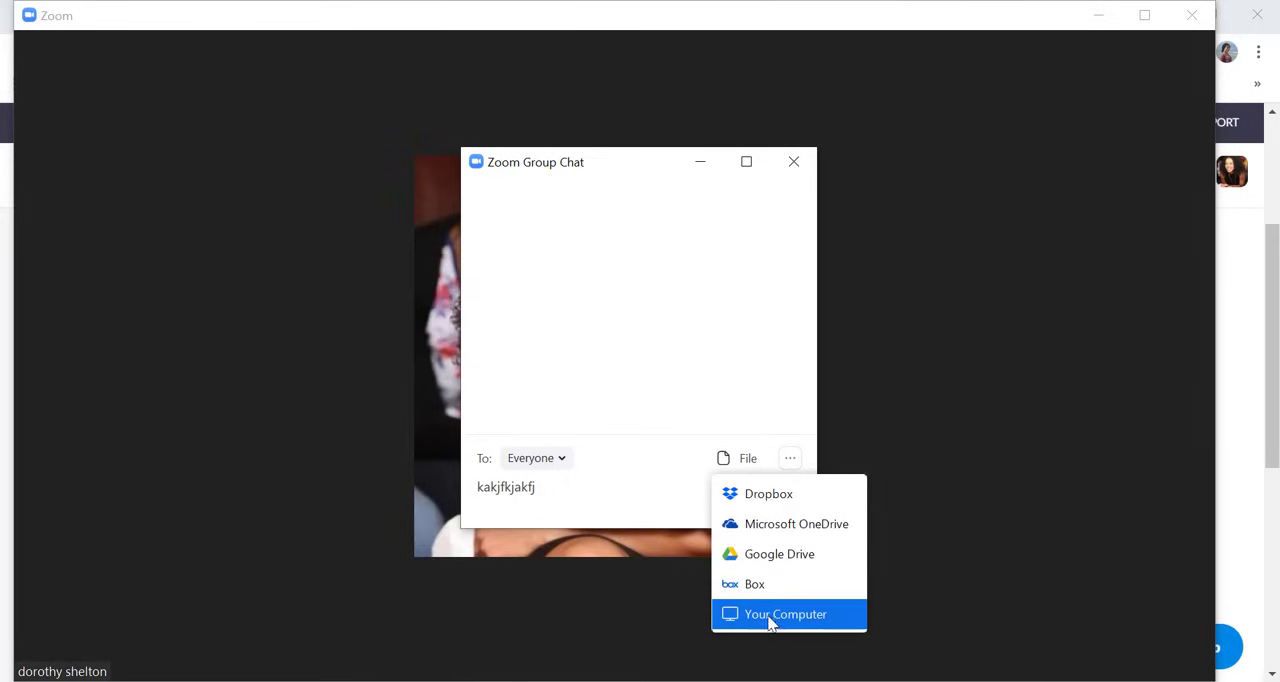
mouse_move(798, 508)
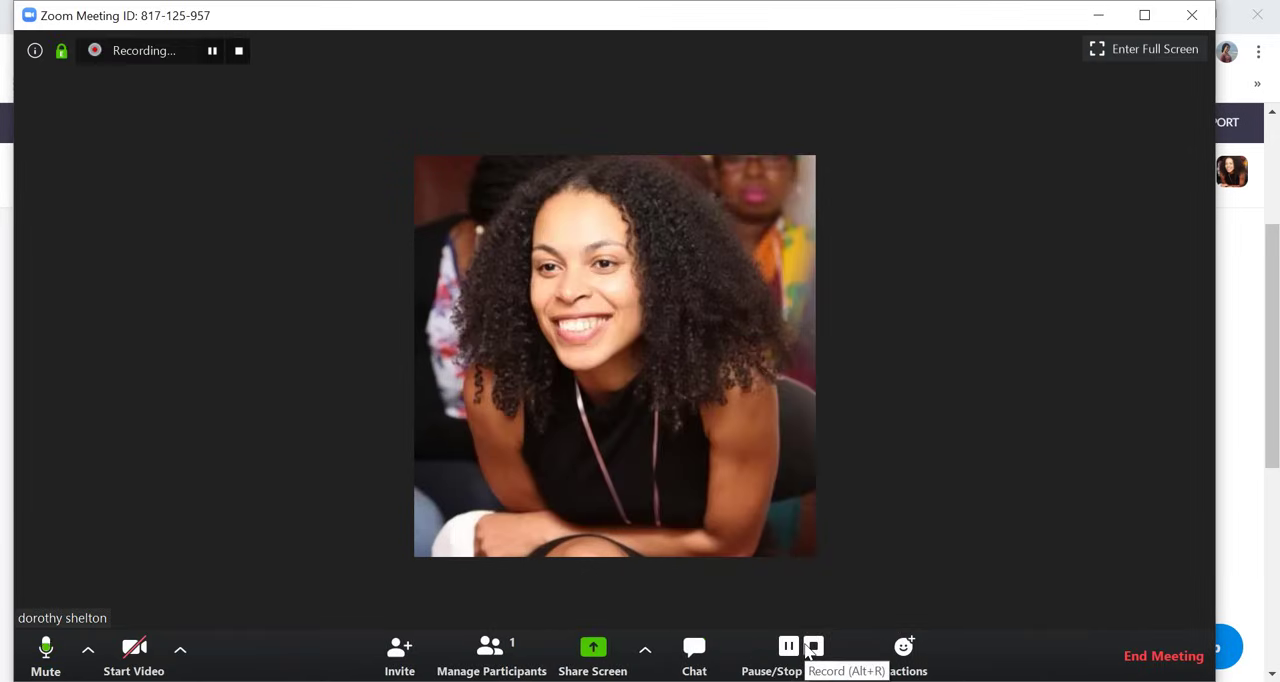
Step: Stop the meeting recording and send a thumbs-up reaction
left_click(812, 646)
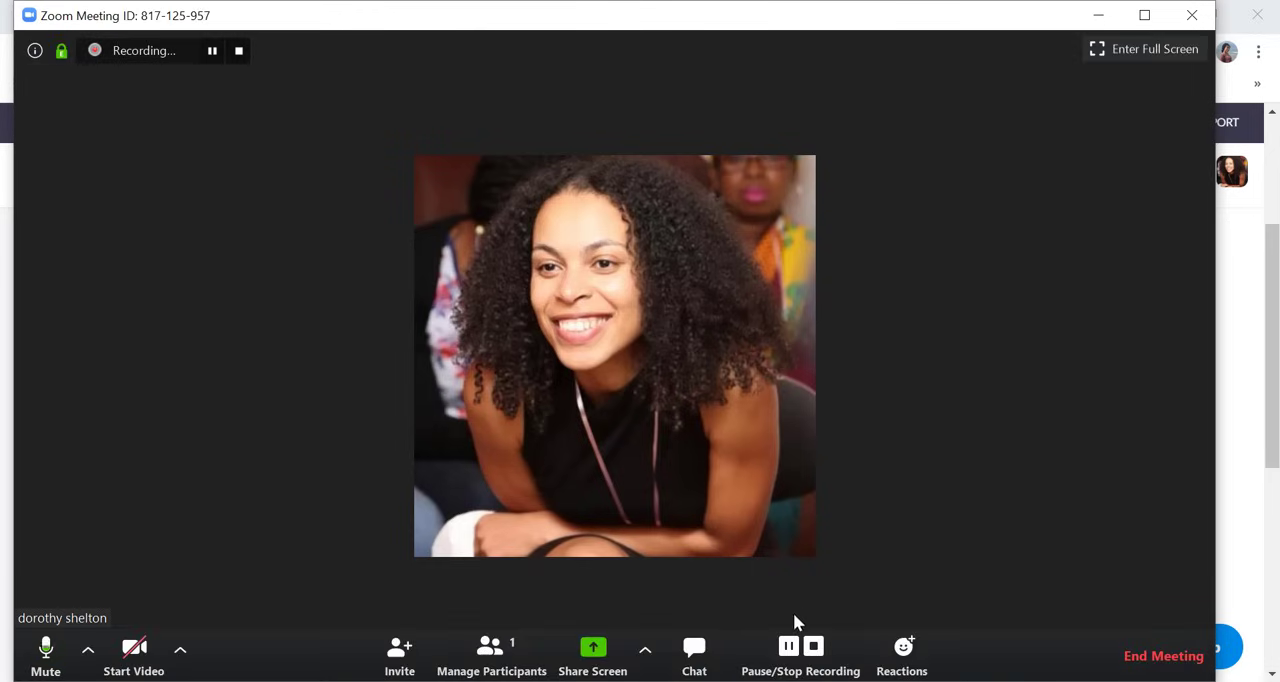
mouse_move(793, 649)
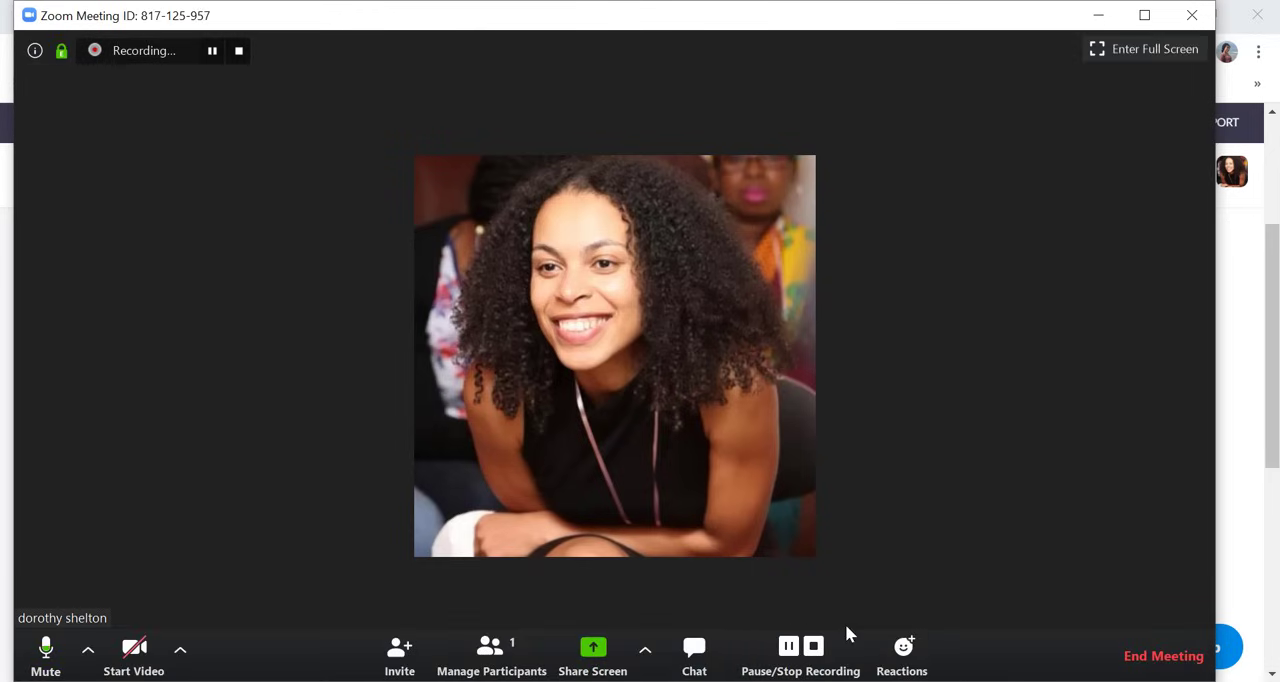
mouse_move(813, 645)
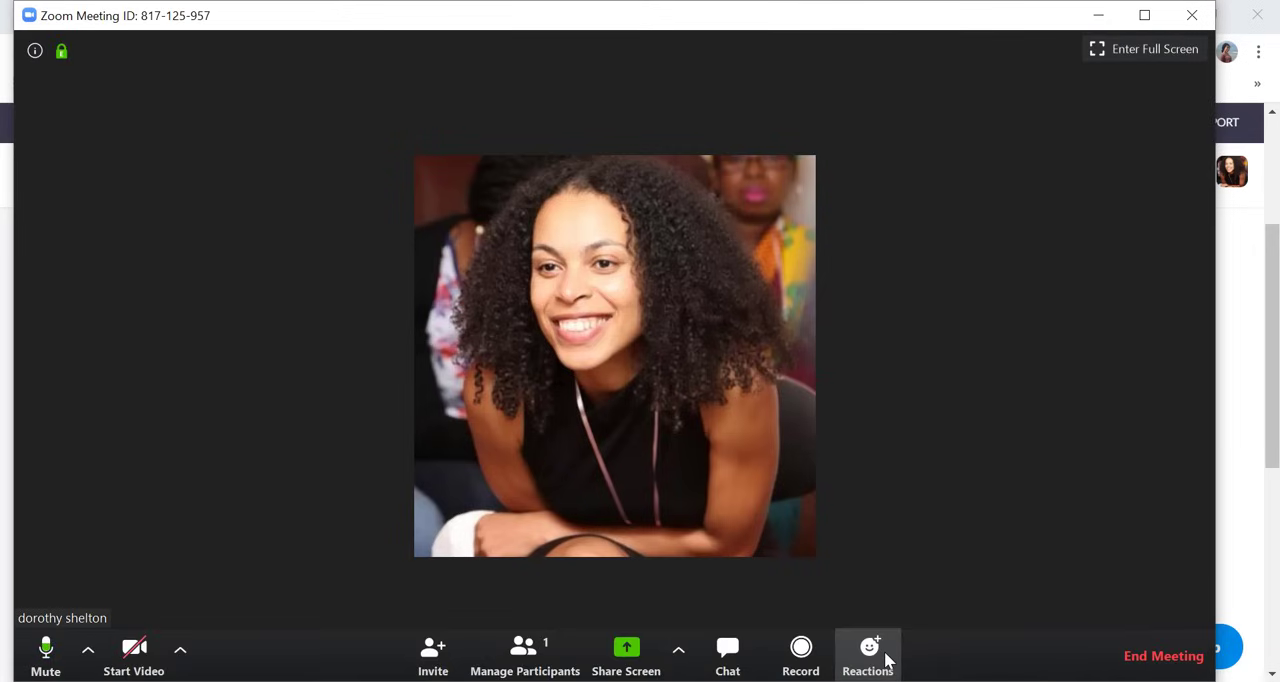
left_click(868, 646)
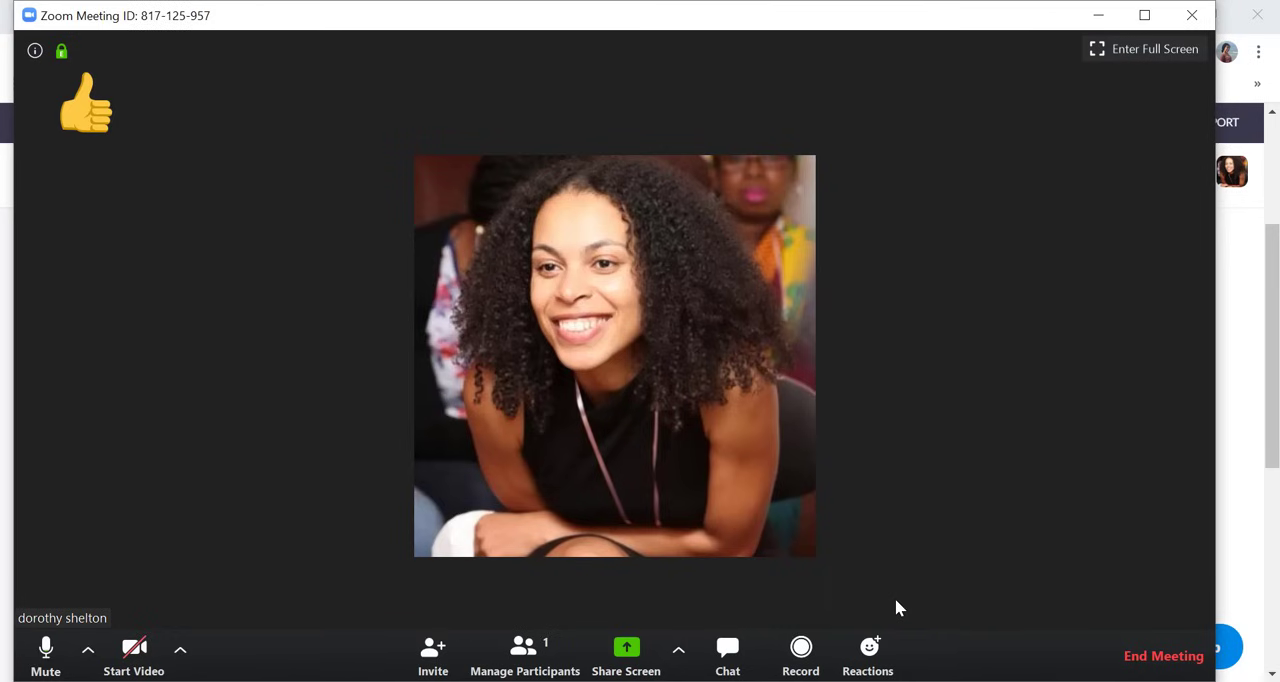
Step: Bring up the End Meeting confirmation to end the meeting for all
left_click(1165, 655)
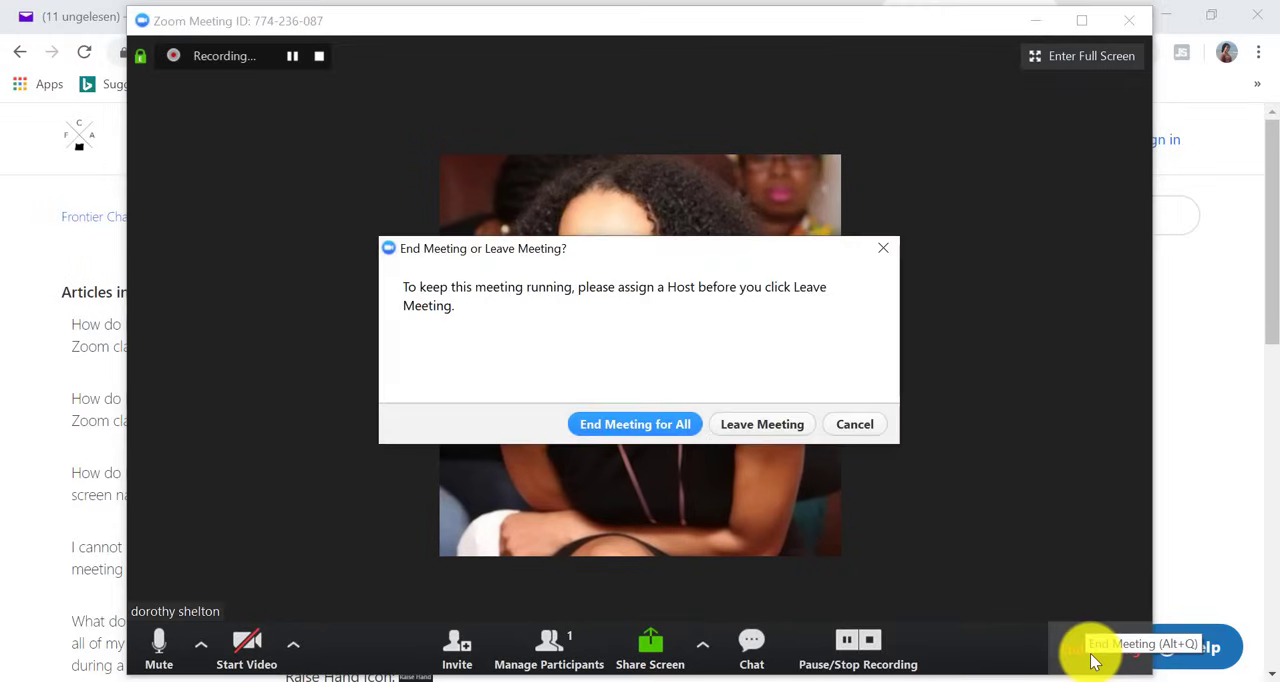
mouse_move(602, 449)
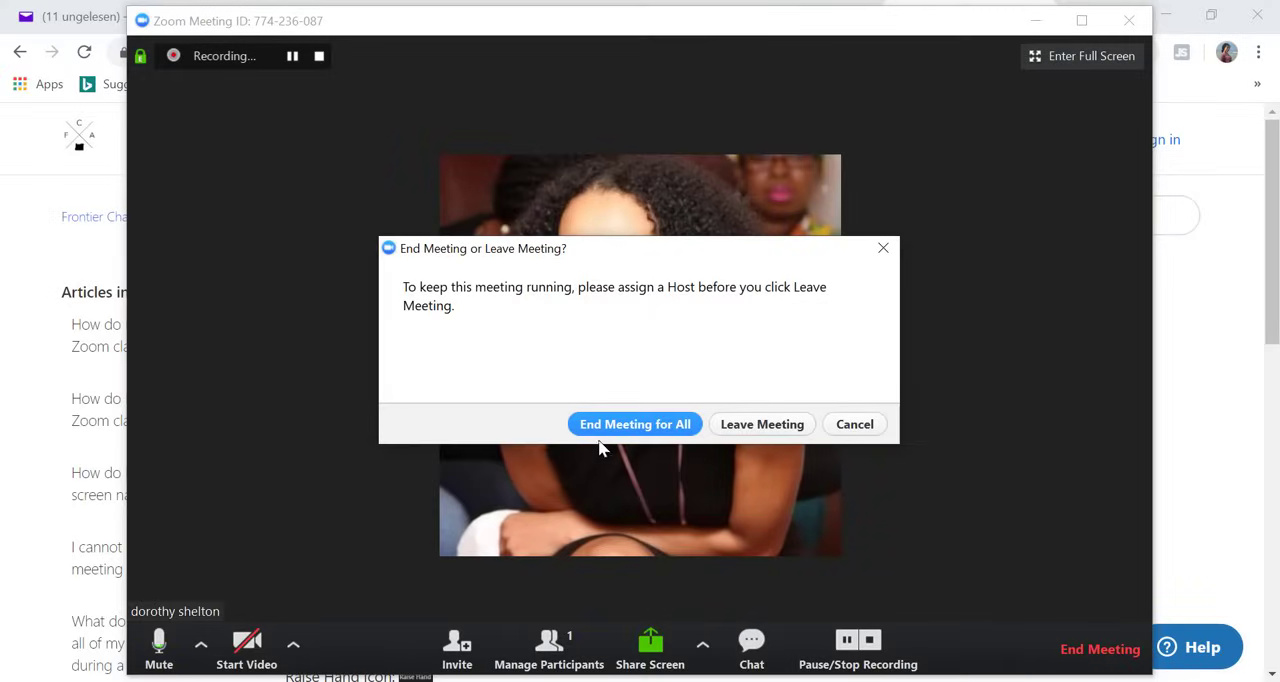
mouse_move(652, 445)
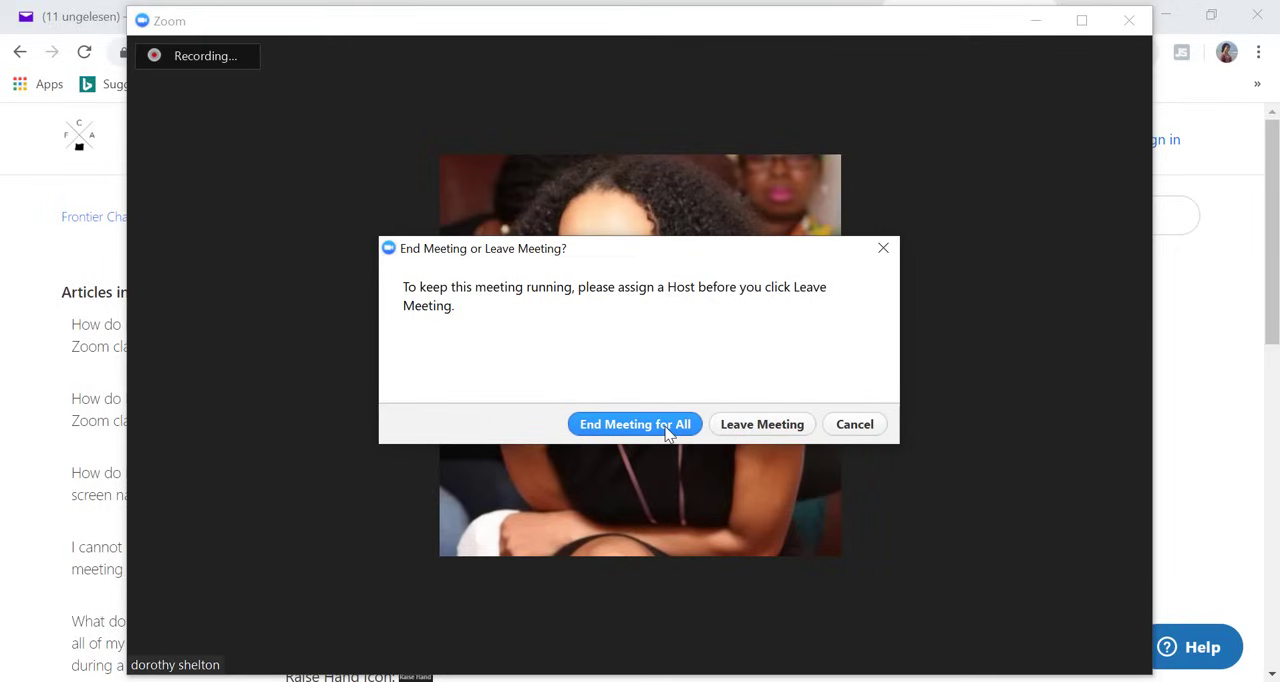
mouse_move(733, 440)
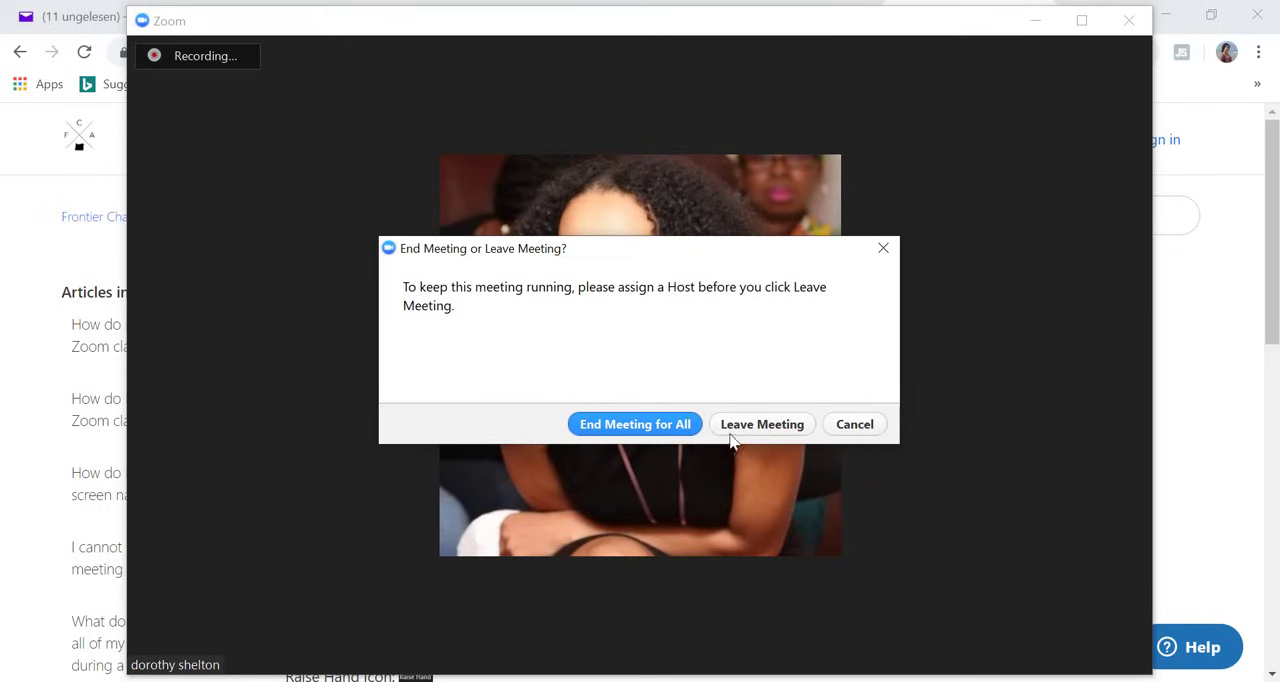
mouse_move(669, 368)
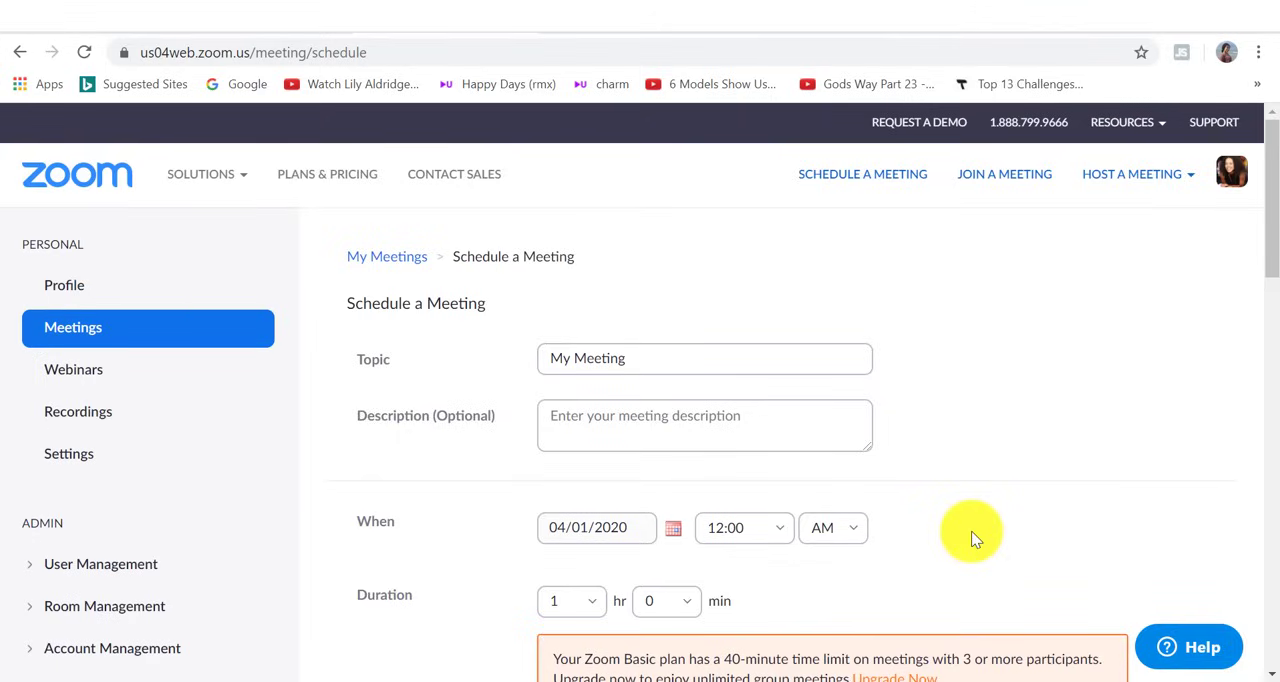
mouse_move(922, 335)
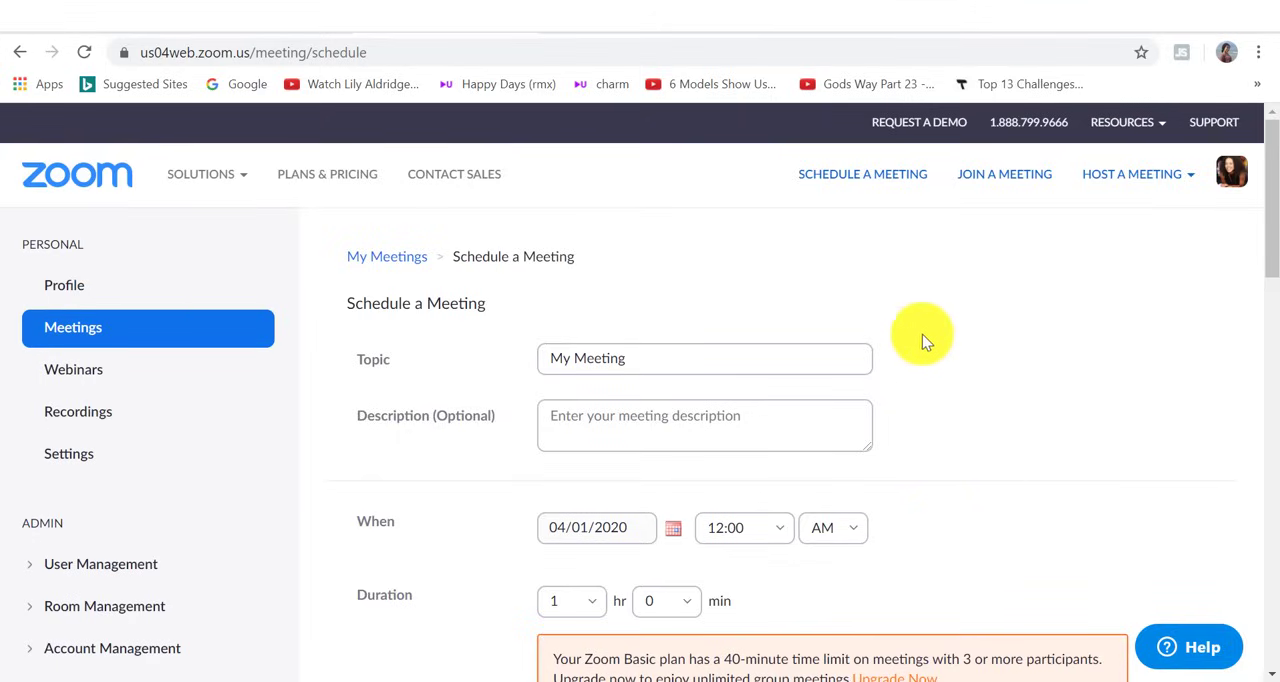
mouse_move(800, 250)
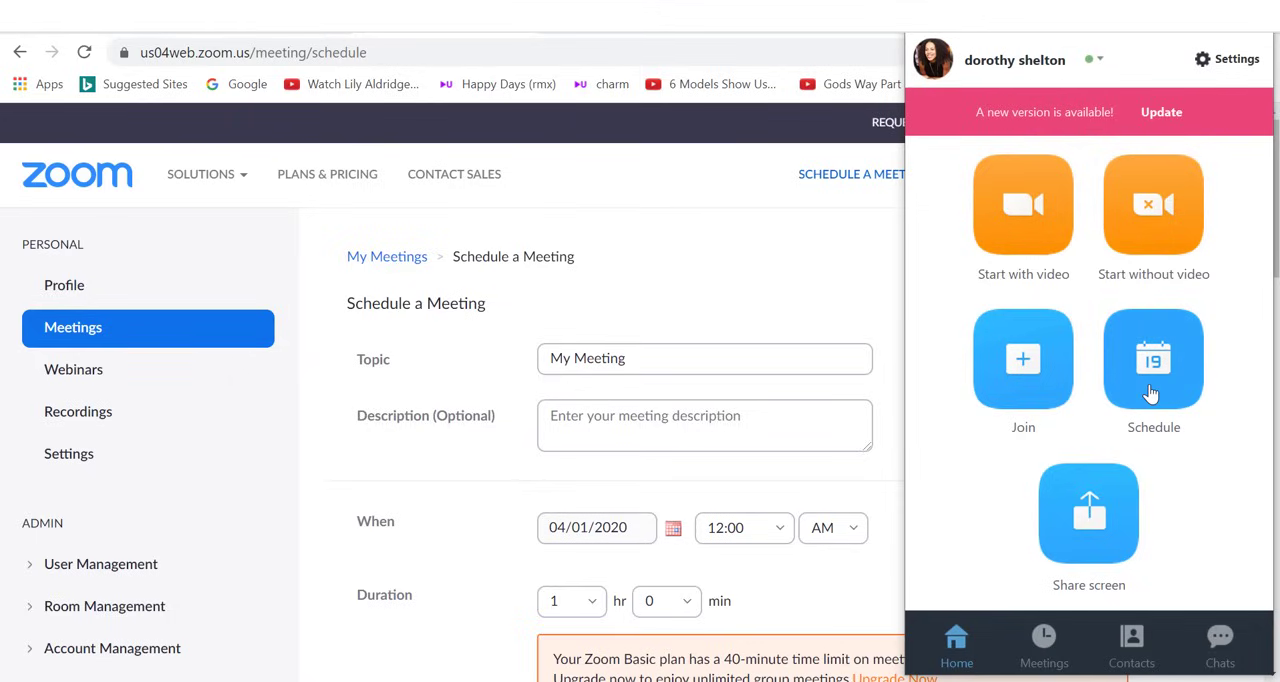
Step: Schedule 'ZOOM TUTORIAL' with a description, 1 hr 45 min duration, all options enabled
left_click(1152, 360)
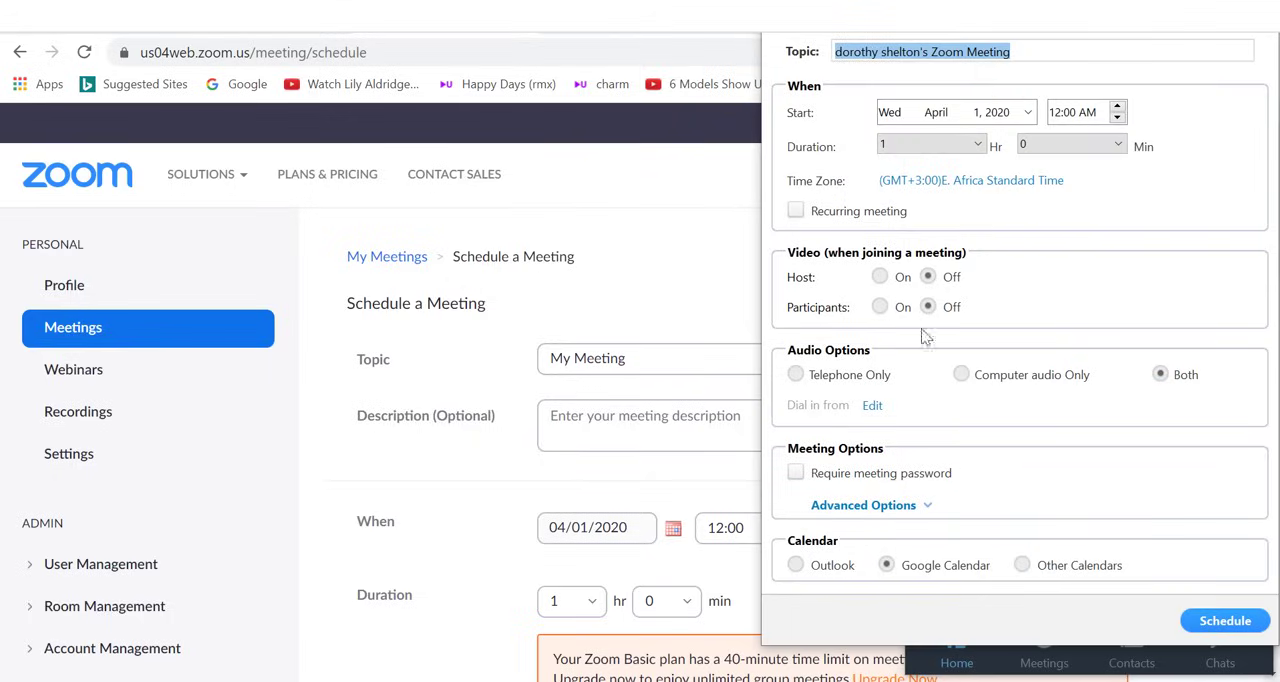
mouse_move(1018, 221)
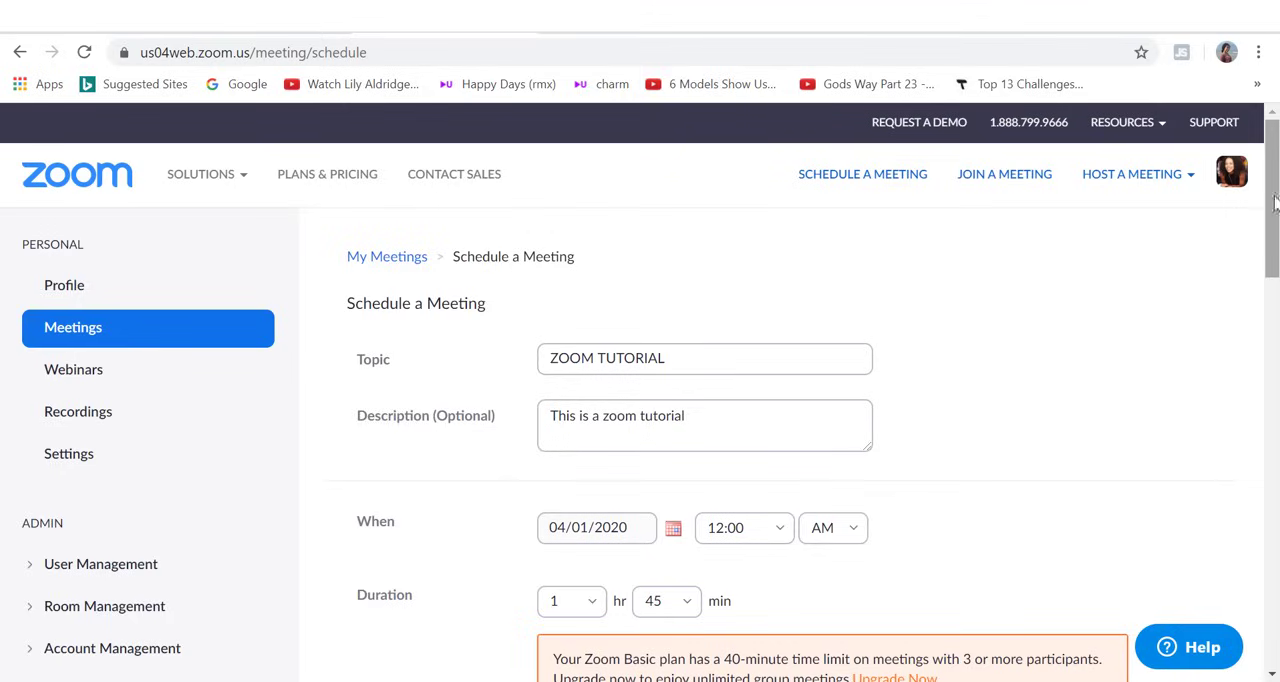
scroll("down", 3)
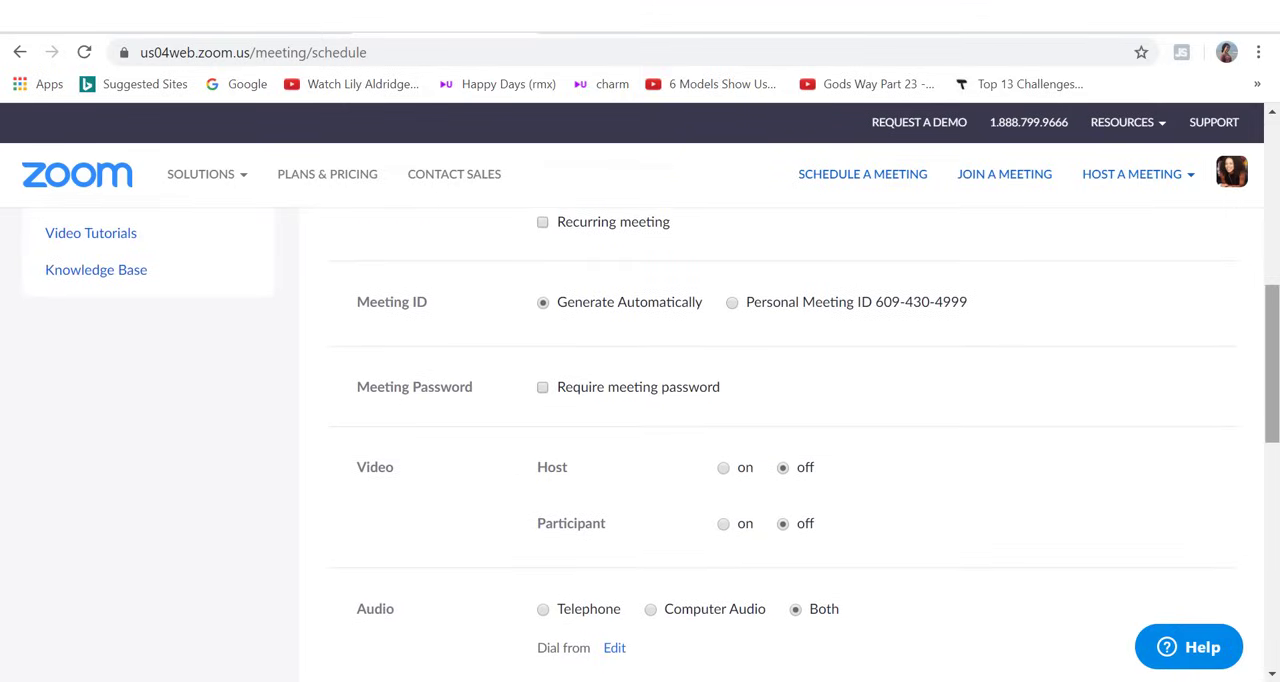
scroll("down", 3)
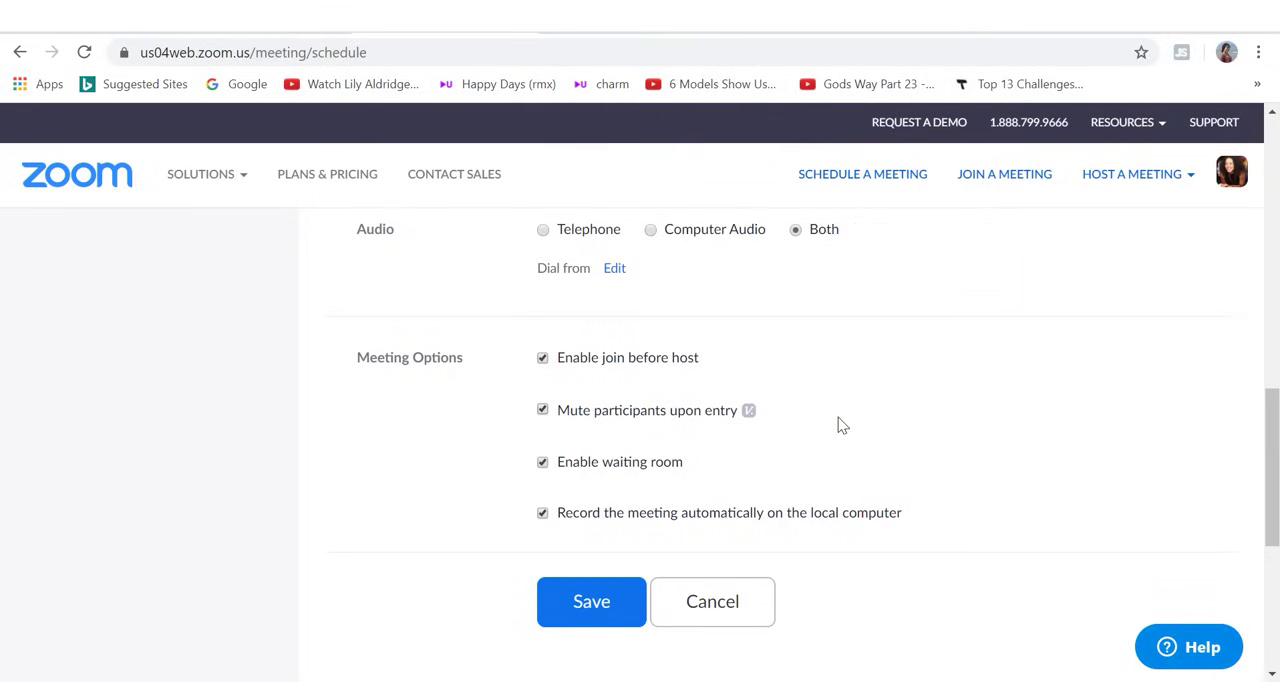
mouse_move(591, 602)
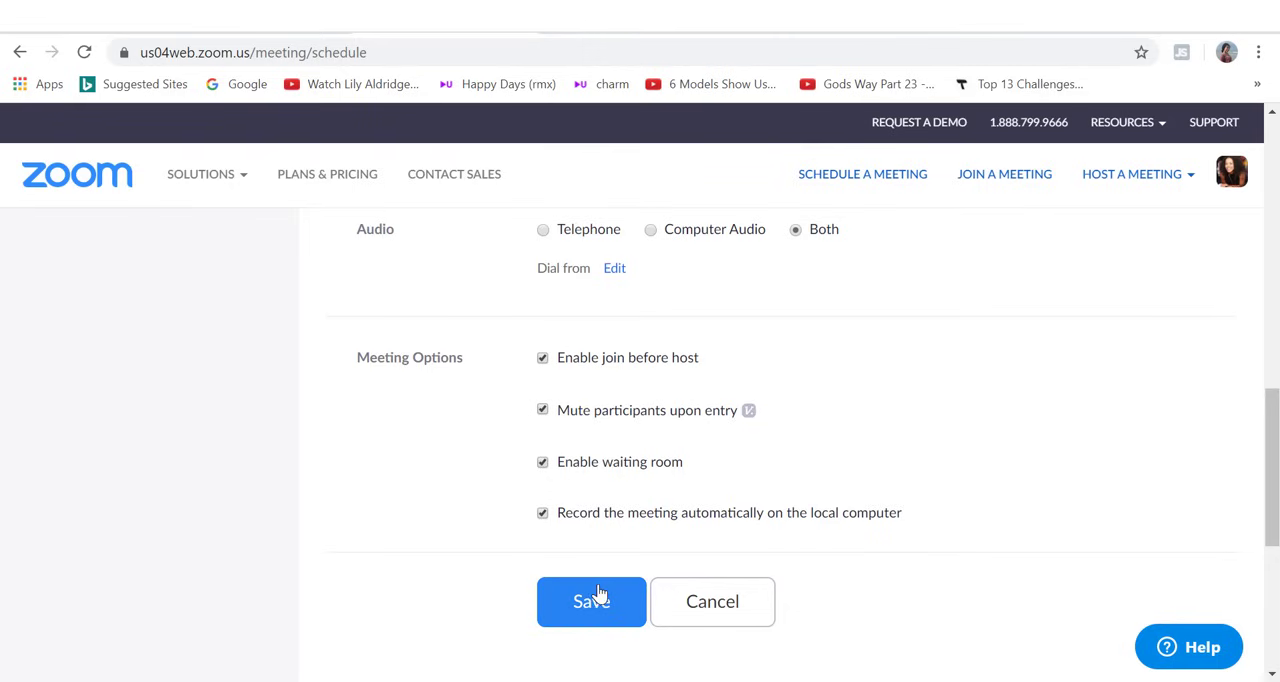
left_click(591, 602)
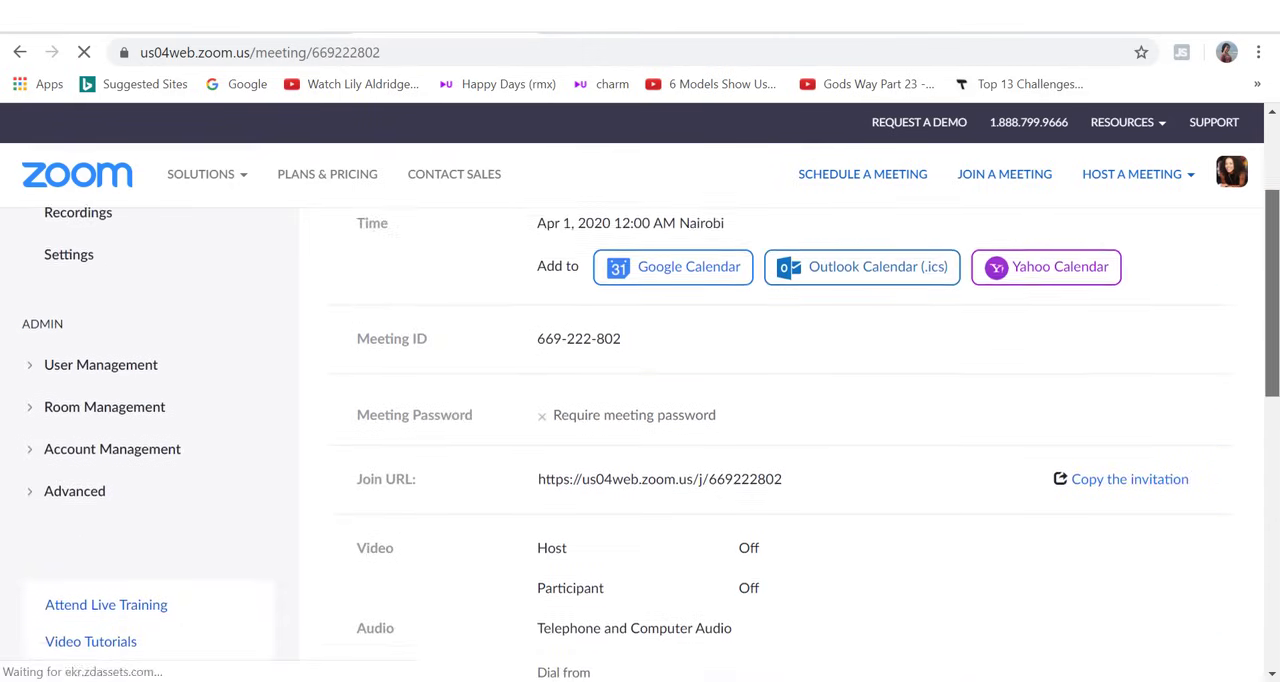
scroll("down", 3)
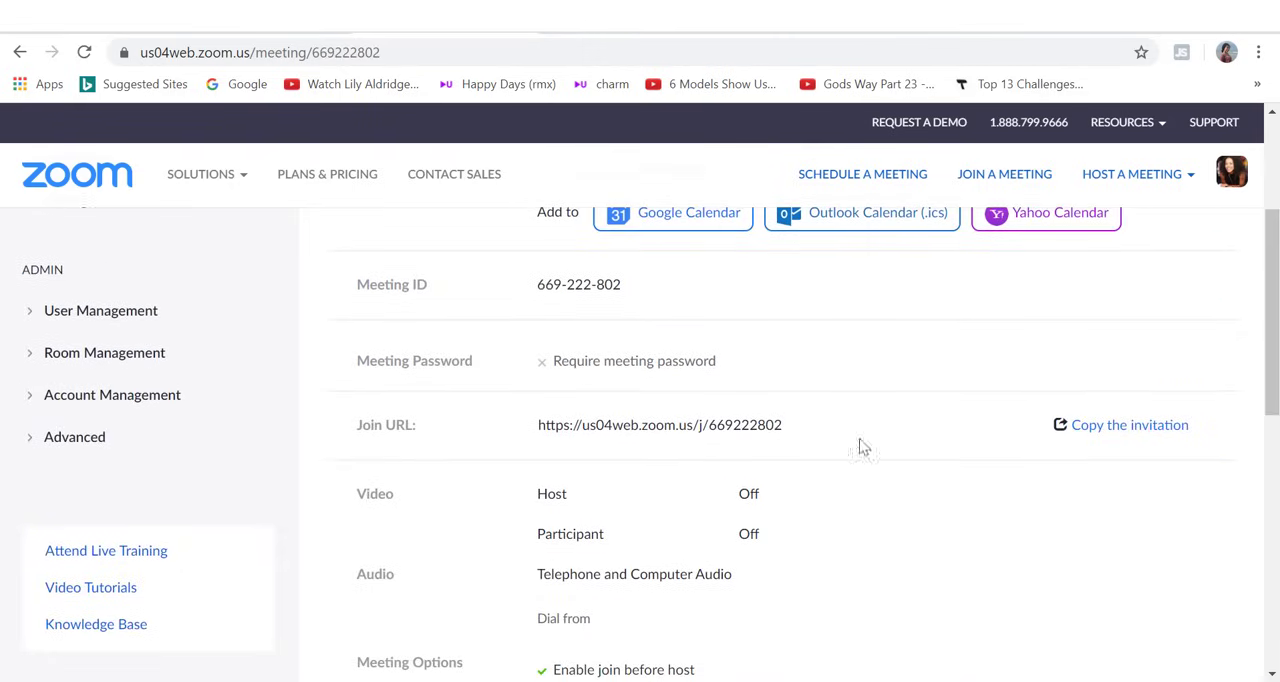
left_click(1130, 425)
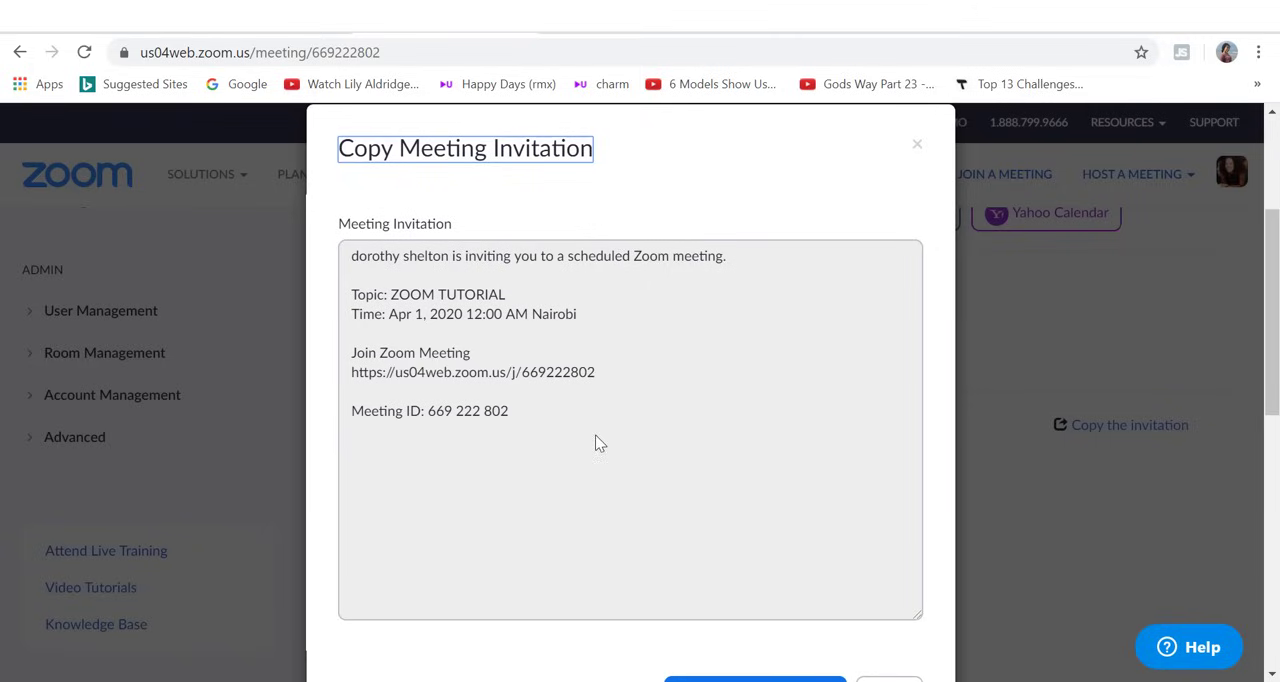
mouse_move(545, 372)
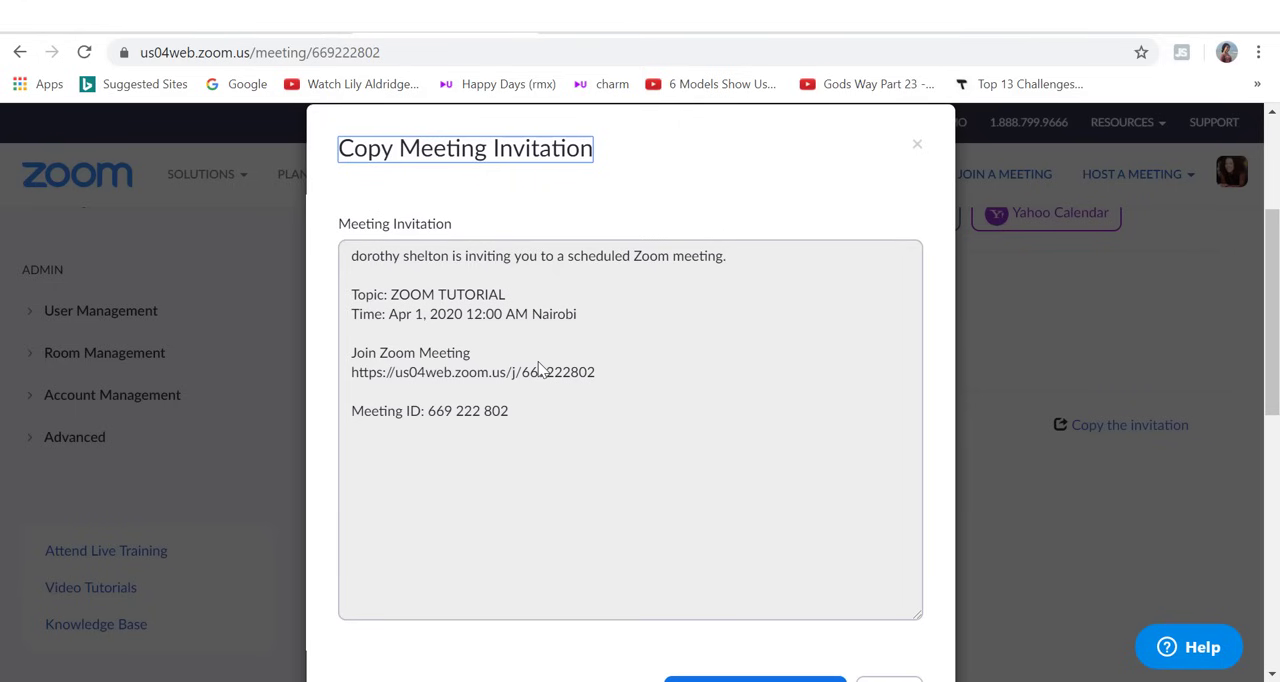
mouse_move(649, 460)
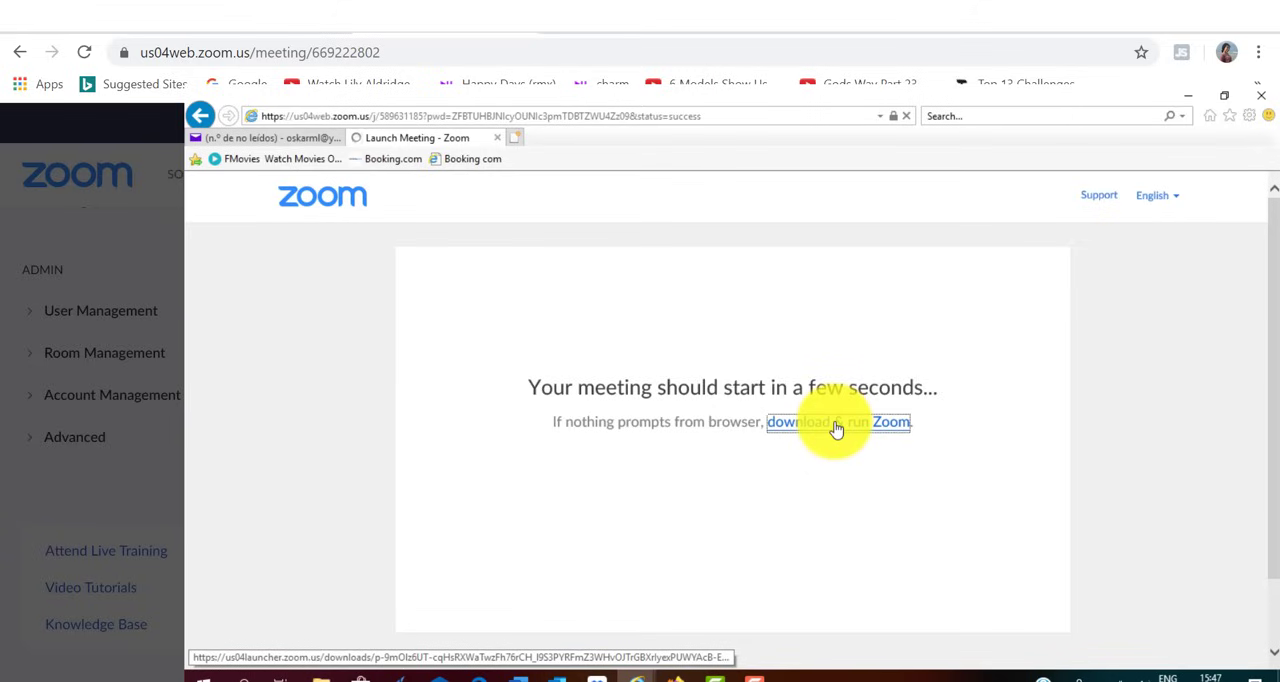
Step: Launch Zoom from the meeting link and join under the entered name to reach video preview
left_click(839, 422)
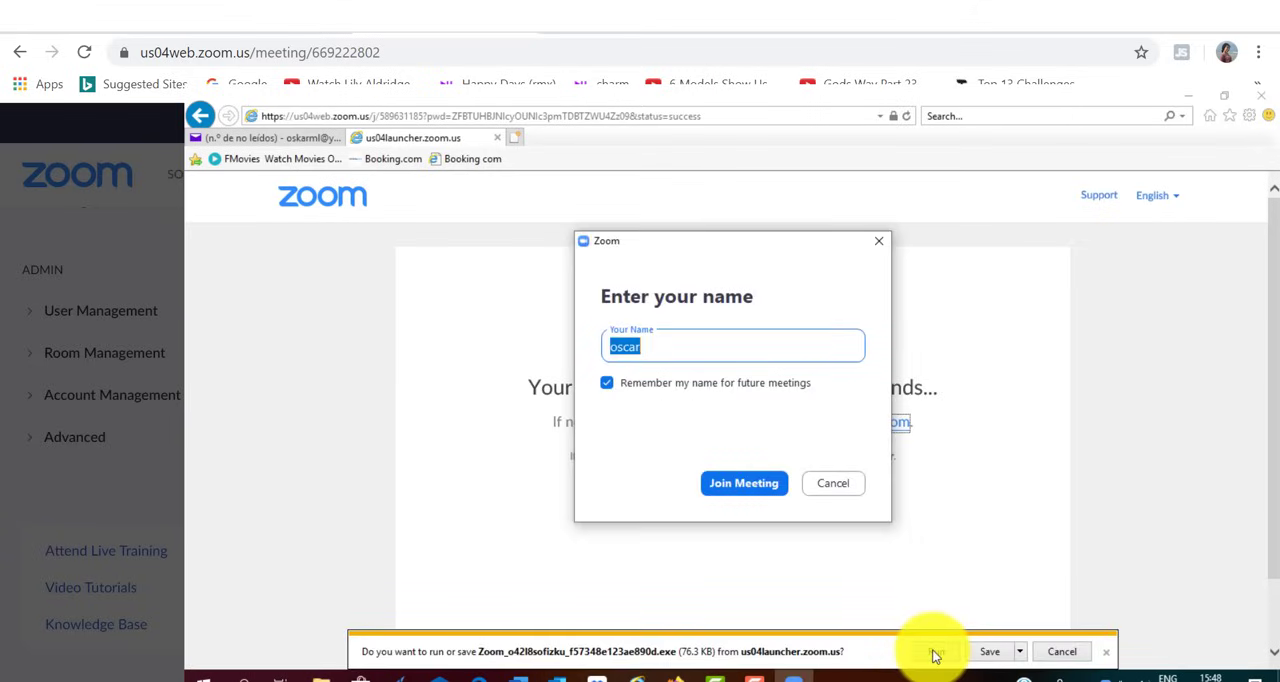
left_click(935, 652)
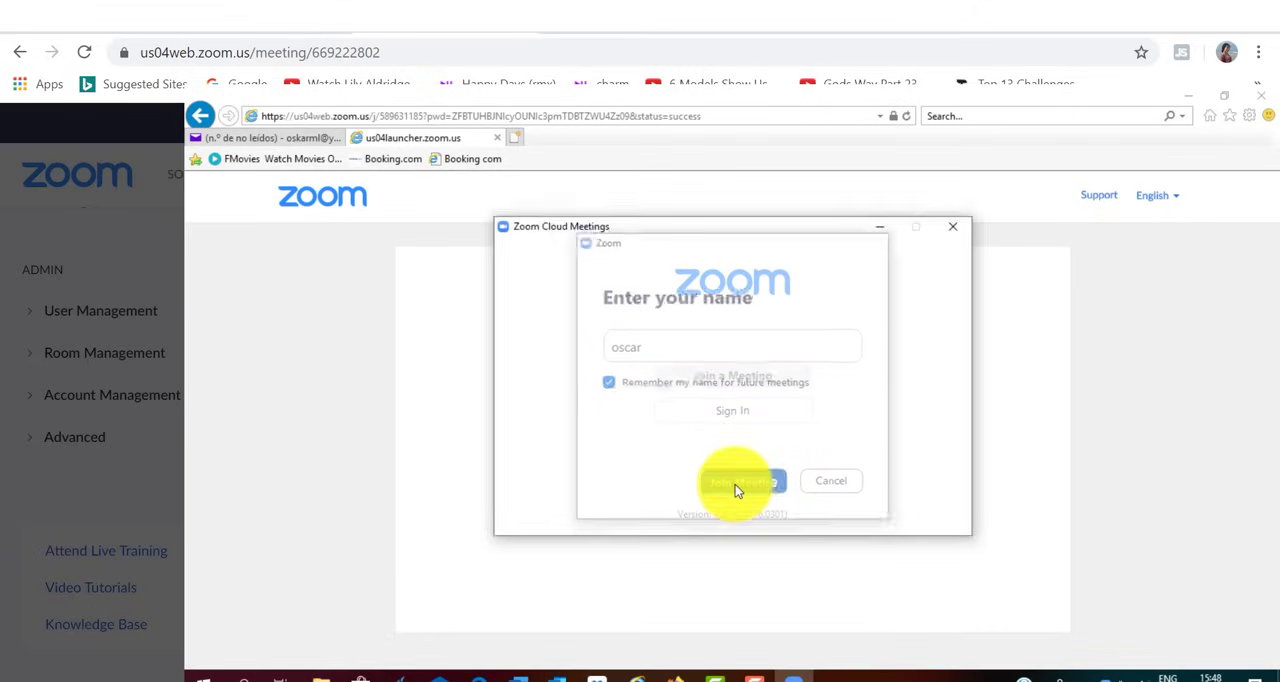
left_click(732, 481)
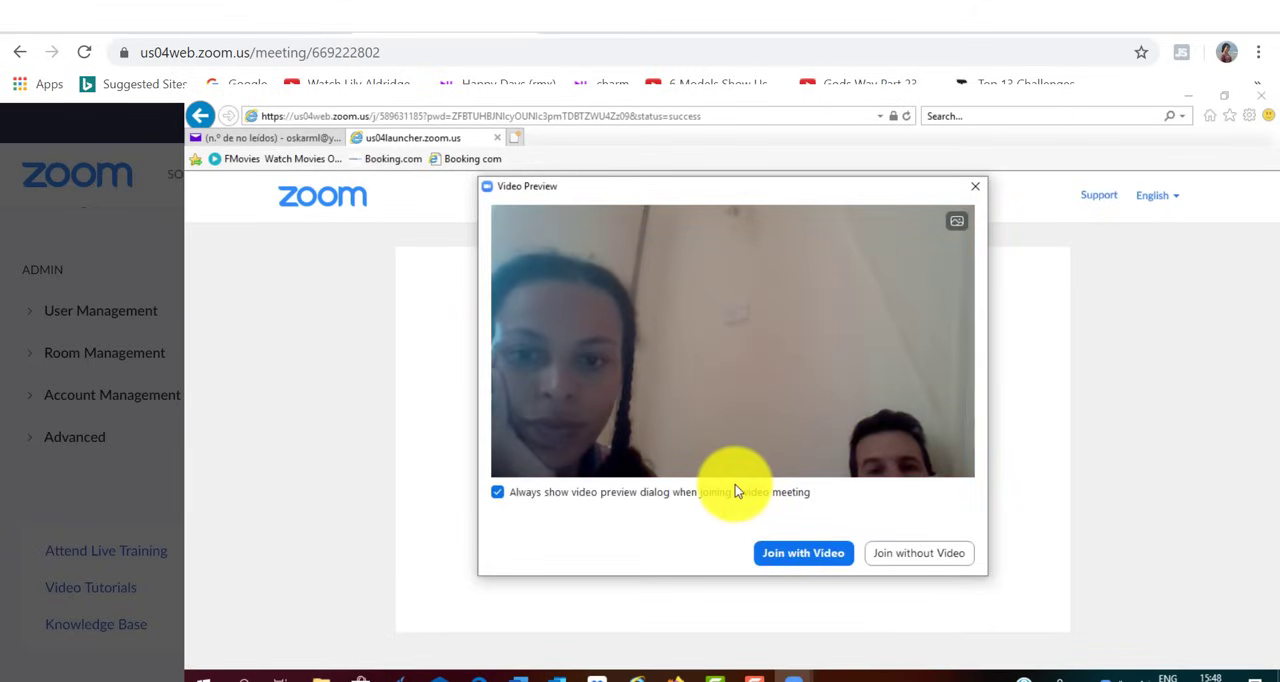